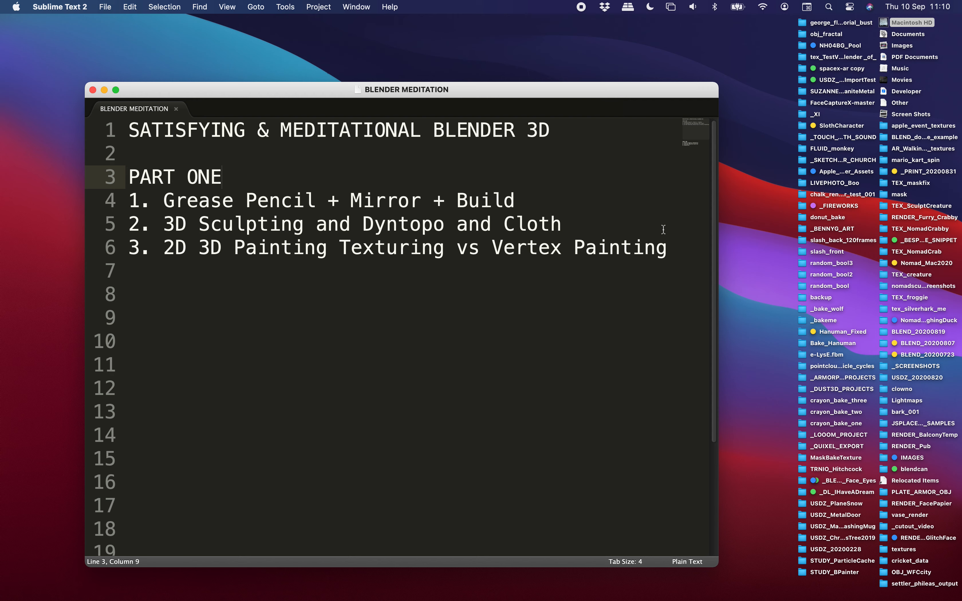
mouse_move(555, 215)
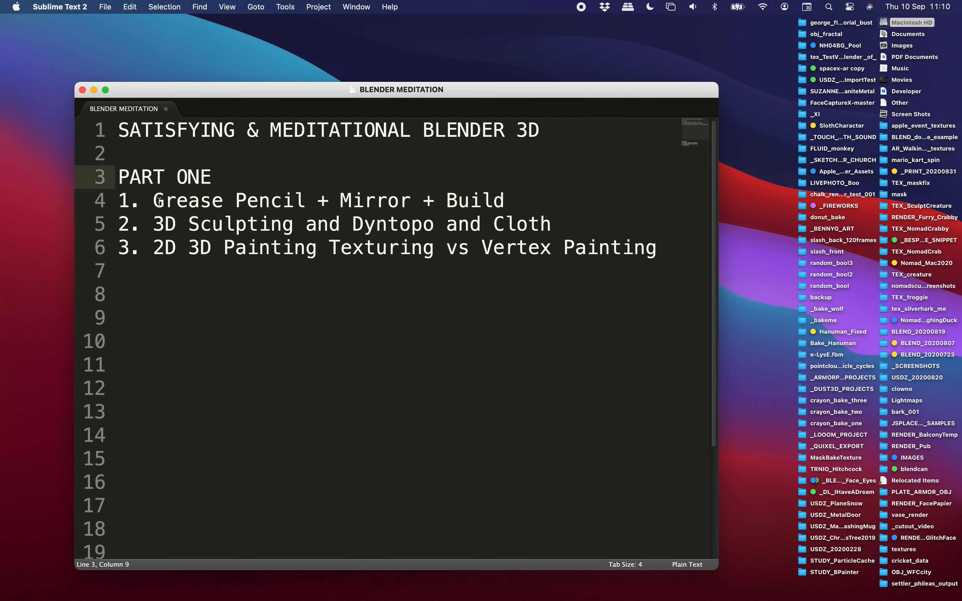
- Insert a blank line after the PART ONE heading, above the numbered topic list
left_click_drag(154, 200, 496, 199)
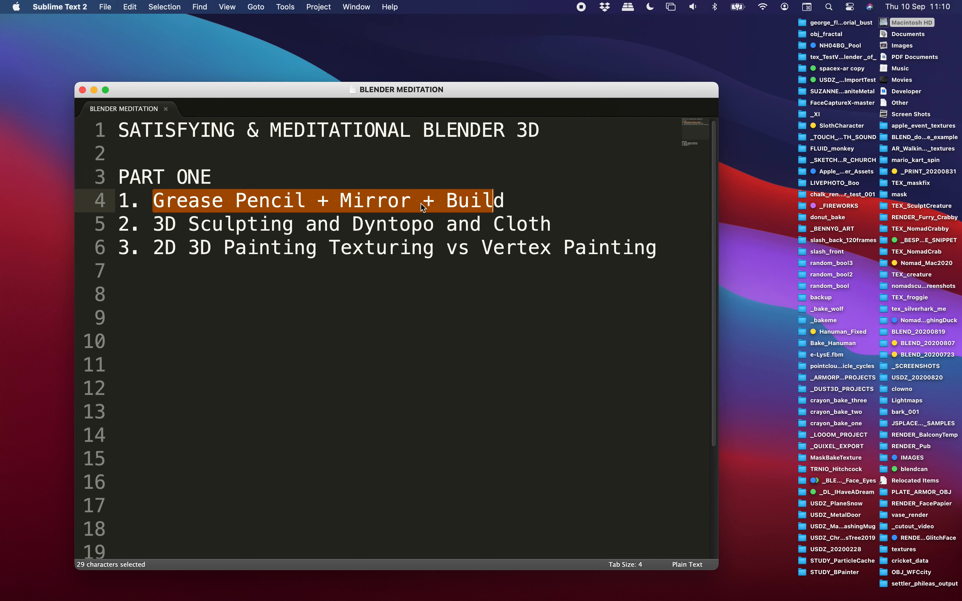
left_click(414, 183)
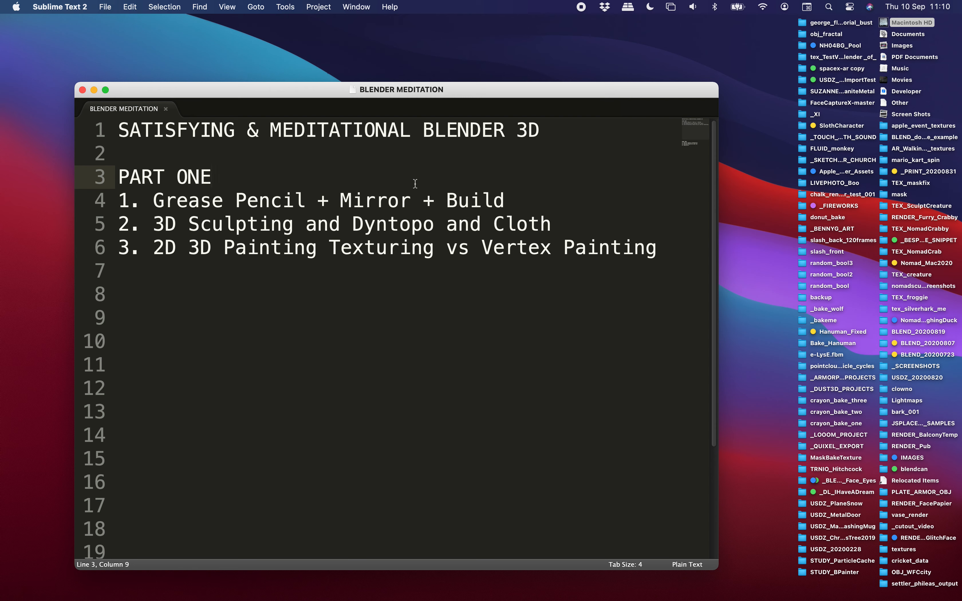
key("enter")
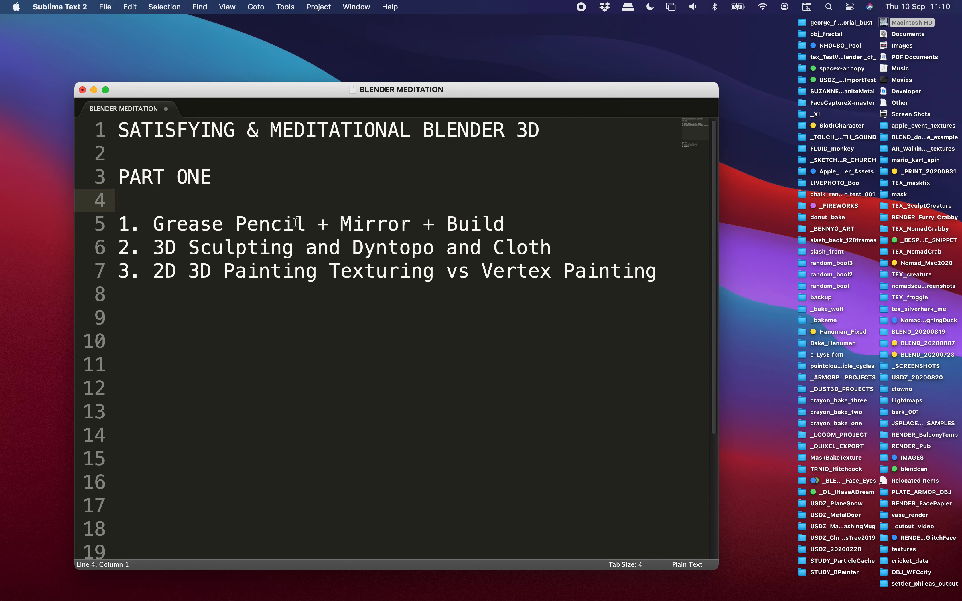
- Review the first and third list items, selecting and then deselecting their text
left_click(254, 229)
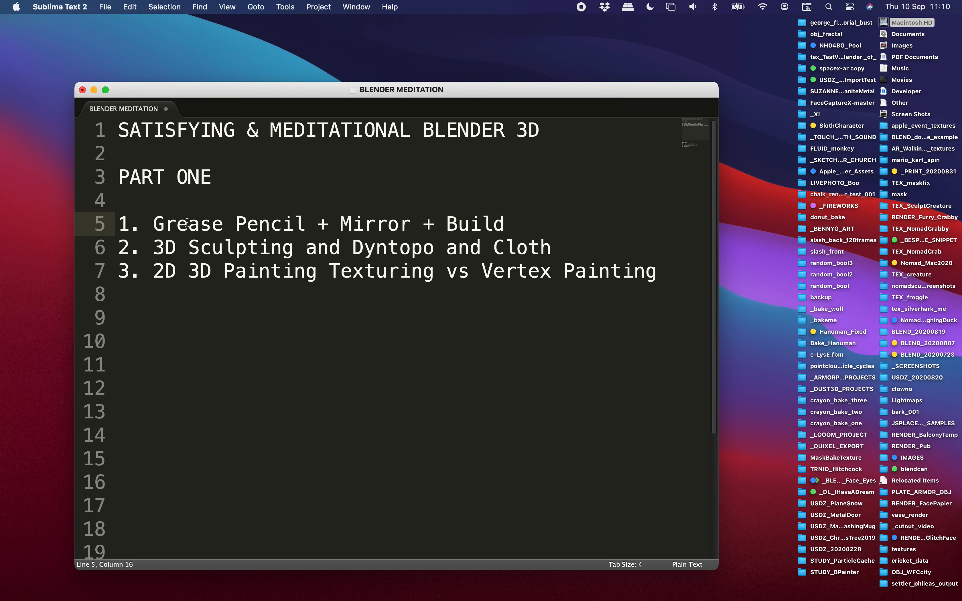
double_click(191, 225)
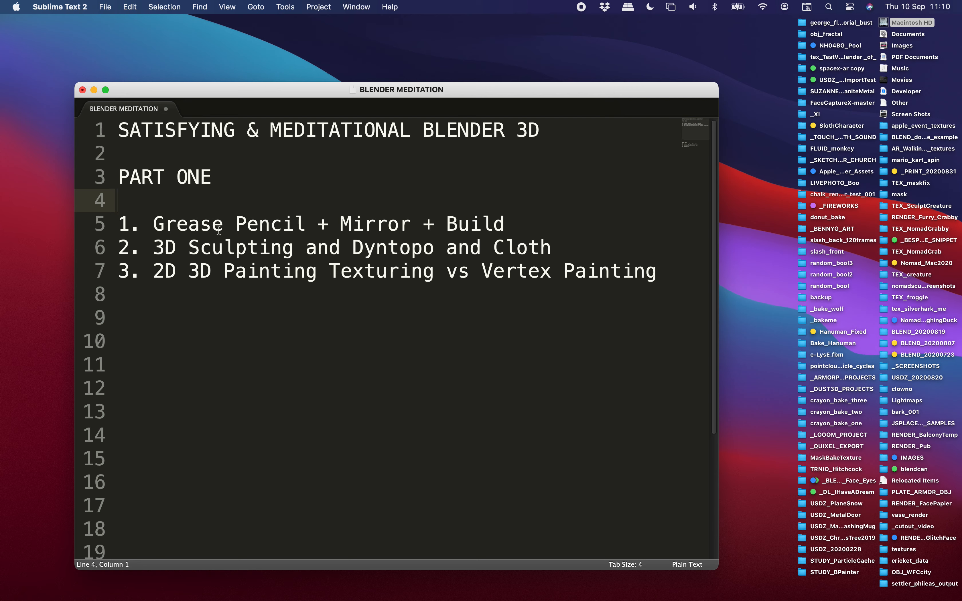
left_click_drag(151, 247, 386, 248)
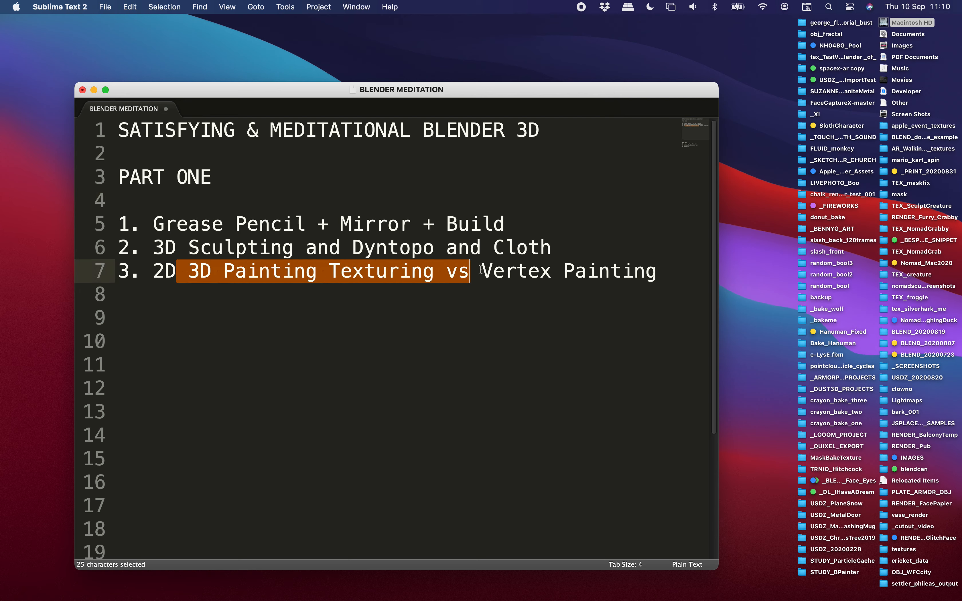
left_click(400, 227)
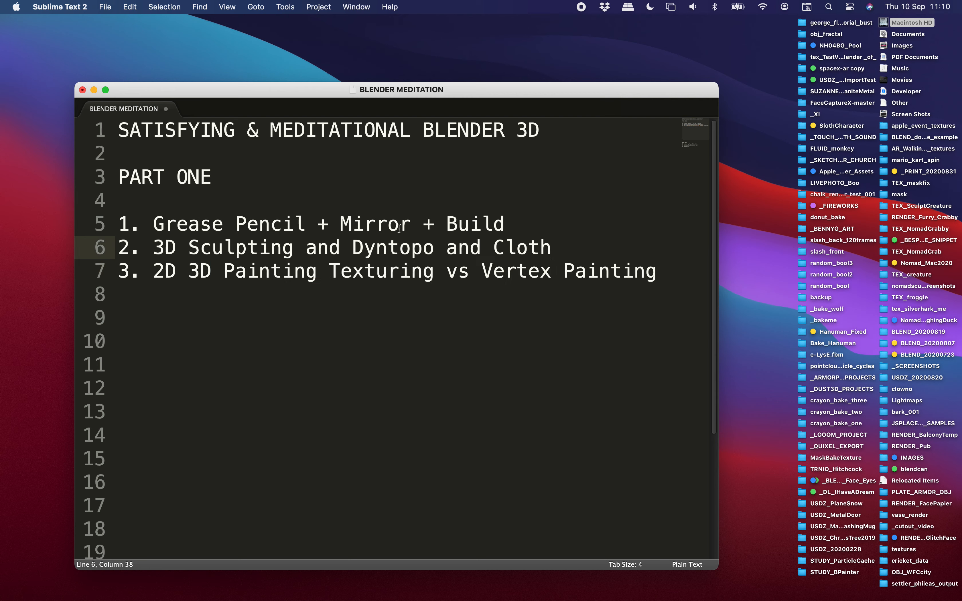
mouse_move(390, 234)
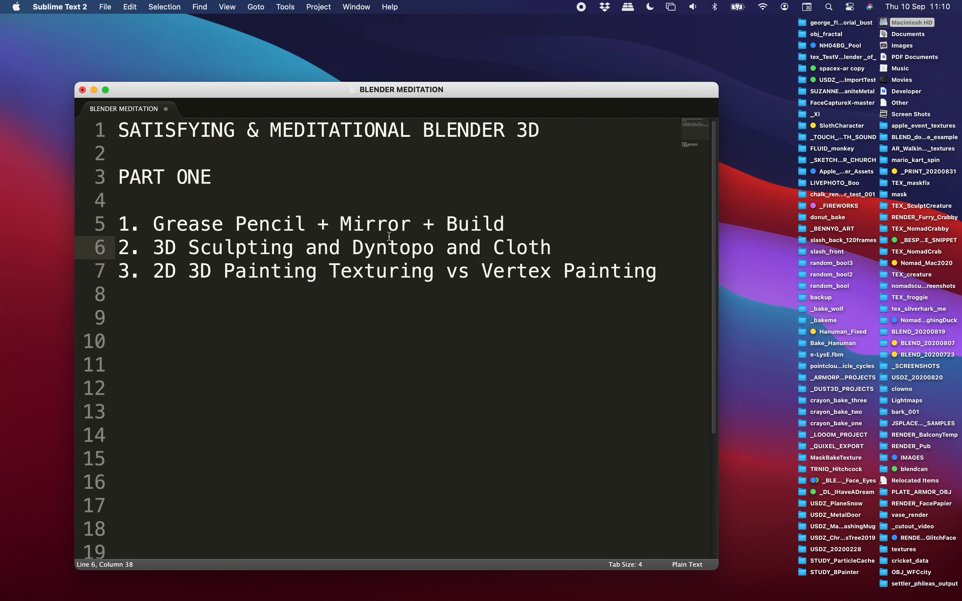
mouse_move(464, 223)
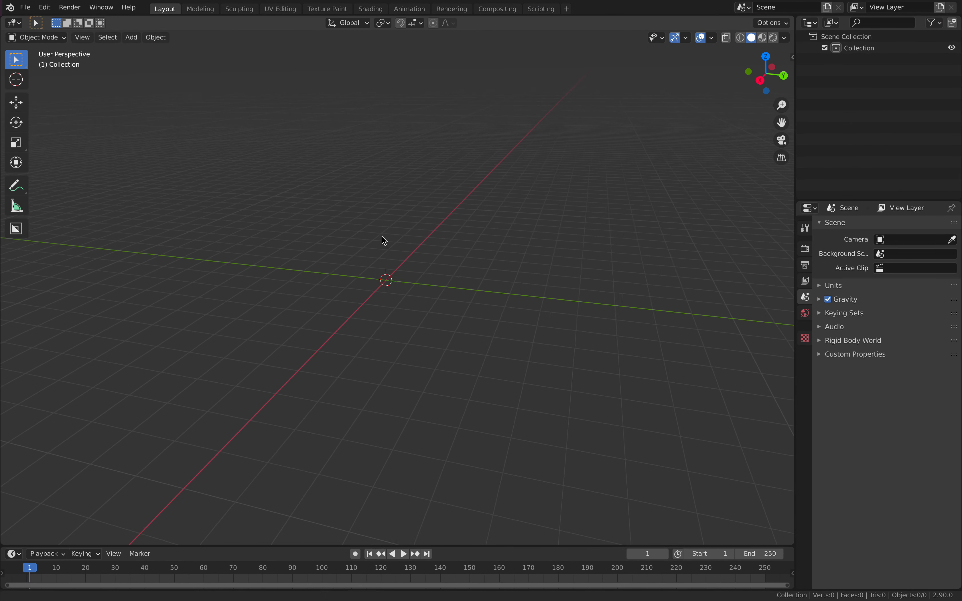
- Add a blank grease pencil object and sketch strokes on several frames in Draw mode
left_click(131, 37)
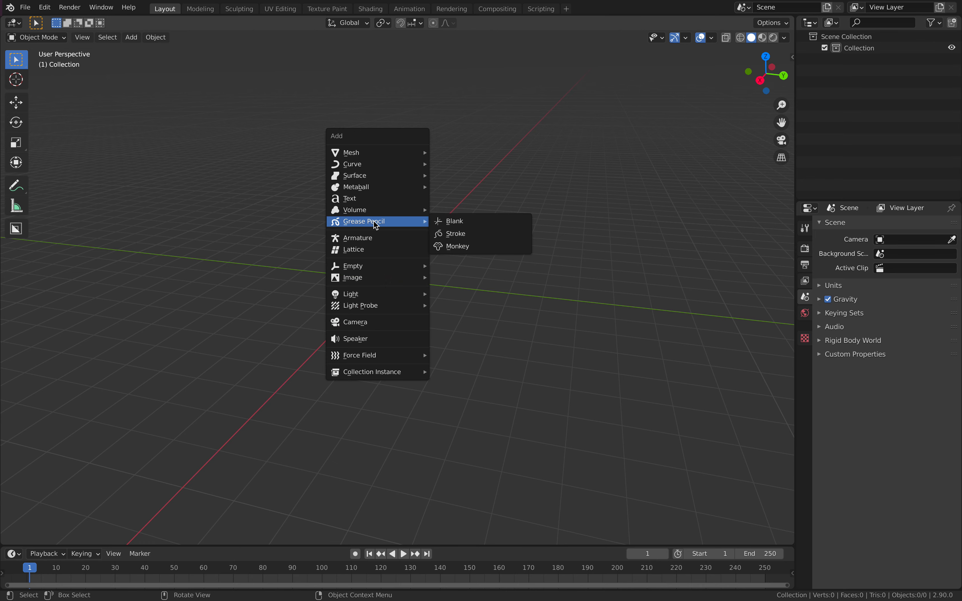
mouse_move(454, 225)
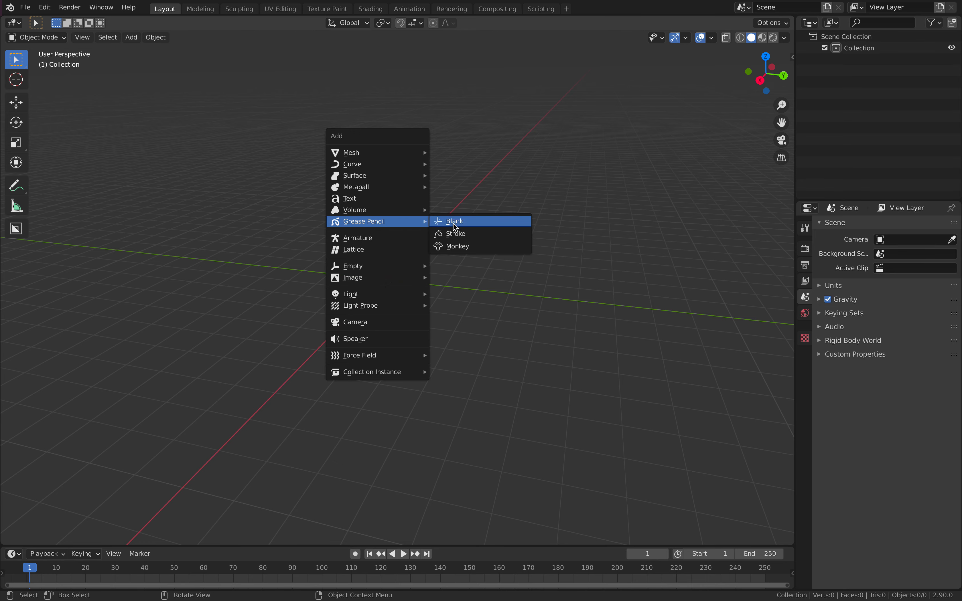
left_click(454, 221)
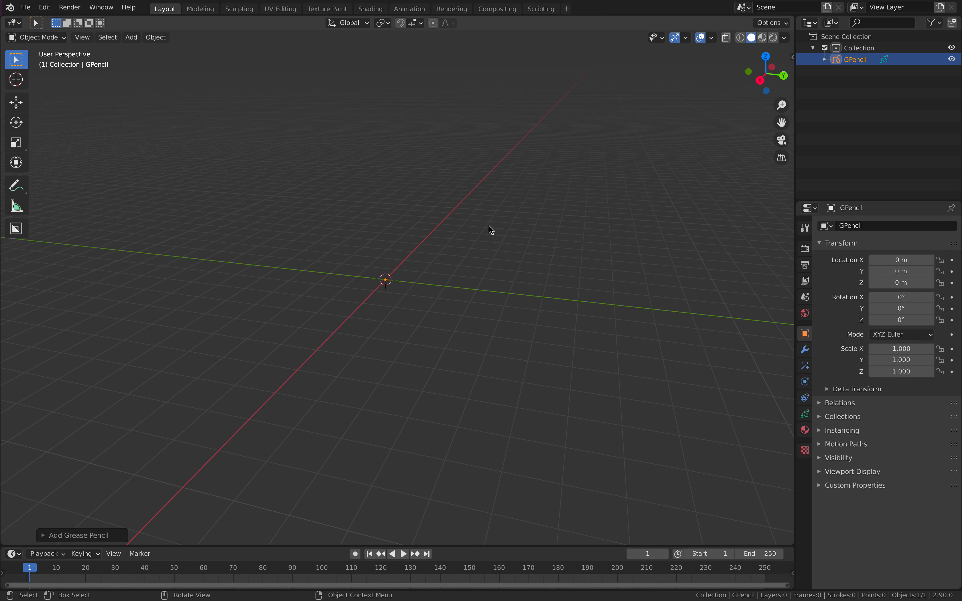
left_click(37, 37)
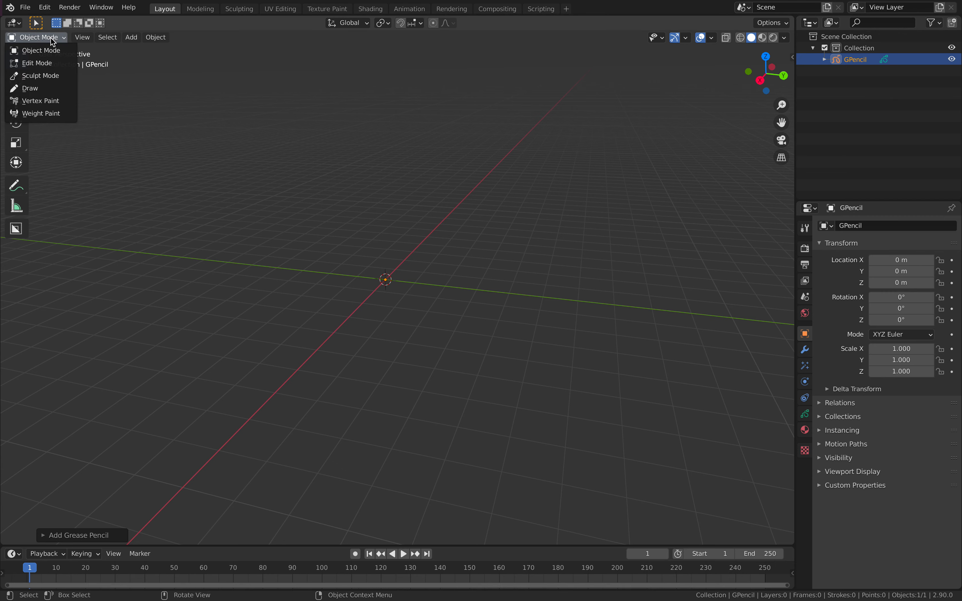
left_click(30, 88)
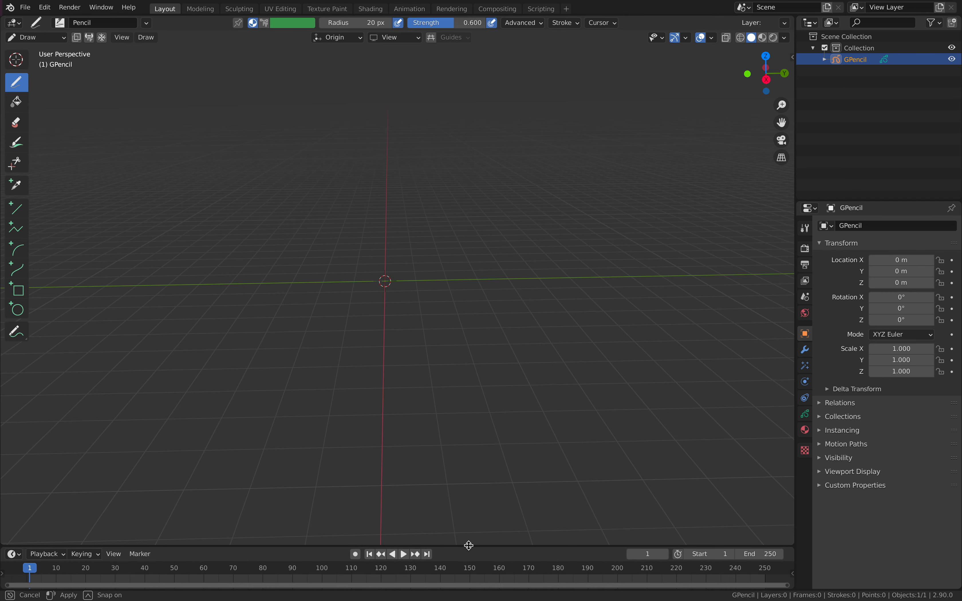
left_click_drag(301, 212, 321, 196)
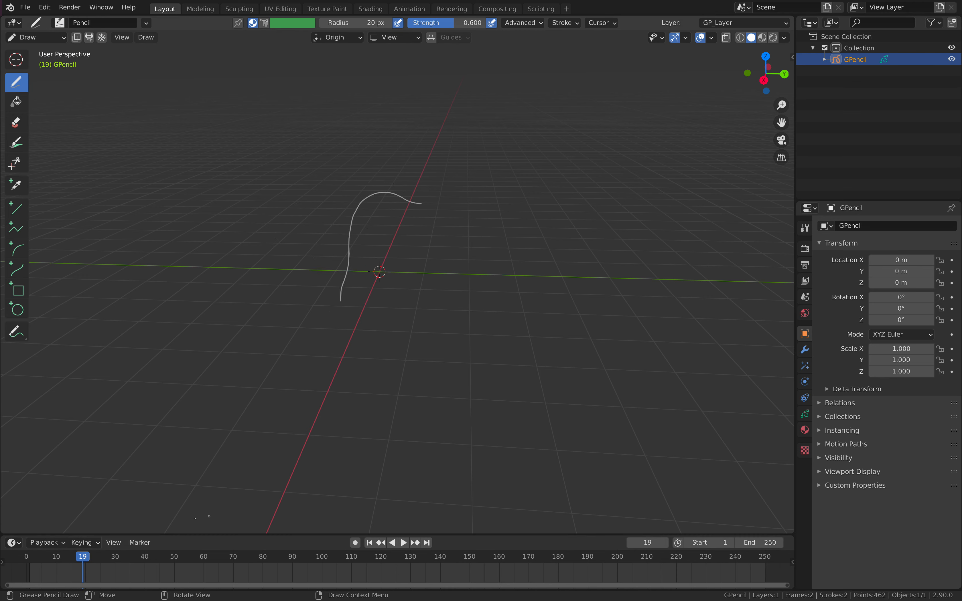
left_click(156, 573)
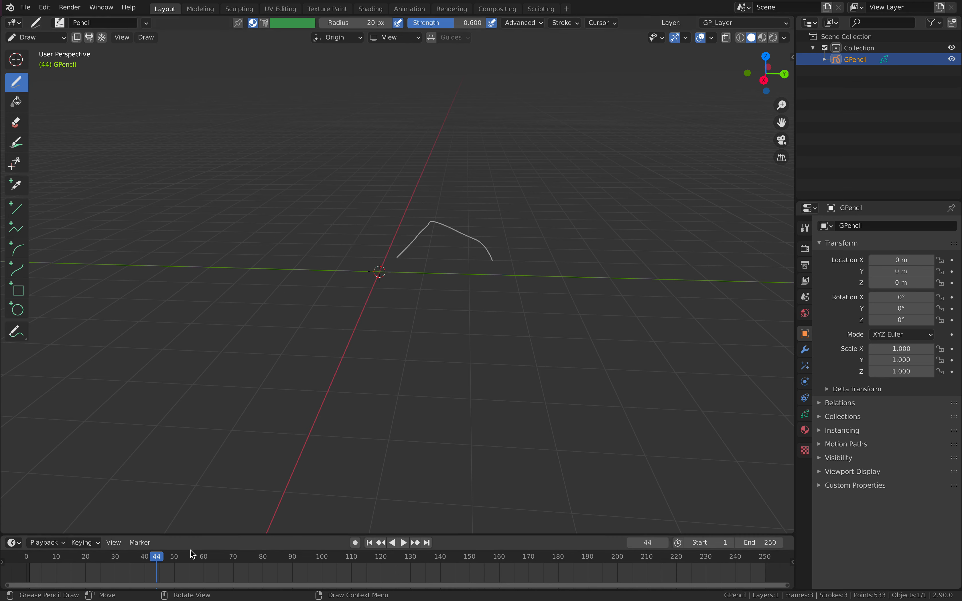
left_click(208, 556)
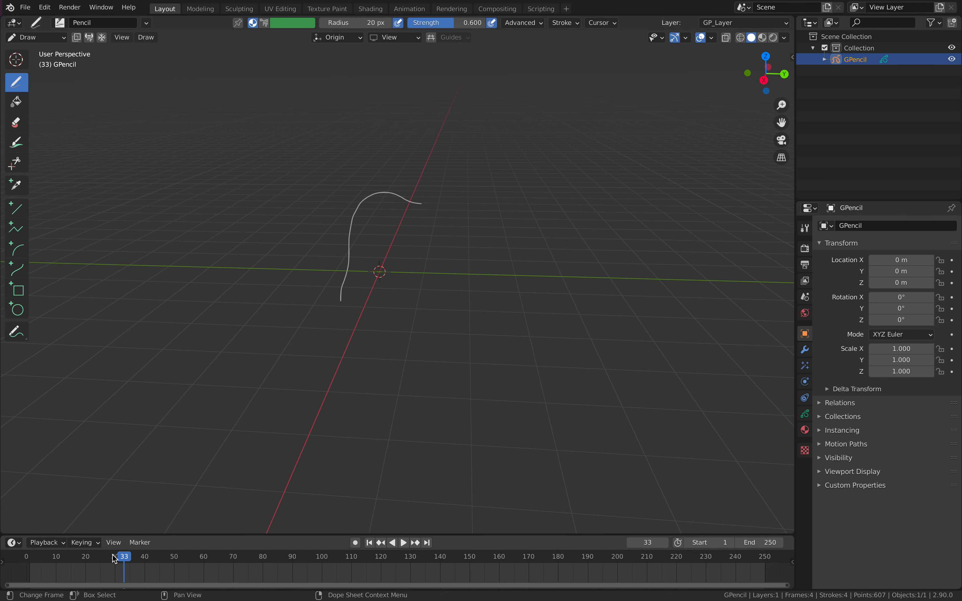
- Start a new General file, discarding the unsaved grease pencil sketch
left_click(24, 8)
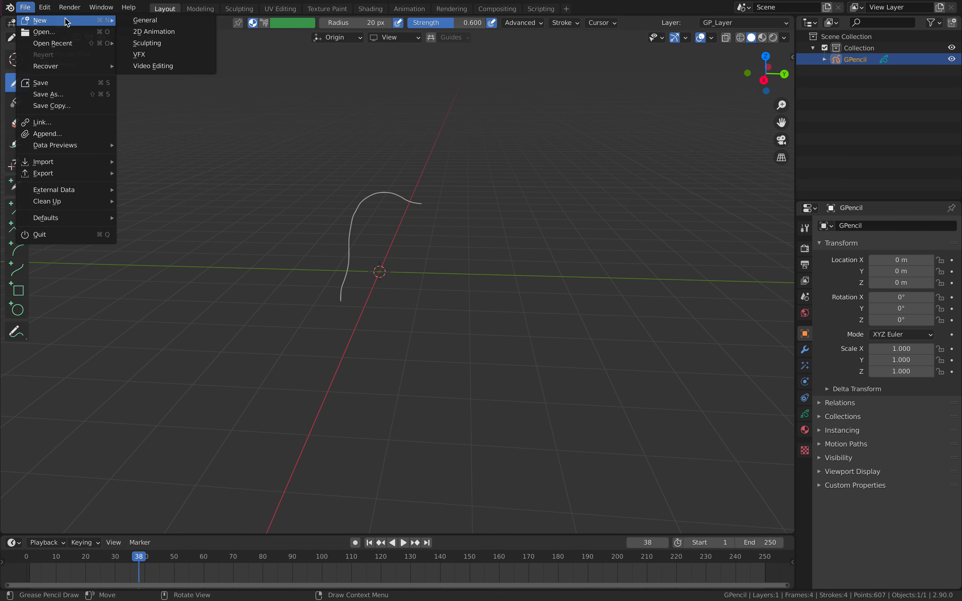
left_click(40, 20)
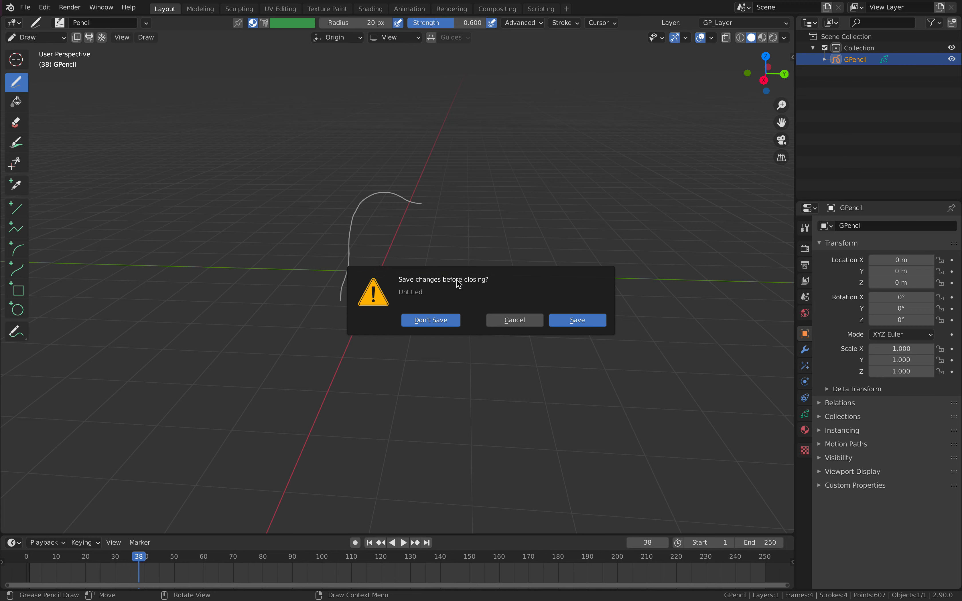
left_click(431, 320)
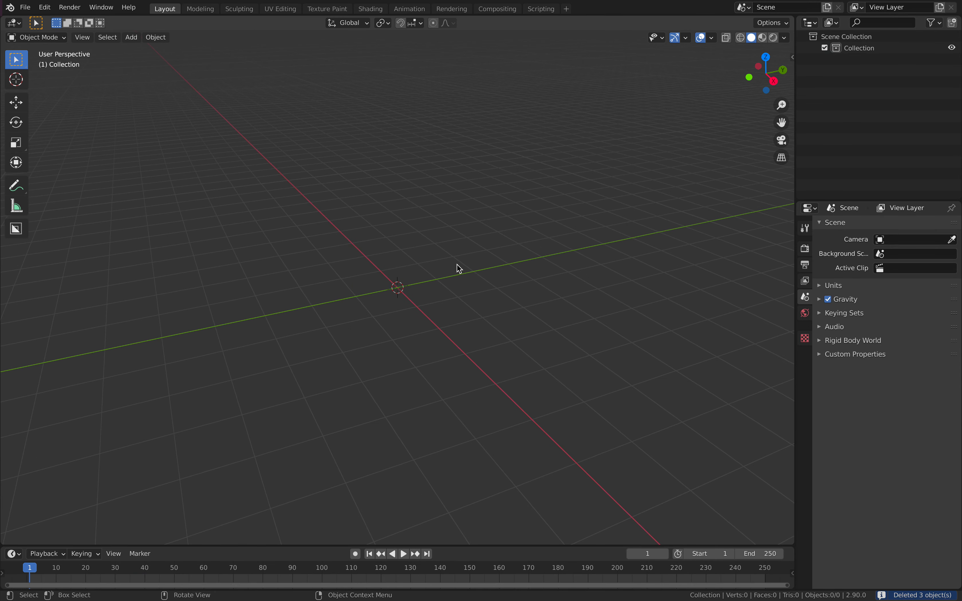
- Add a Suzanne monkey head mesh and a grease pencil object to the scene
left_click(131, 37)
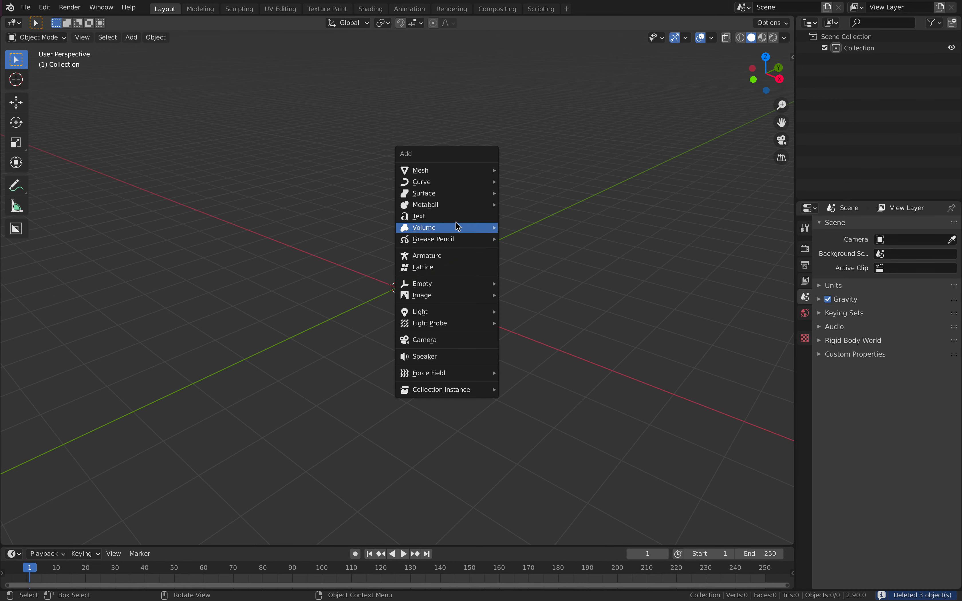
mouse_move(432, 170)
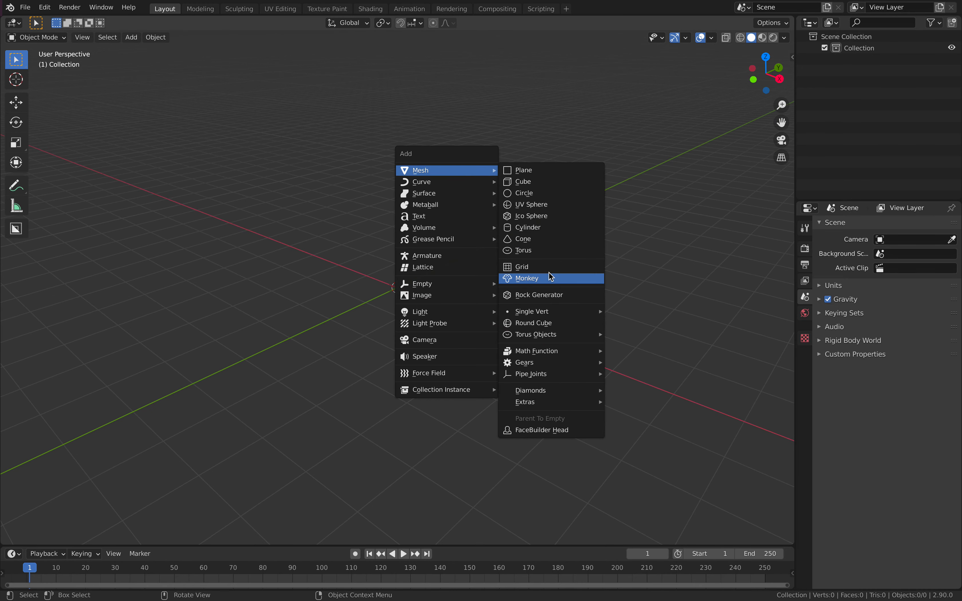
left_click(527, 279)
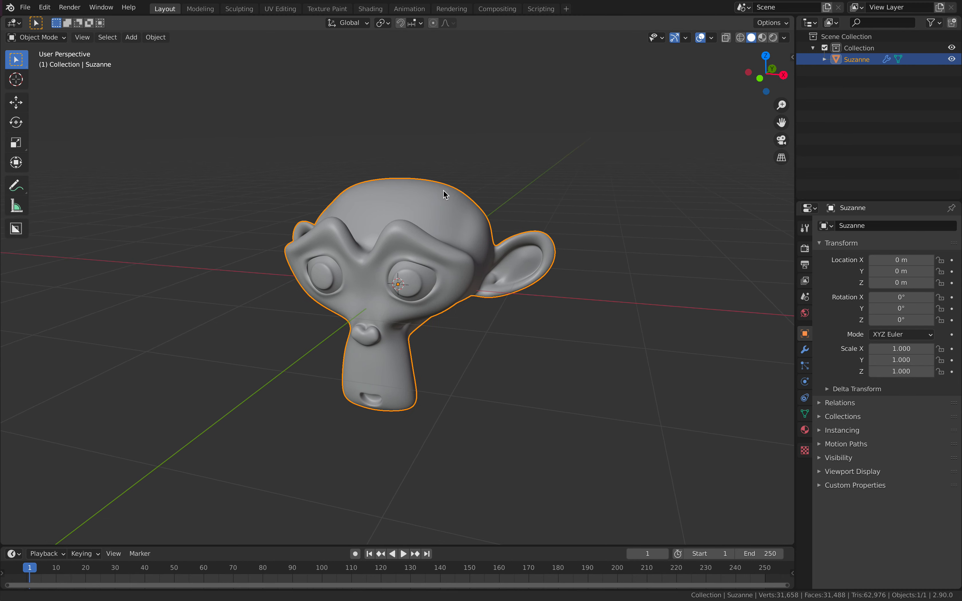
left_click(131, 37)
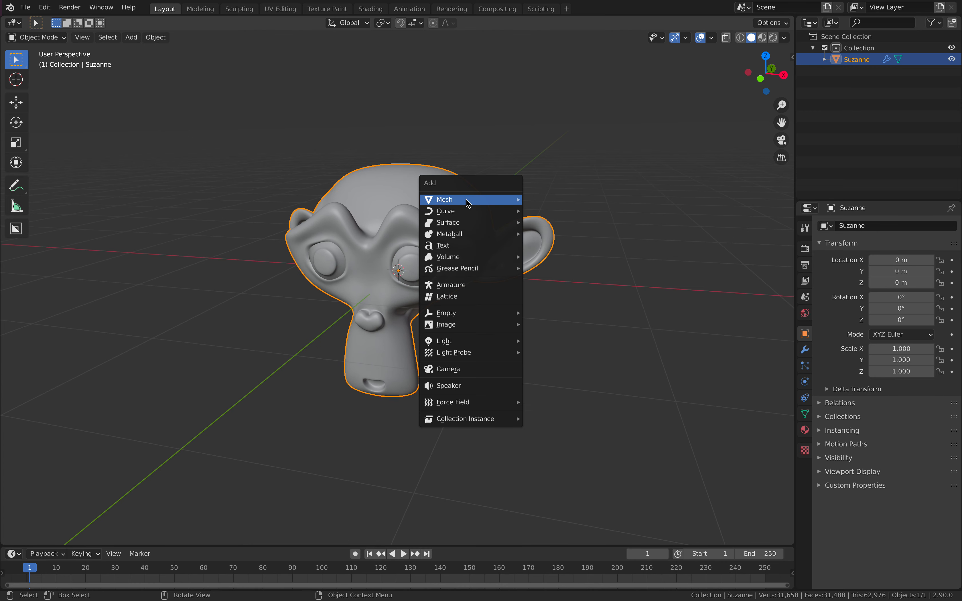
mouse_move(457, 268)
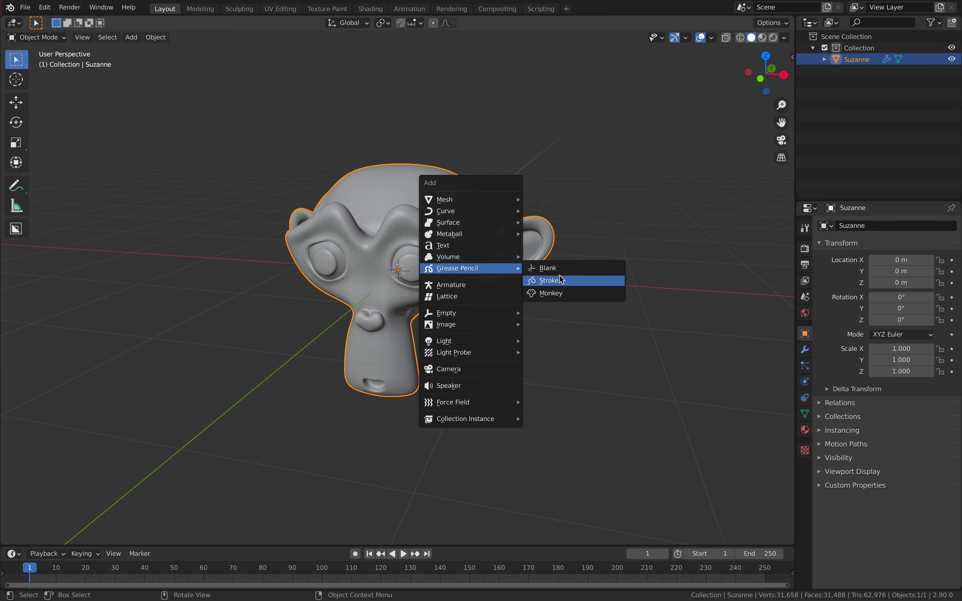
left_click(549, 281)
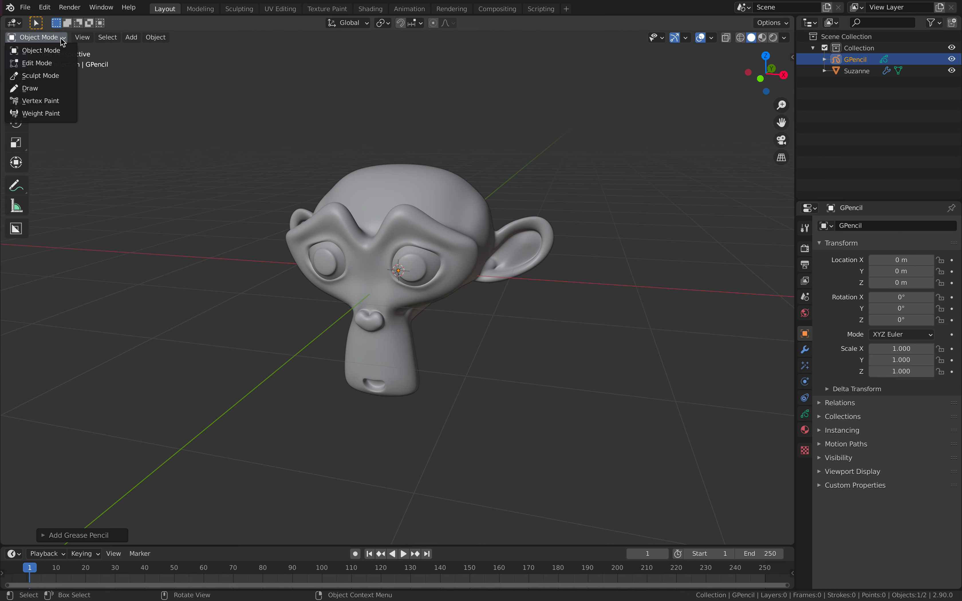
- Switch the grease pencil to Draw mode and bring up the stroke placement options
left_click(30, 88)
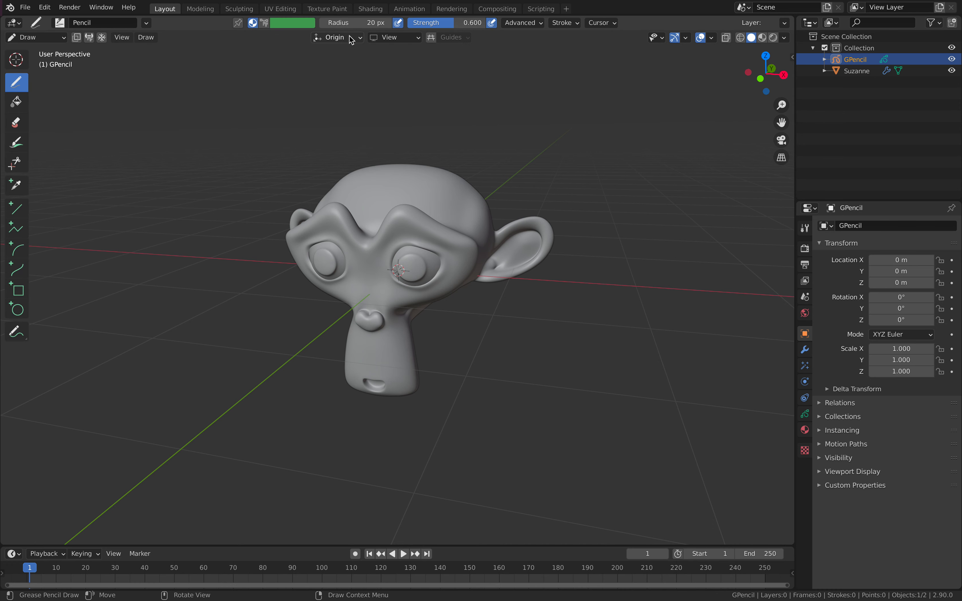
left_click(335, 38)
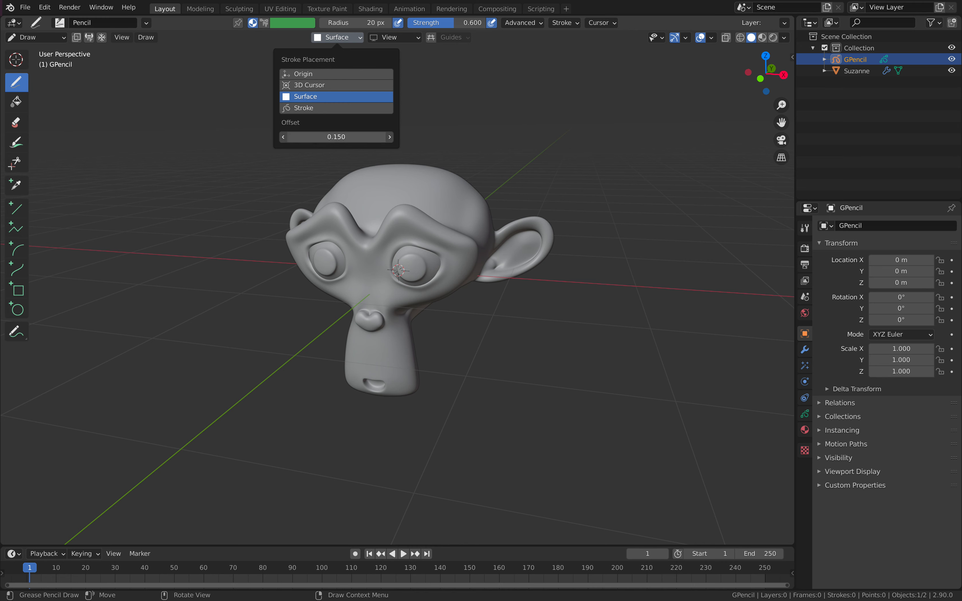
- With Surface placement, draw strokes around Suzanne's eye and down her cheek
left_click(304, 96)
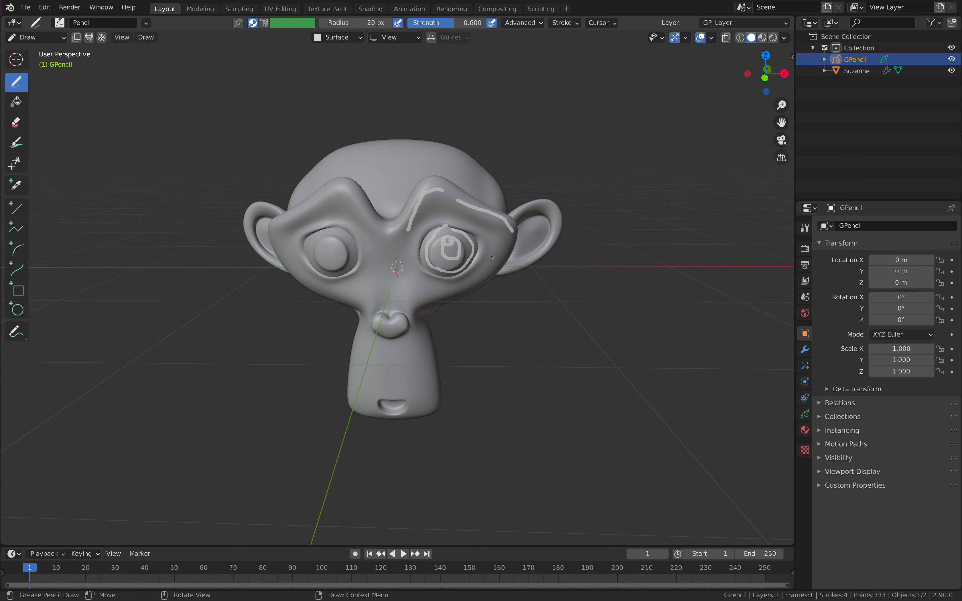
left_click_drag(466, 246, 423, 318)
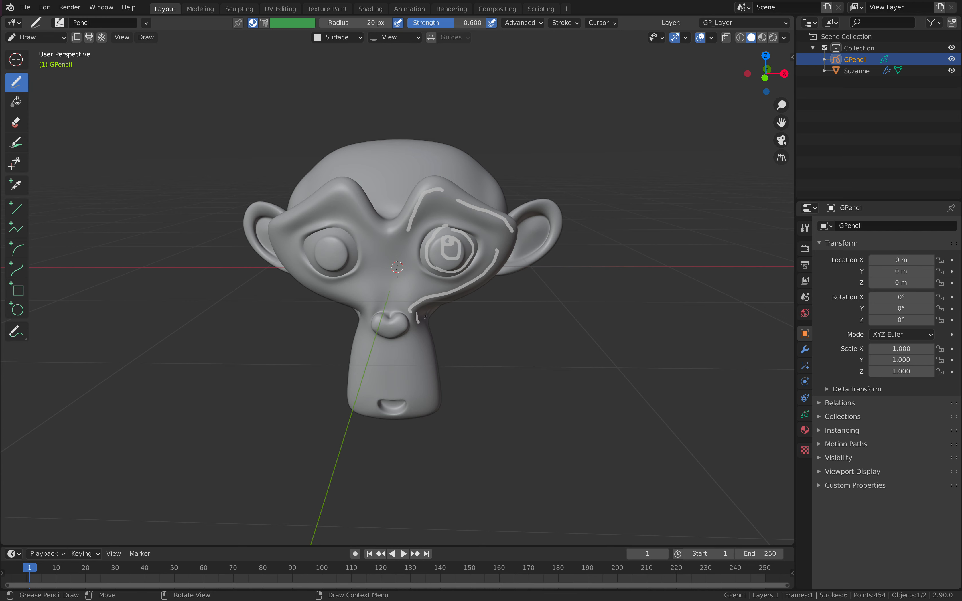
left_click_drag(423, 307, 430, 411)
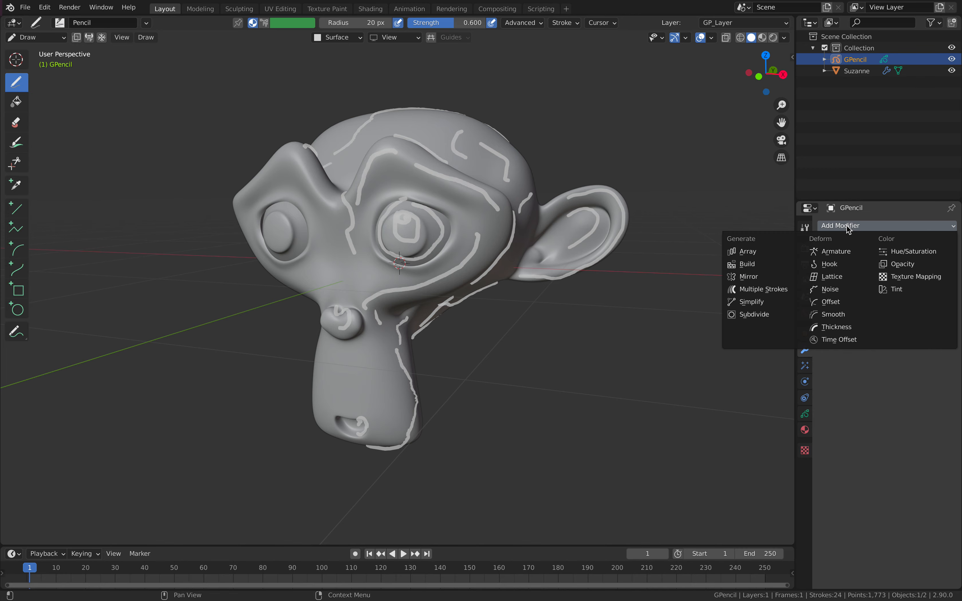
- Add a Mirror modifier, colour the strokes hot pink, then add a Build modifier
left_click(748, 276)
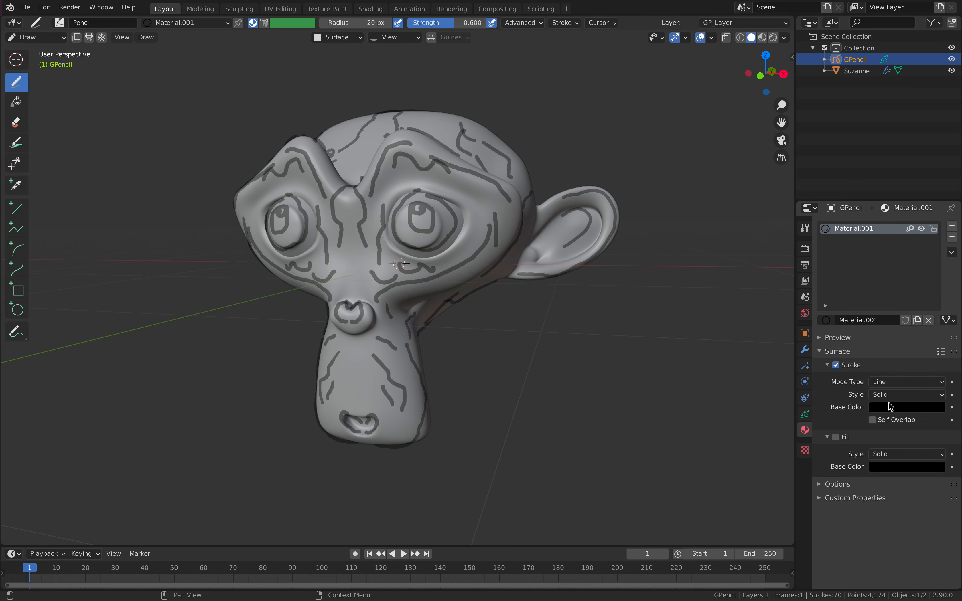
left_click(907, 408)
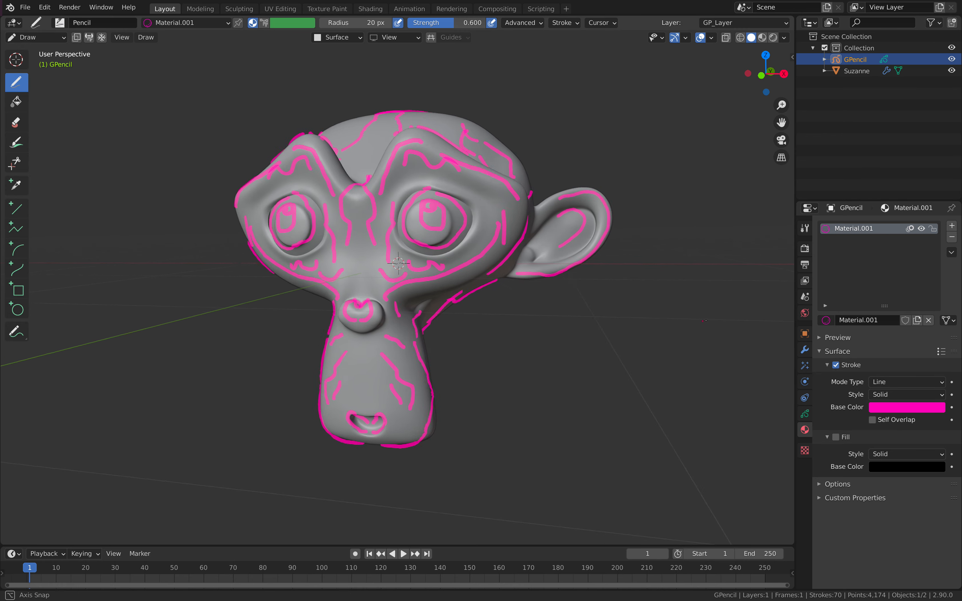
left_click(805, 350)
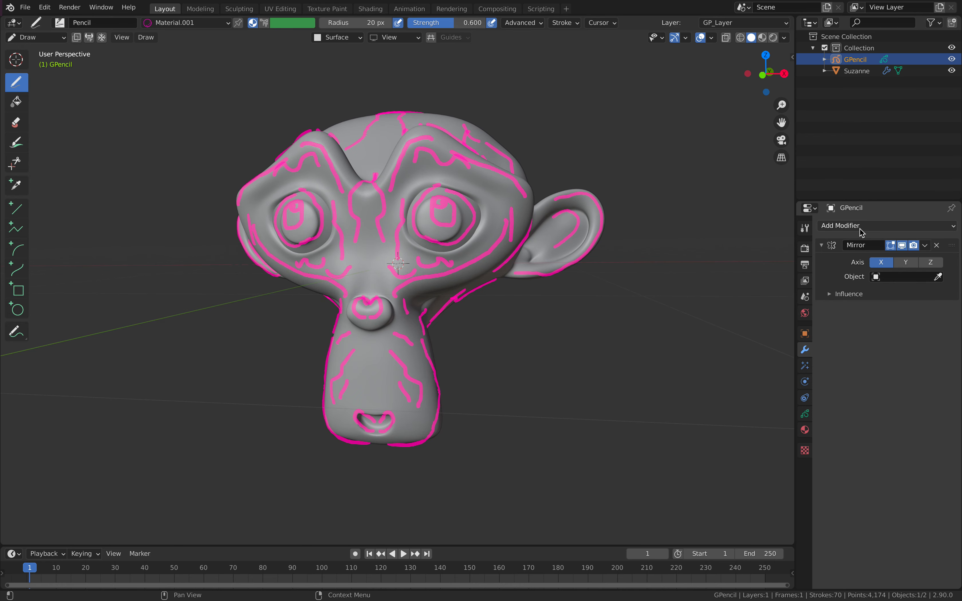
left_click(840, 226)
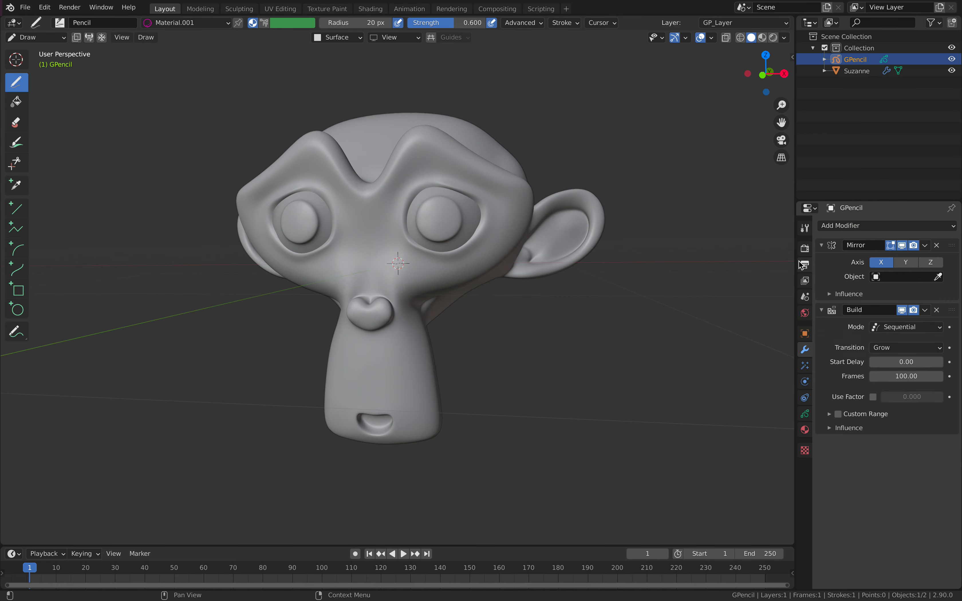
- Move Build above Mirror, set its mode to Concurrent and scrub playback of the growing strokes
left_click(403, 554)
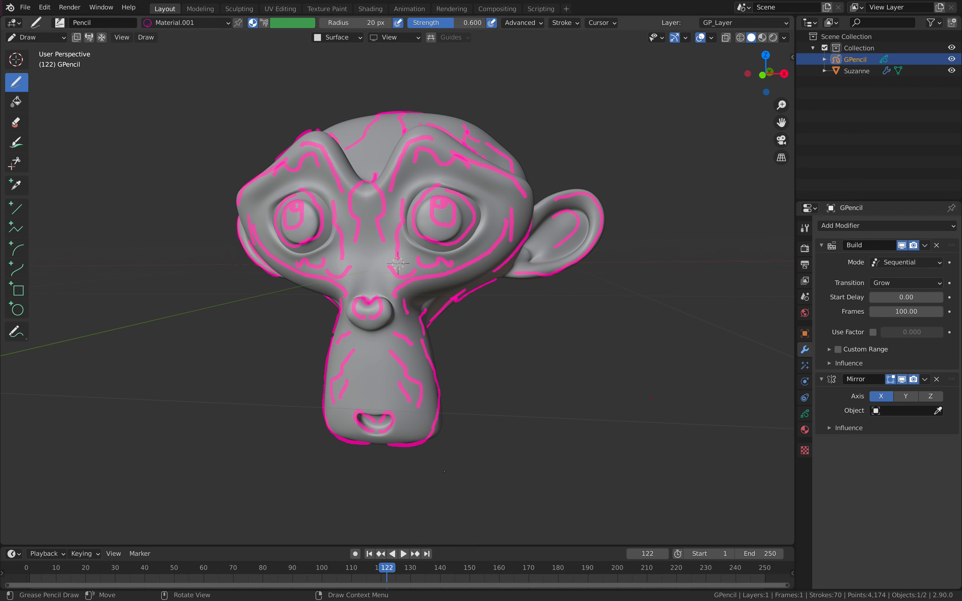
left_click(397, 553)
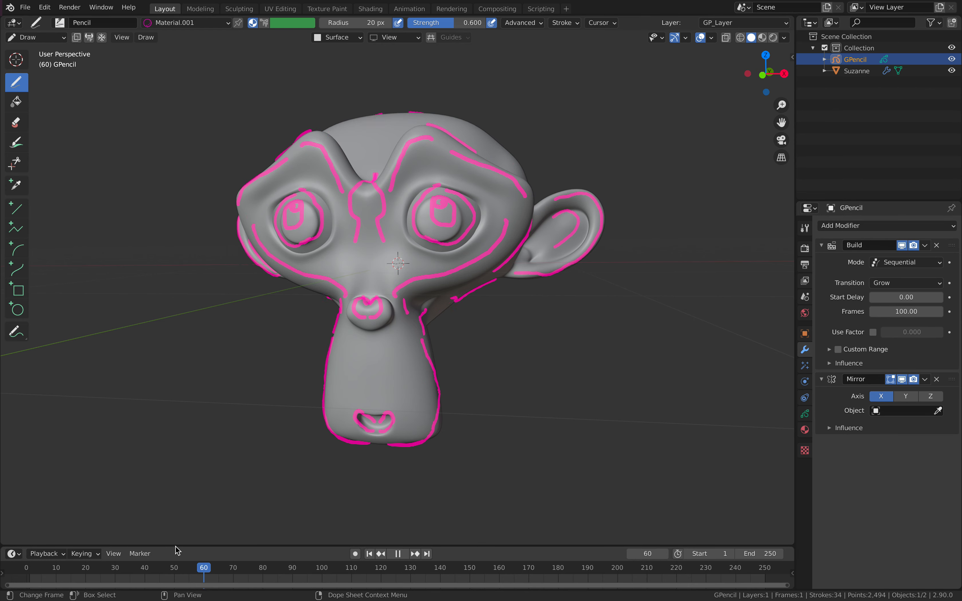
left_click(906, 262)
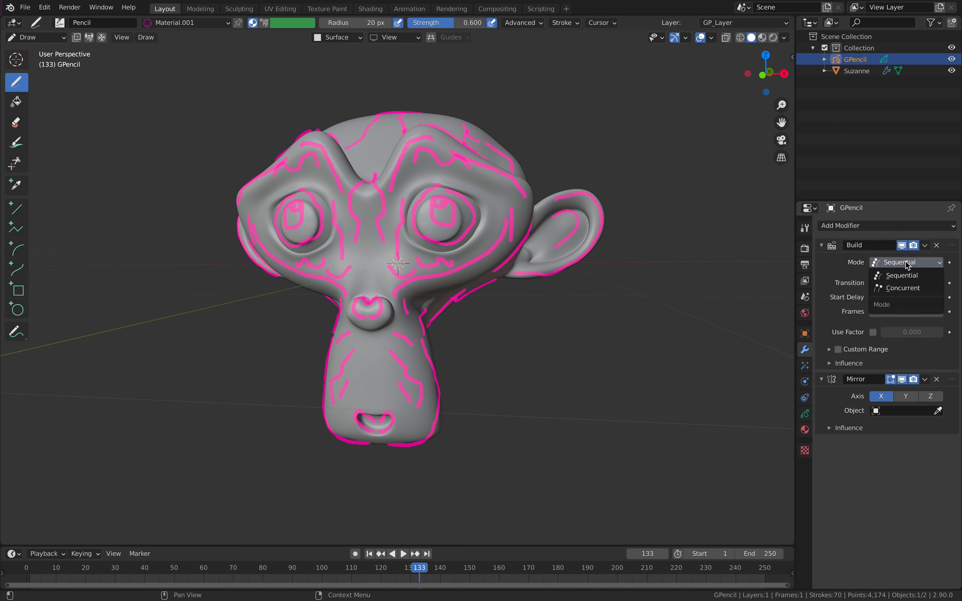
left_click(903, 288)
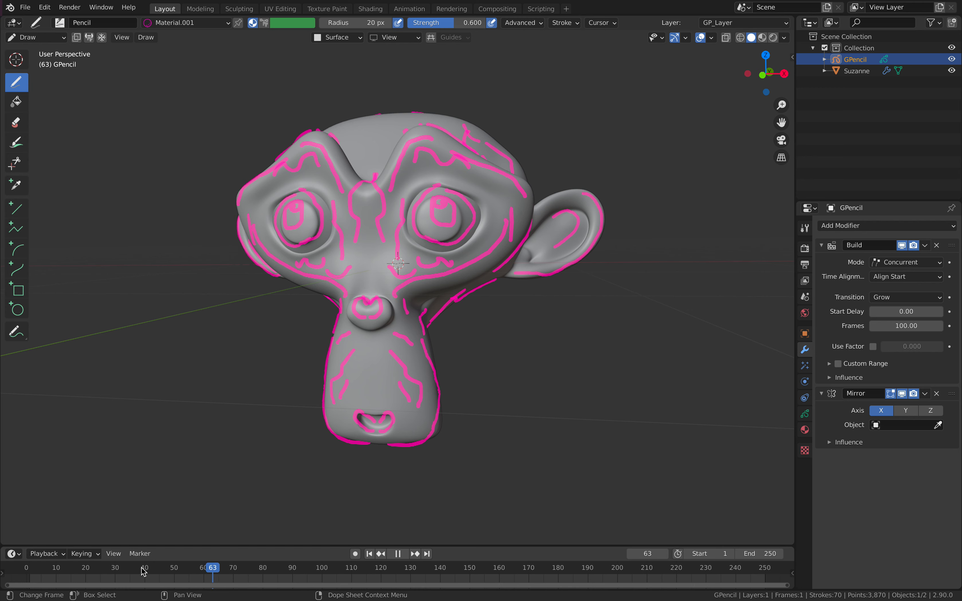
left_click(71, 581)
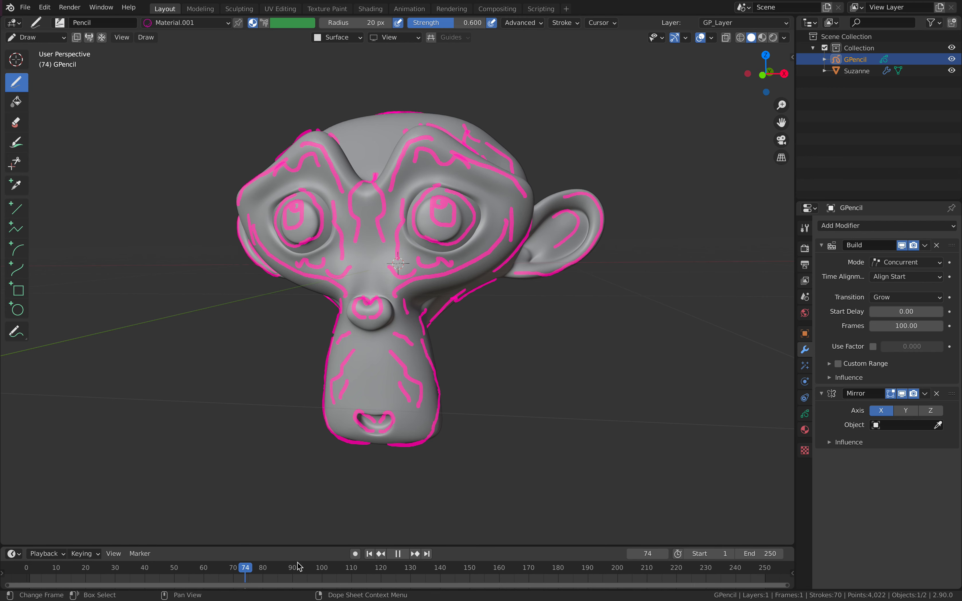
left_click(65, 581)
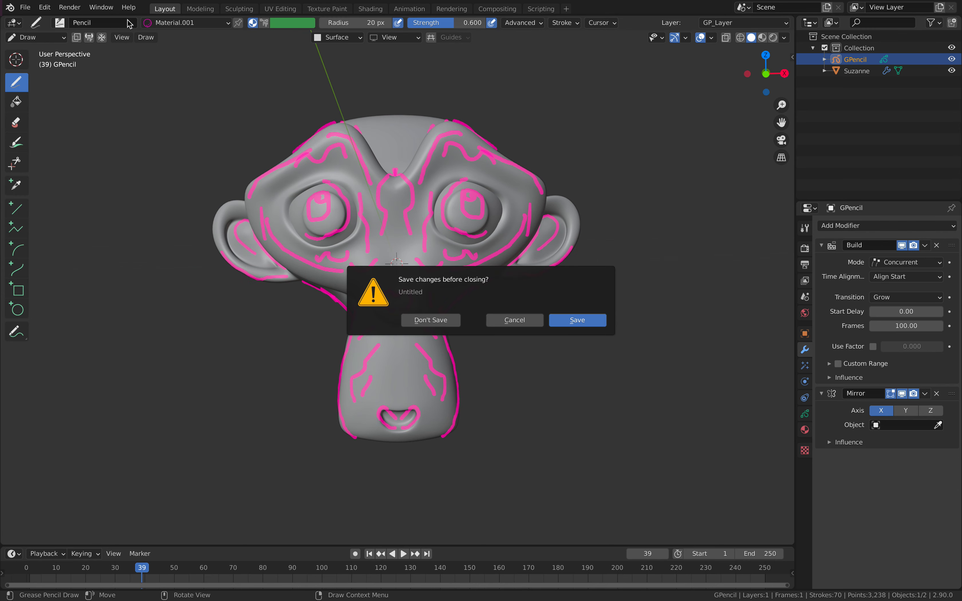
mouse_move(443, 311)
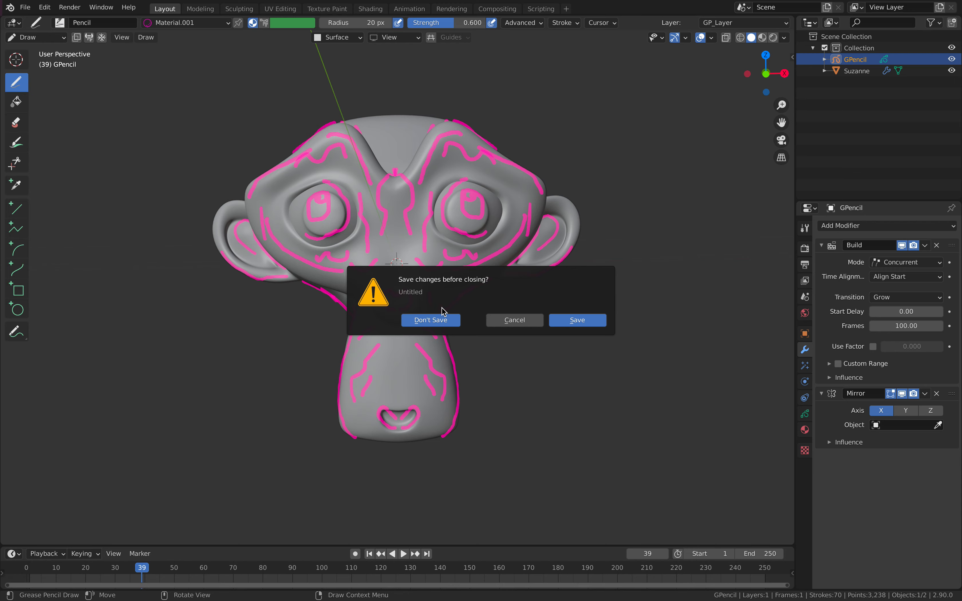
- Discard the grease pencil scene unsaved and start a new Sculpting file
left_click(431, 320)
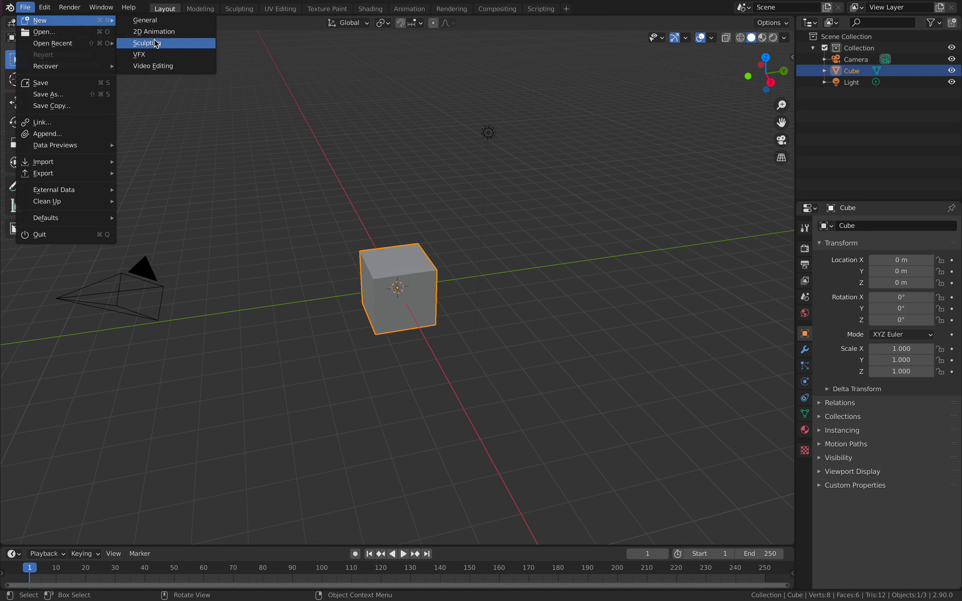
left_click(146, 44)
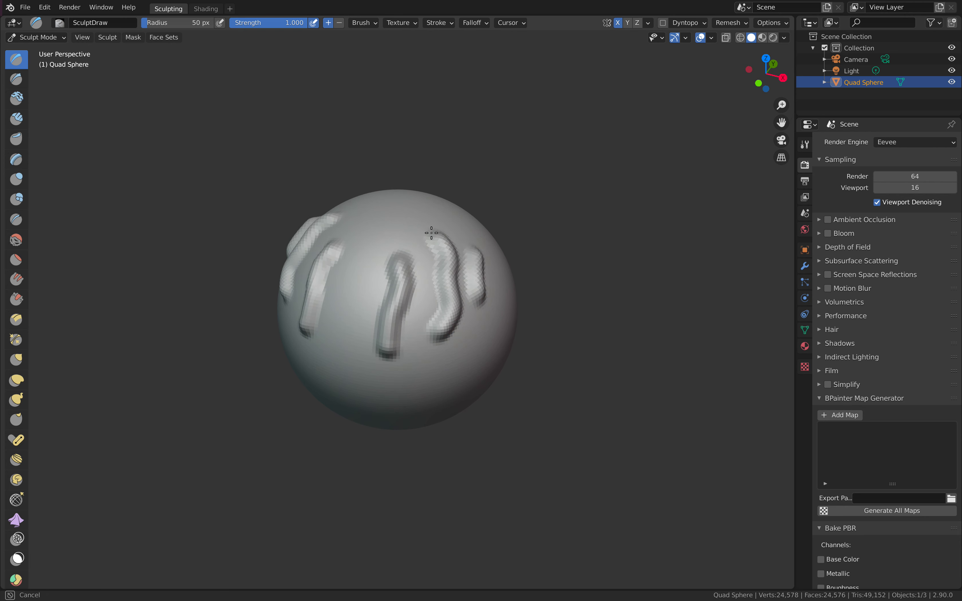
mouse_move(28, 65)
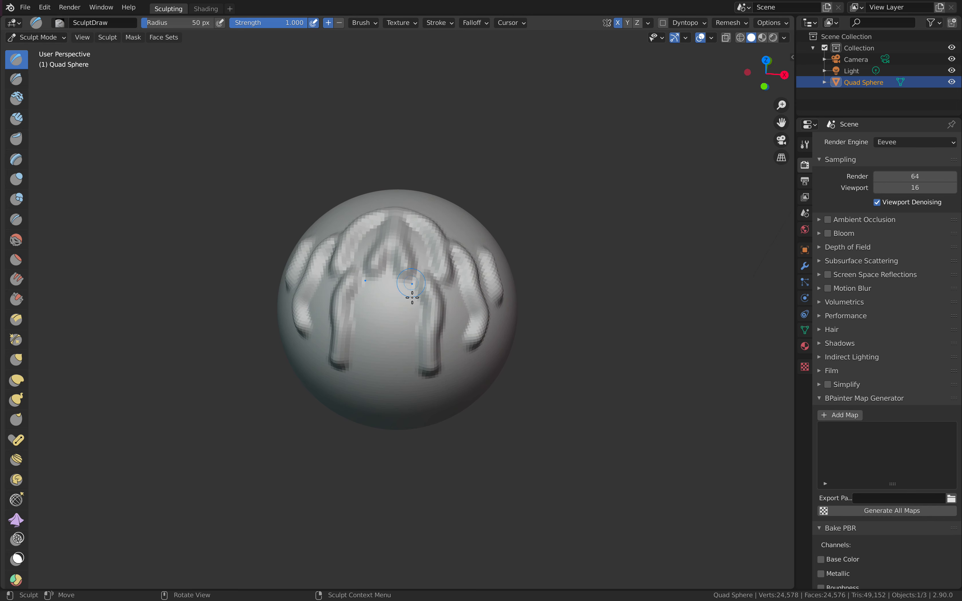
- Sculpt a raised ridge on the quad sphere, shade it smooth in Object Mode, and resume sculpting
left_click_drag(410, 282, 454, 268)
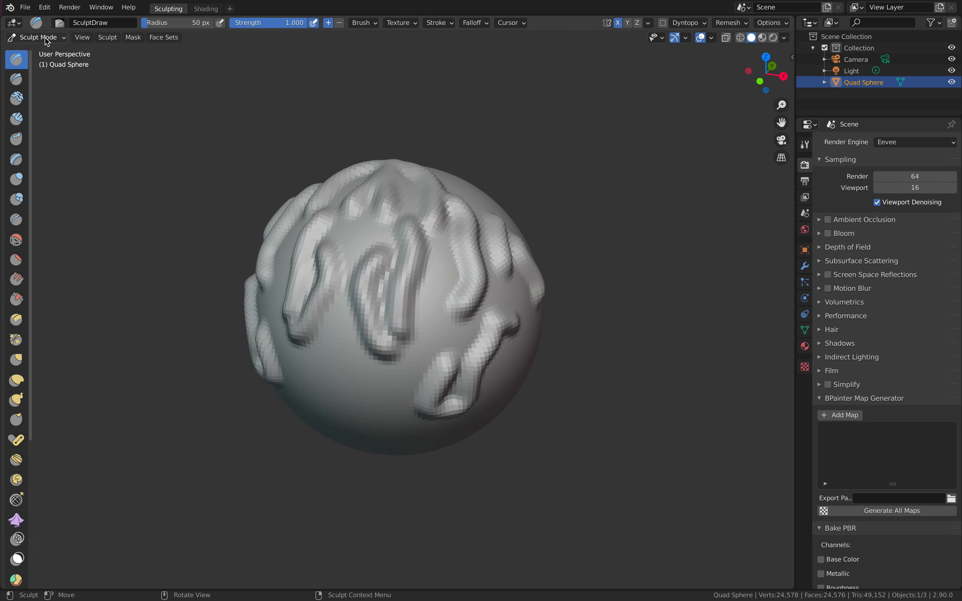
left_click(37, 37)
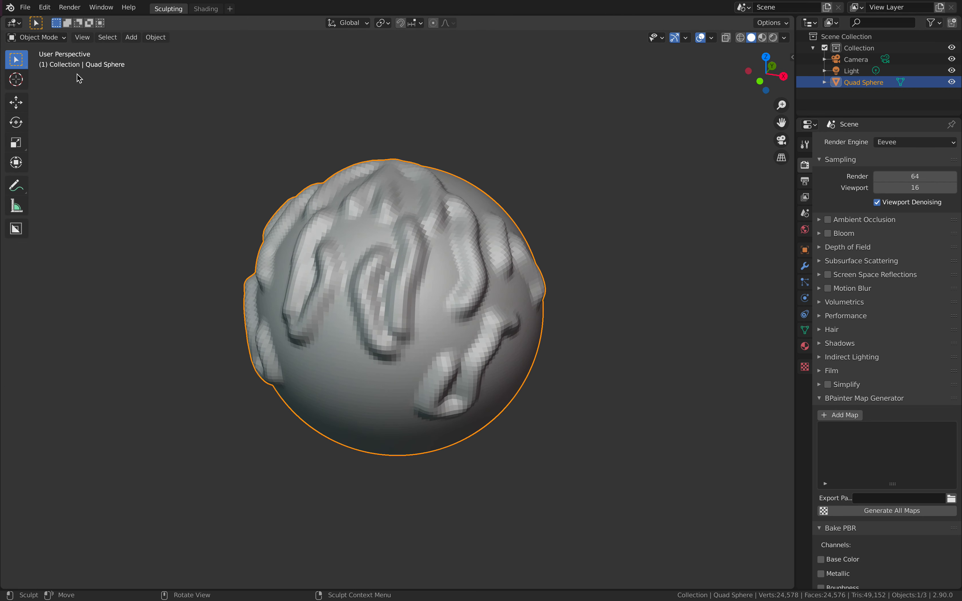
right_click(420, 286)
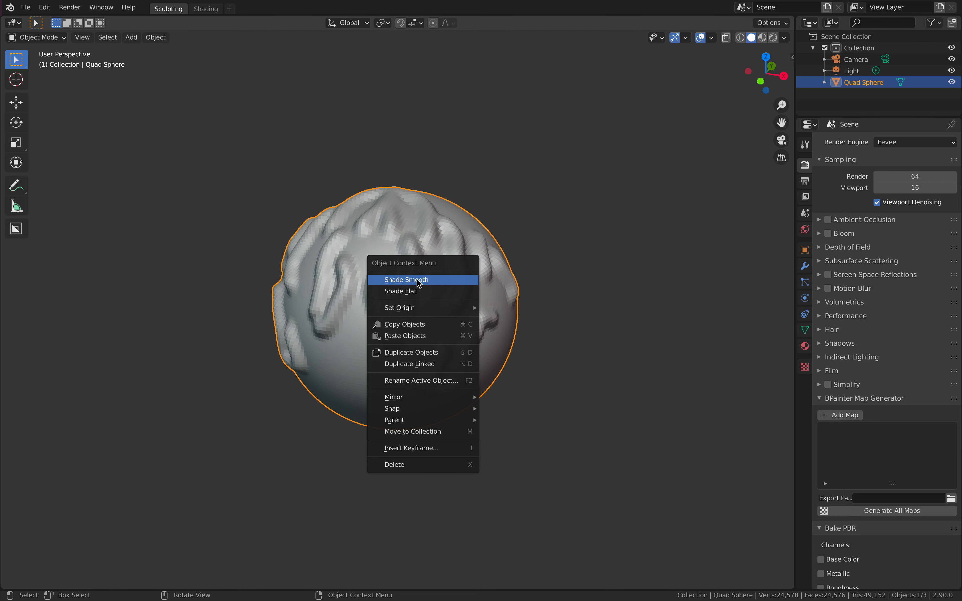
left_click(407, 280)
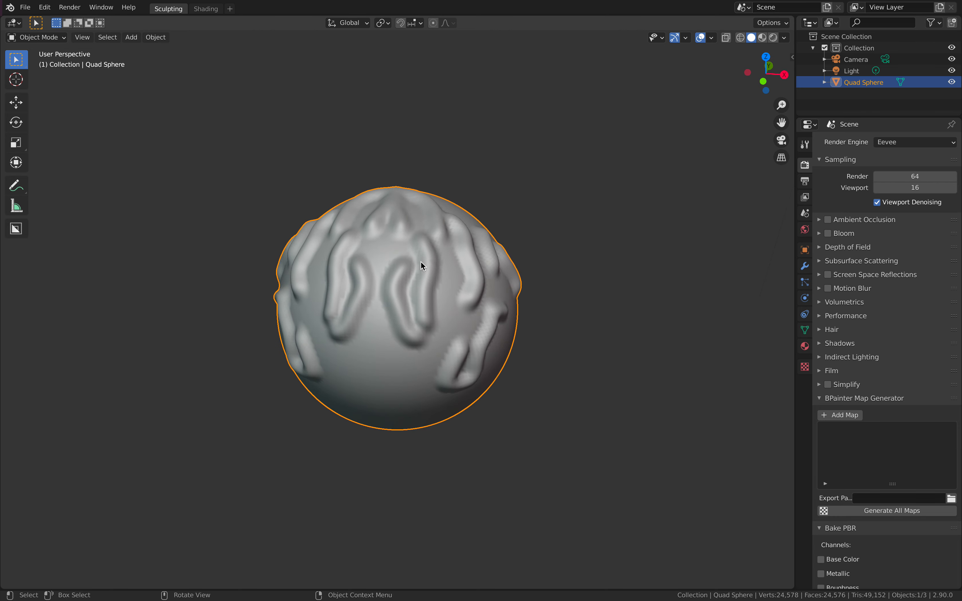
left_click(36, 38)
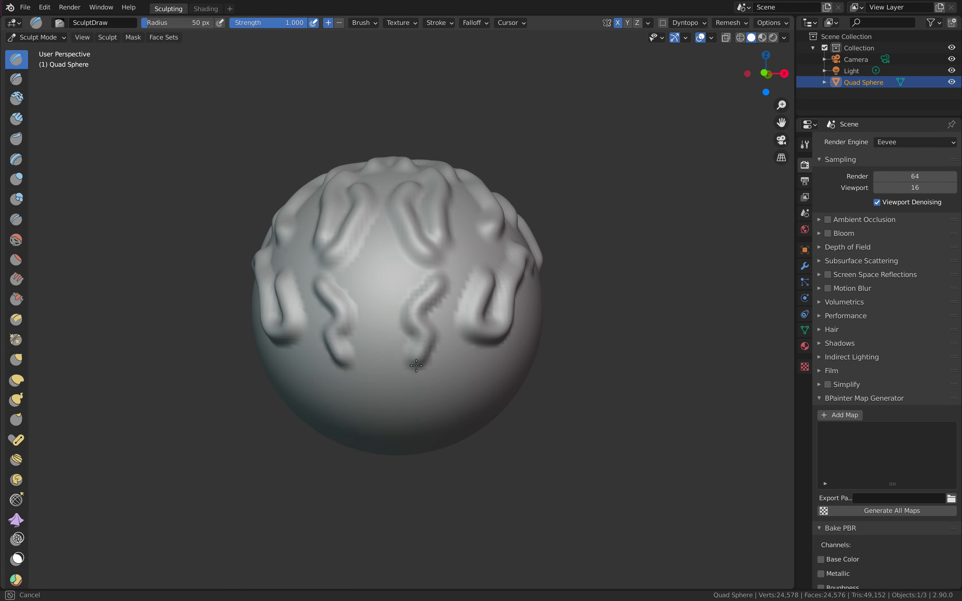
- Sculpt many more wavy ridges across different sides of the sphere with the Draw brush
left_click_drag(416, 366, 478, 329)
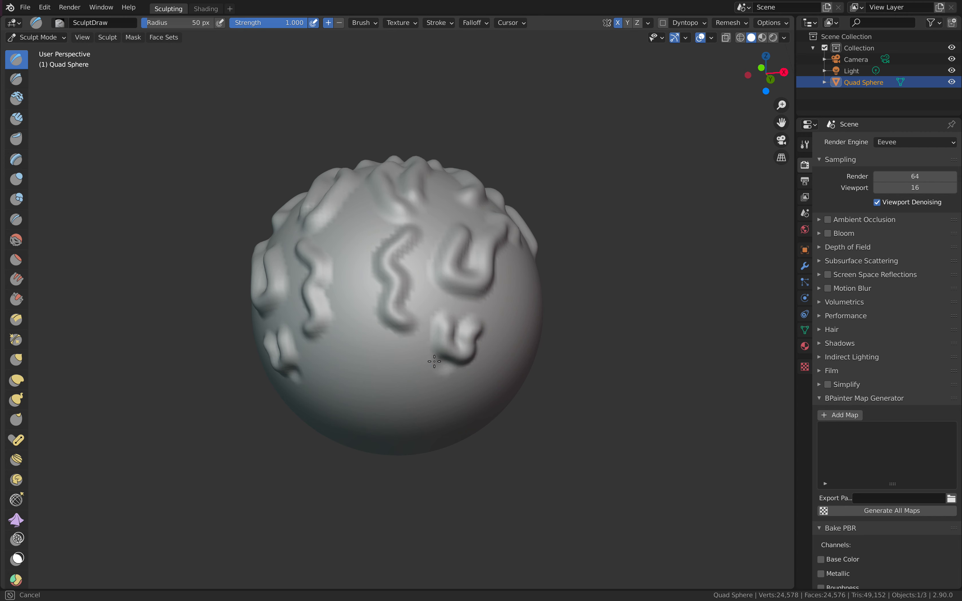
left_click_drag(433, 361, 426, 251)
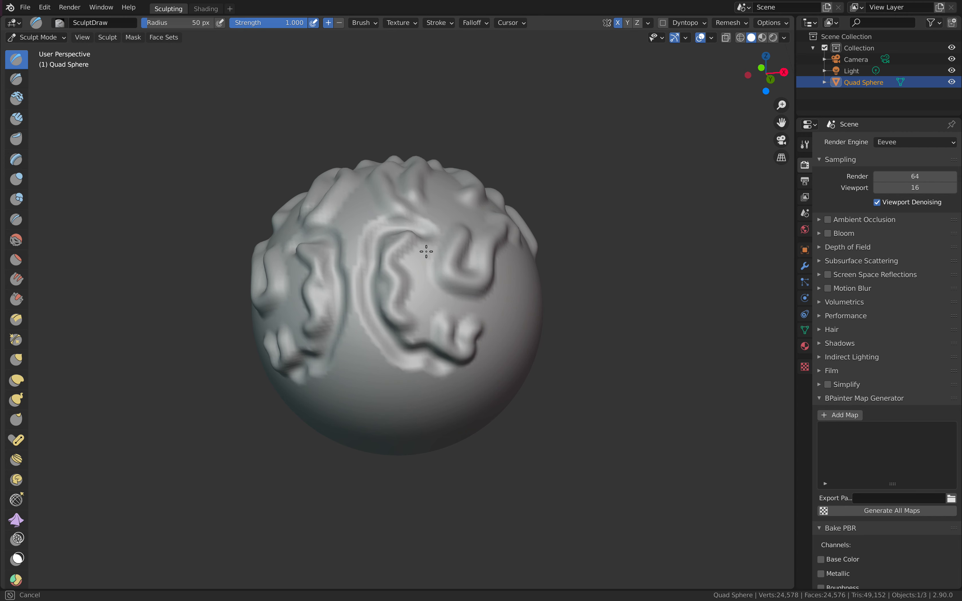
left_click_drag(423, 251, 503, 300)
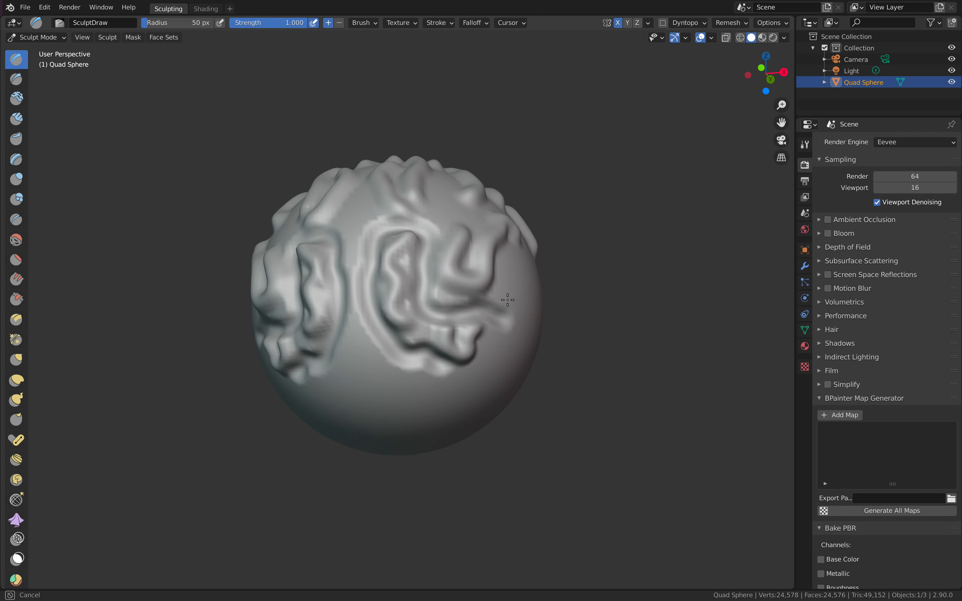
left_click_drag(506, 300, 415, 252)
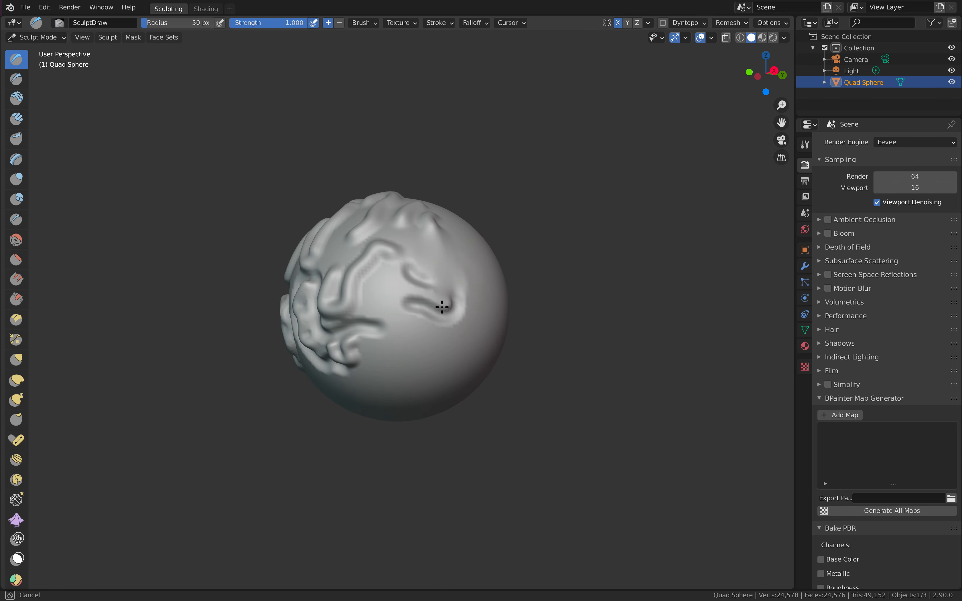
left_click_drag(441, 294, 434, 276)
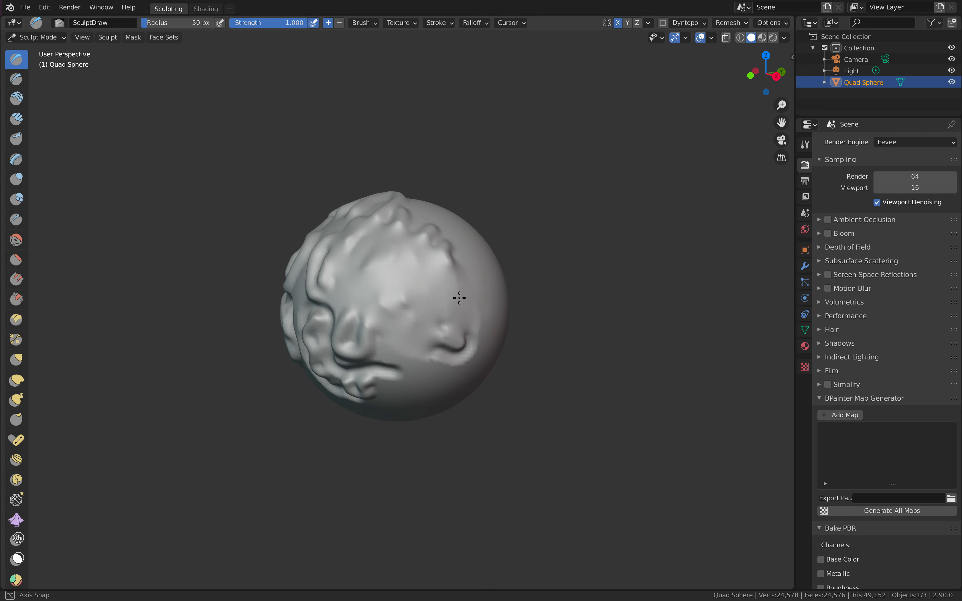
left_click_drag(457, 298, 467, 241)
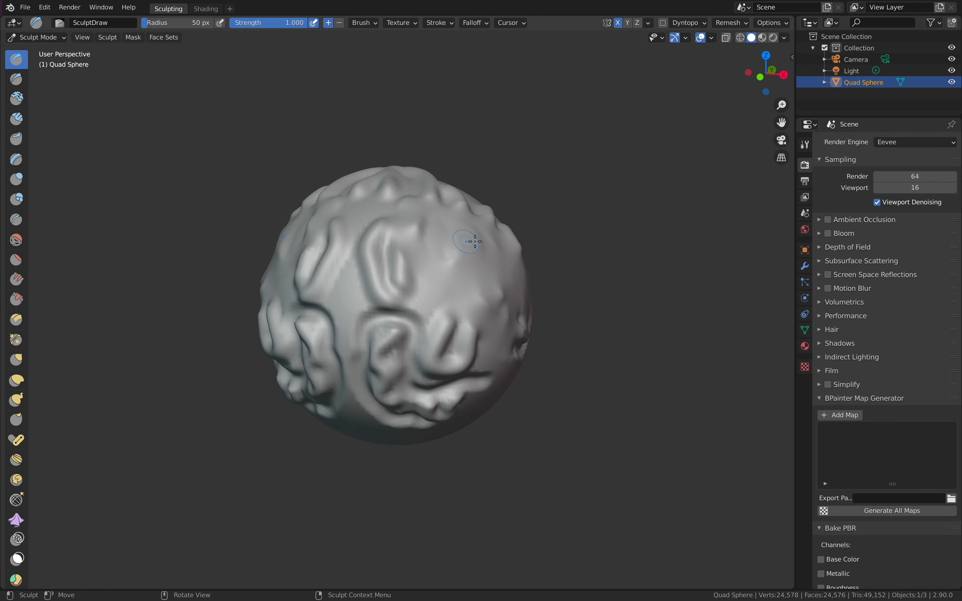
mouse_move(662, 23)
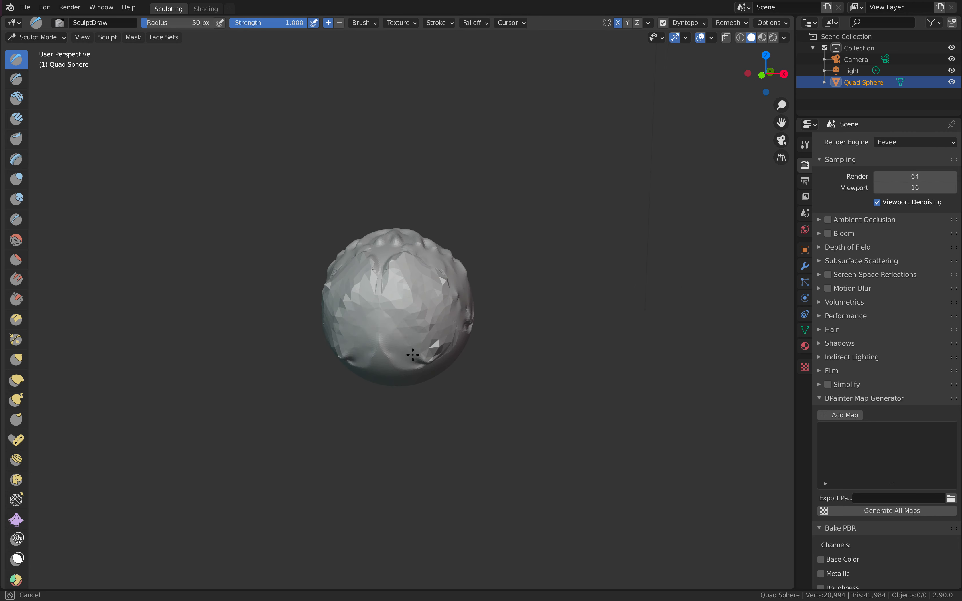
- With Dyntopo on, press dents and ring-shaped craters into the sphere from several sides
left_click_drag(414, 356, 445, 307)
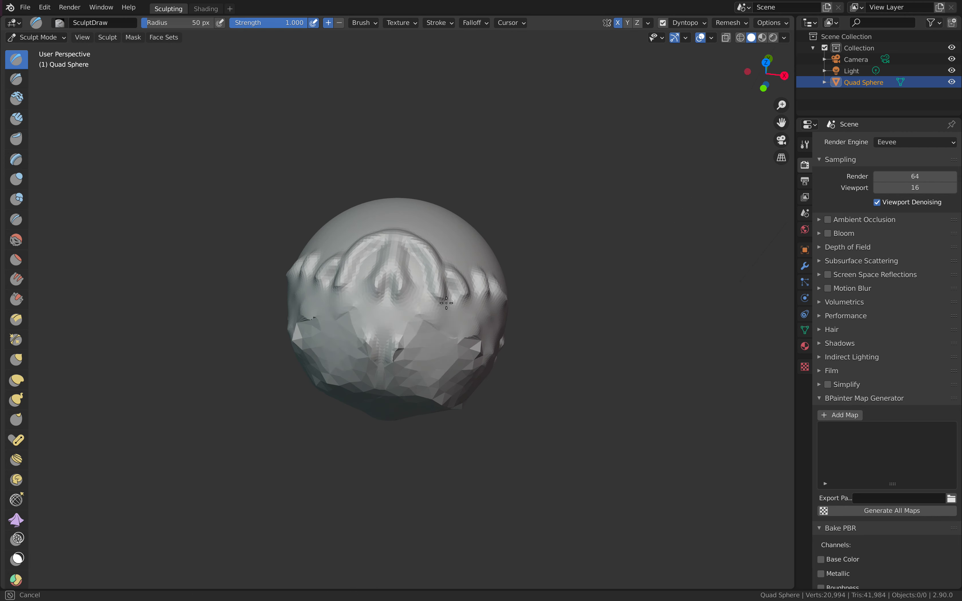
left_click_drag(441, 300, 398, 288)
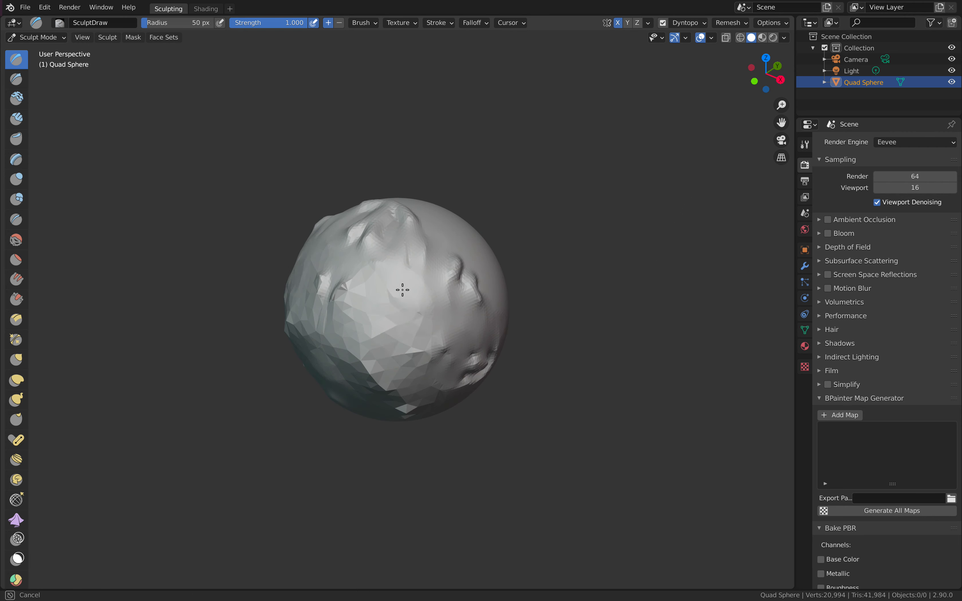
left_click_drag(398, 289, 448, 300)
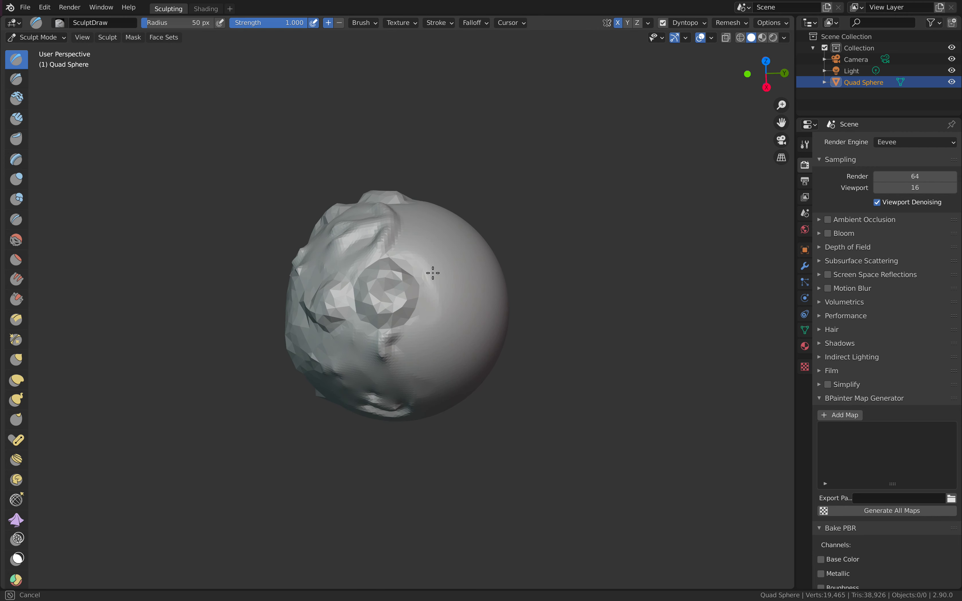
left_click_drag(432, 273, 424, 316)
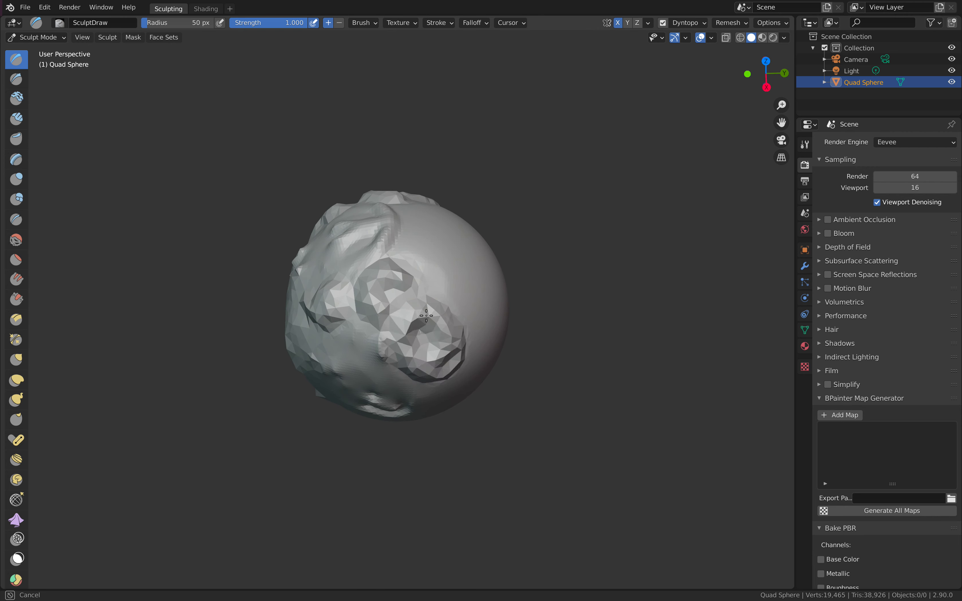
left_click_drag(425, 317, 416, 352)
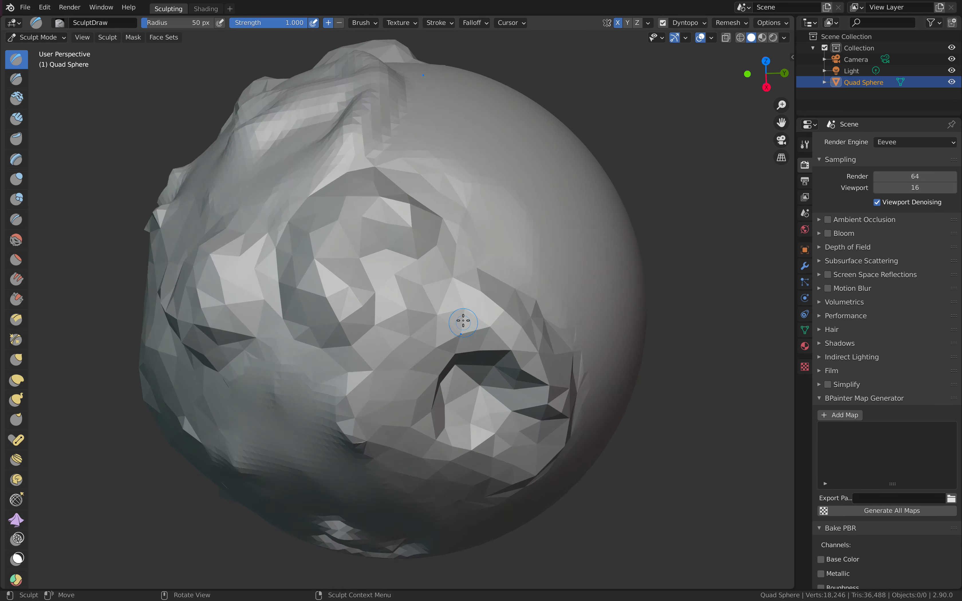
left_click_drag(462, 321, 507, 178)
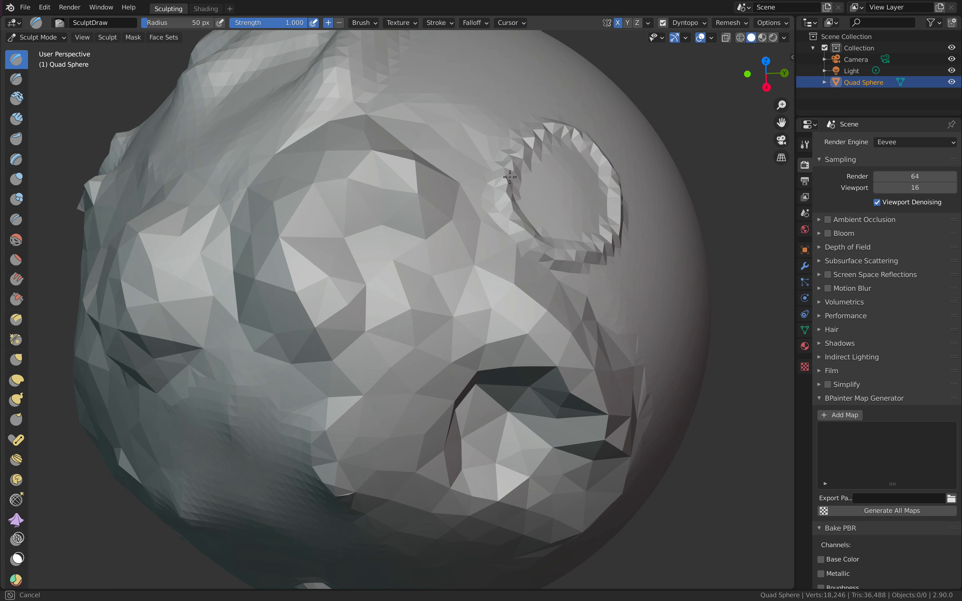
scroll("down", 3)
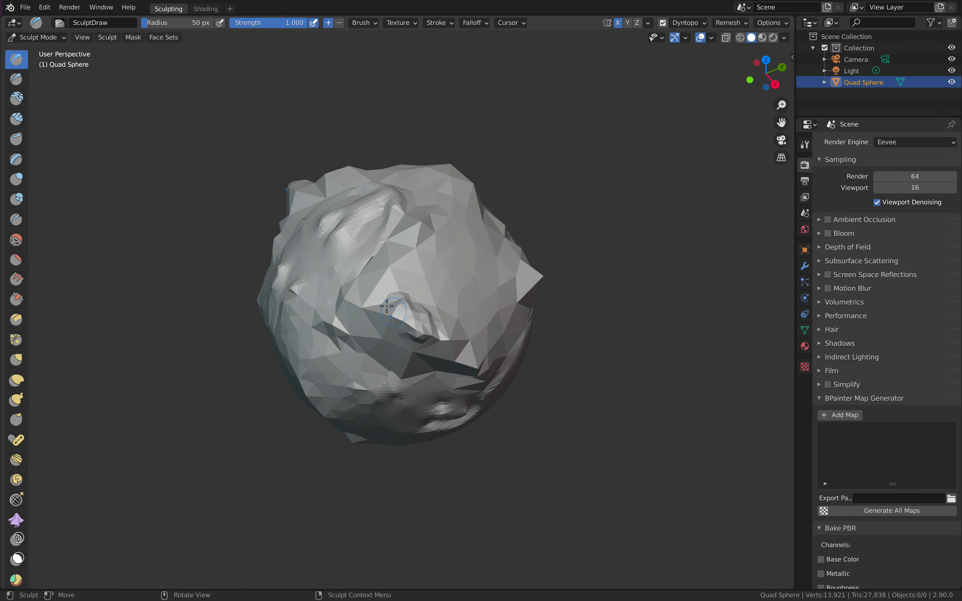
mouse_move(16, 520)
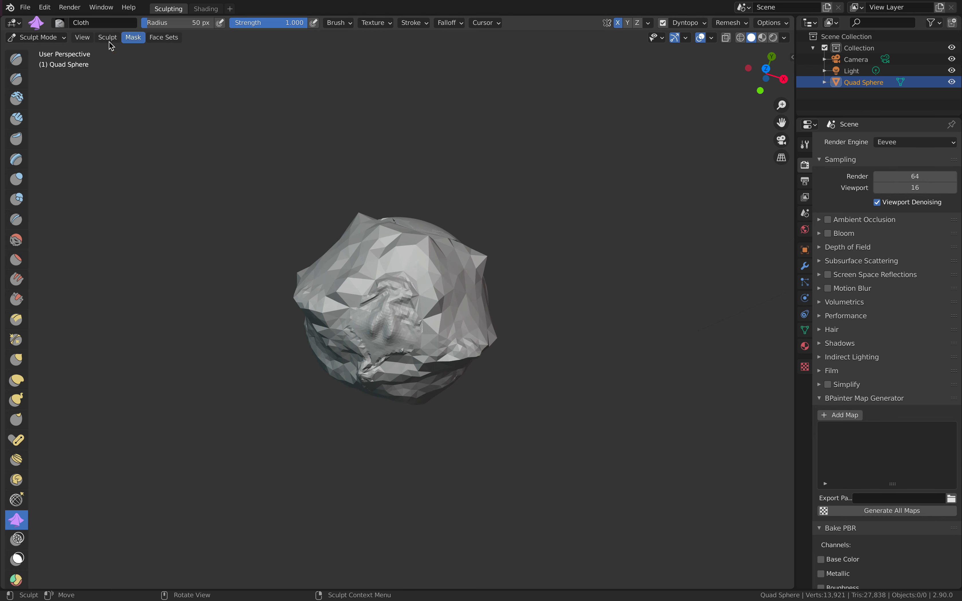
- Start a new Sculpting file, discarding the dented sphere without saving
left_click(24, 7)
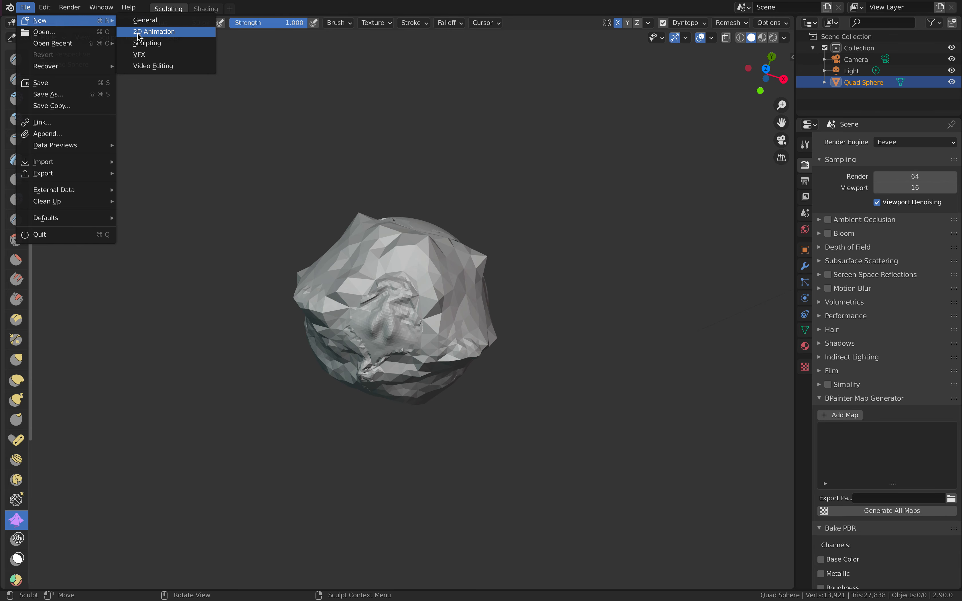
left_click(145, 20)
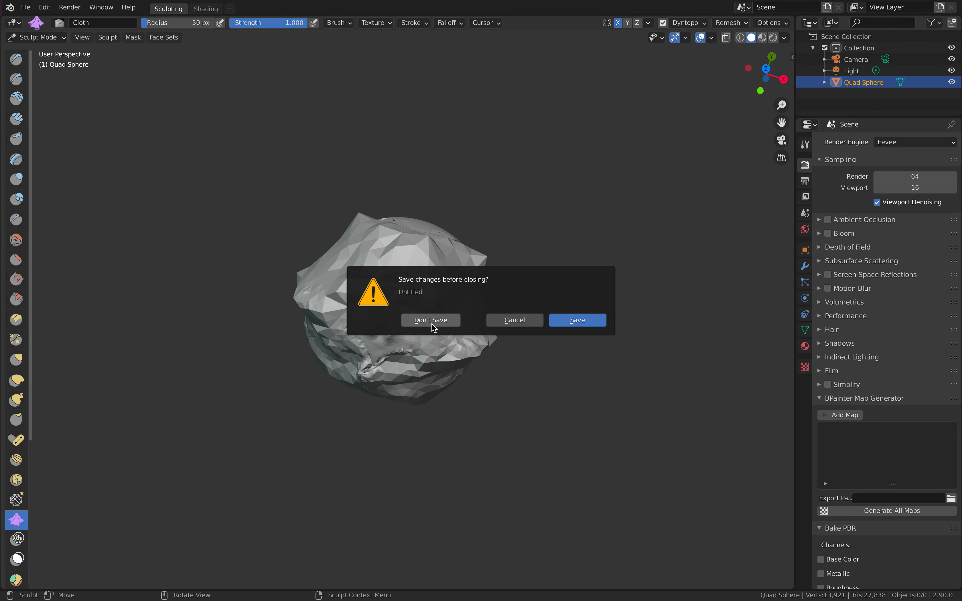
left_click(431, 320)
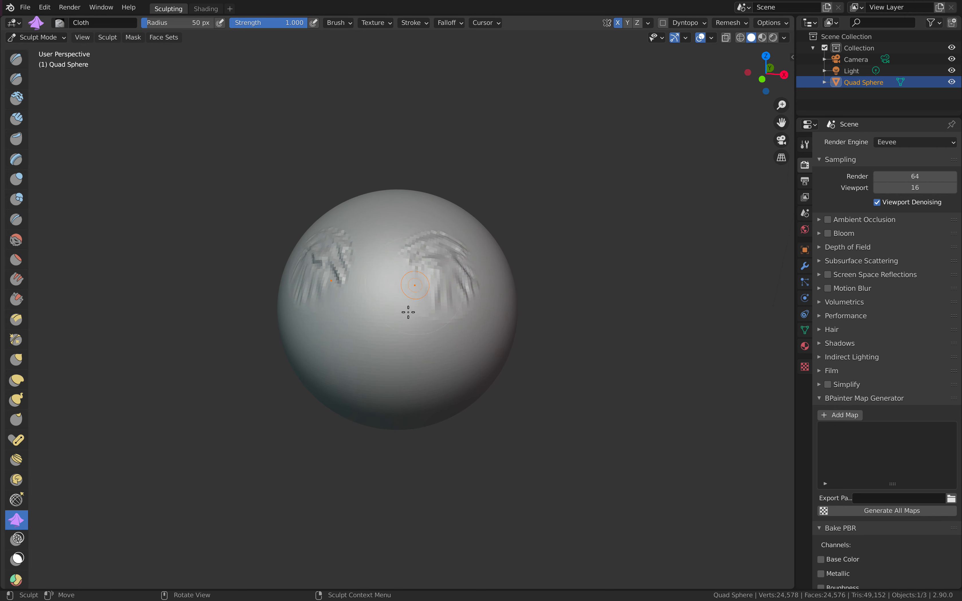
- Pull several cloth-brush wrinkle patches into the fresh sphere, then return to Object Mode
left_click_drag(414, 285, 435, 282)
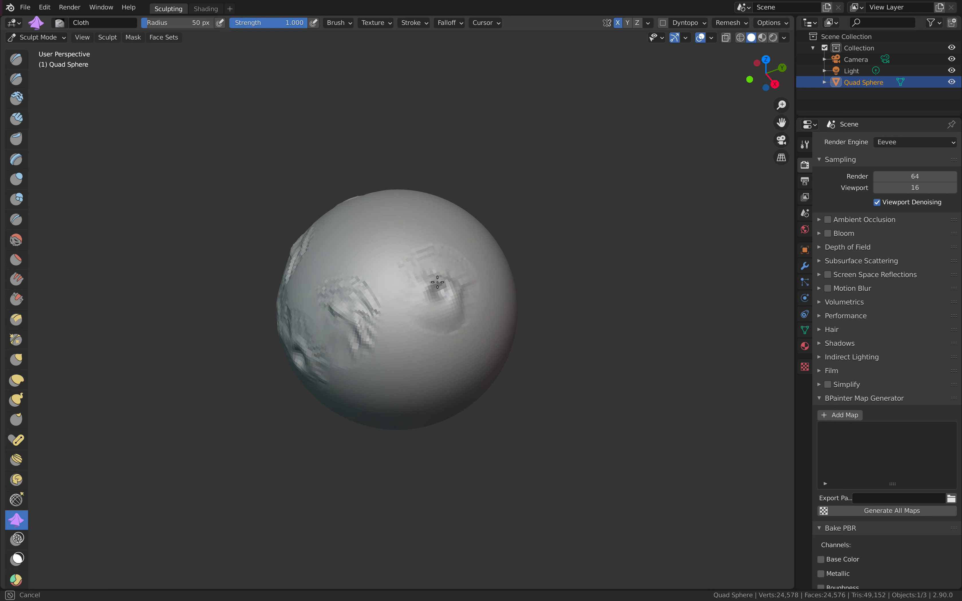
left_click_drag(436, 282, 419, 273)
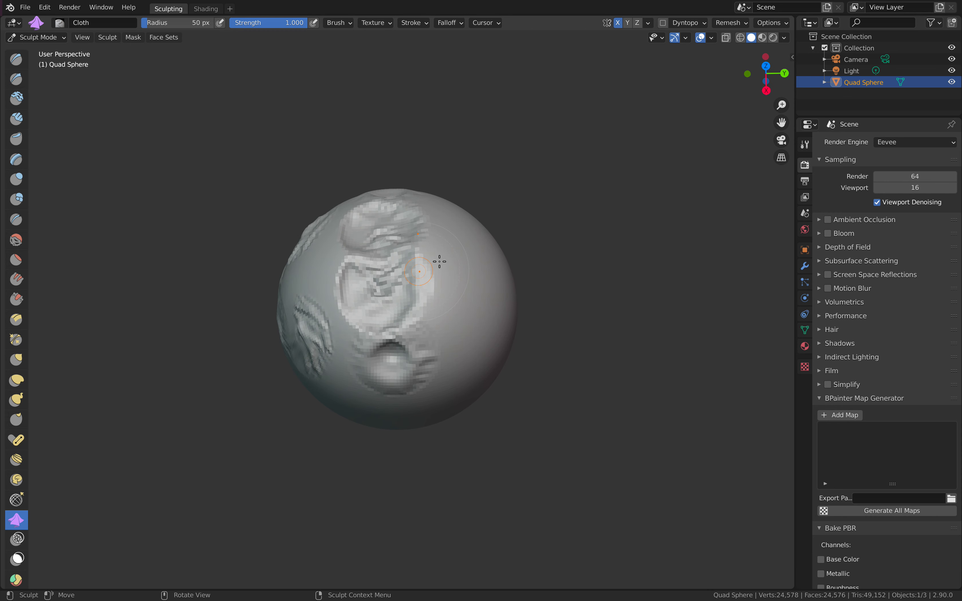
left_click_drag(438, 264, 461, 257)
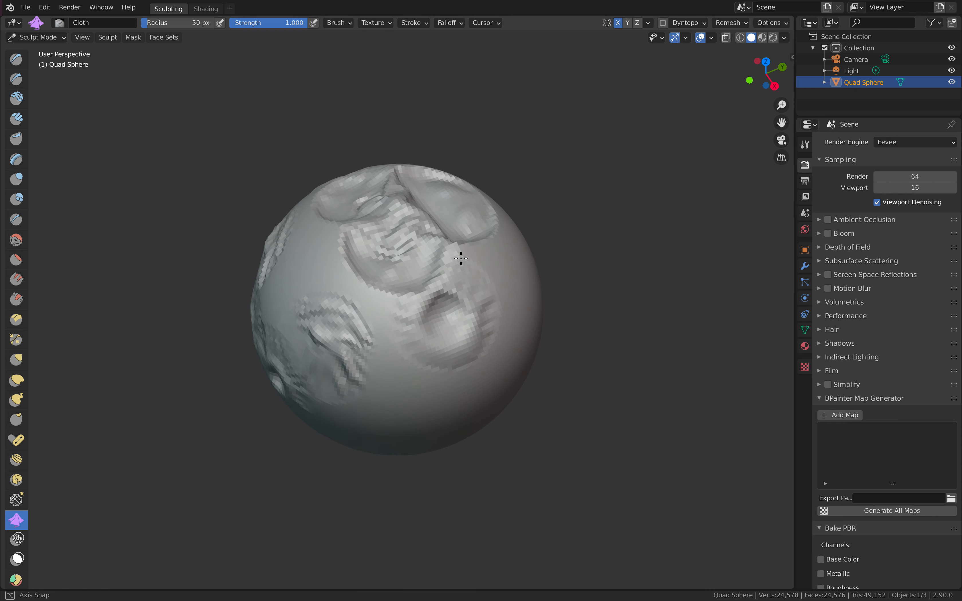
left_click(37, 38)
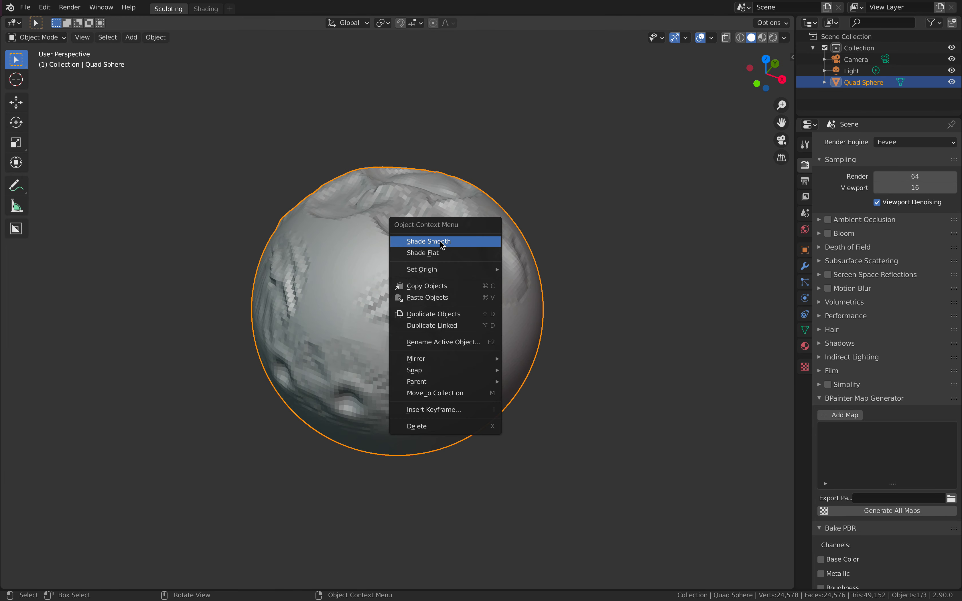
mouse_move(452, 251)
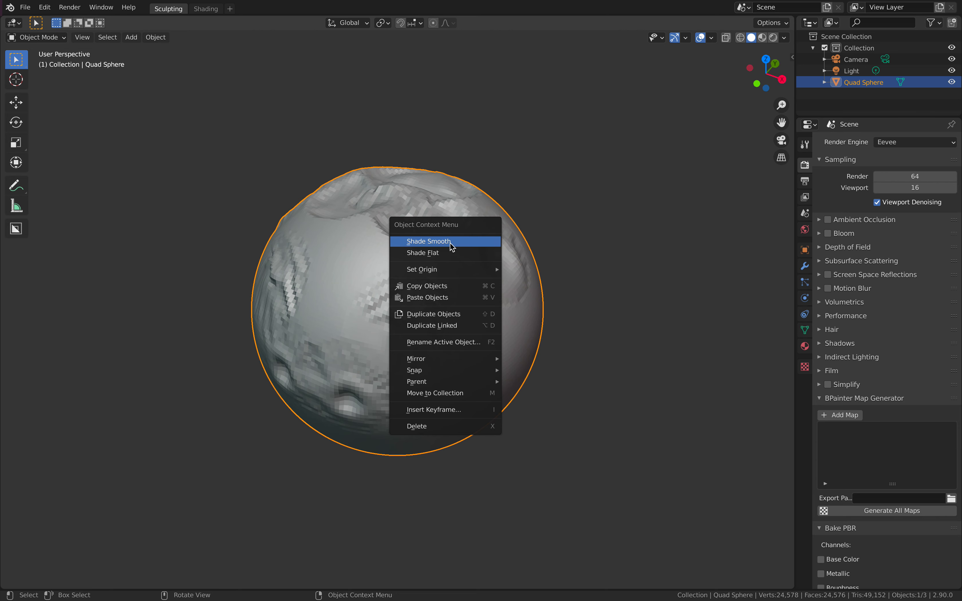
- Apply Shade Smooth to the wrinkled sphere and resume sculpting
left_click(428, 242)
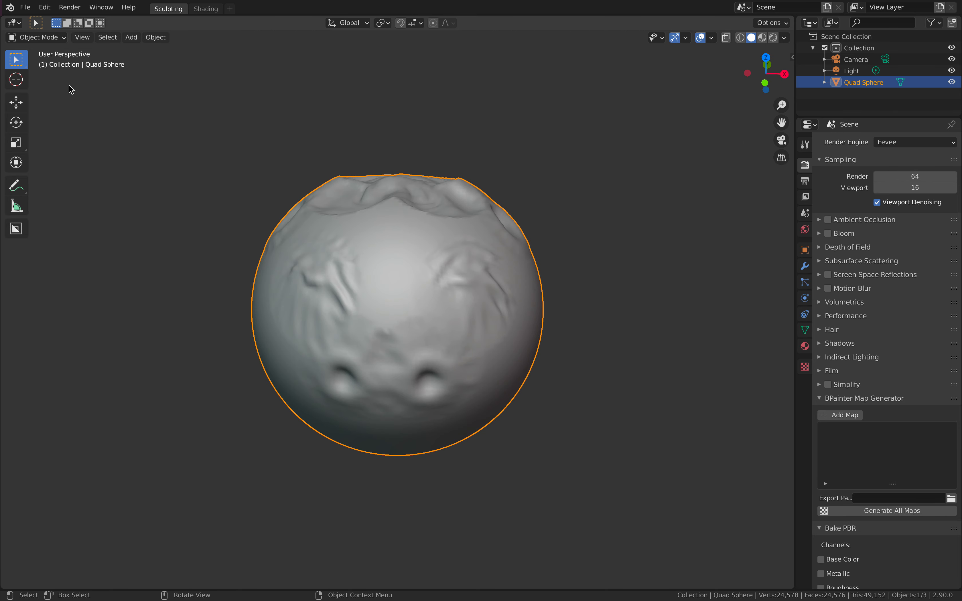
left_click(36, 37)
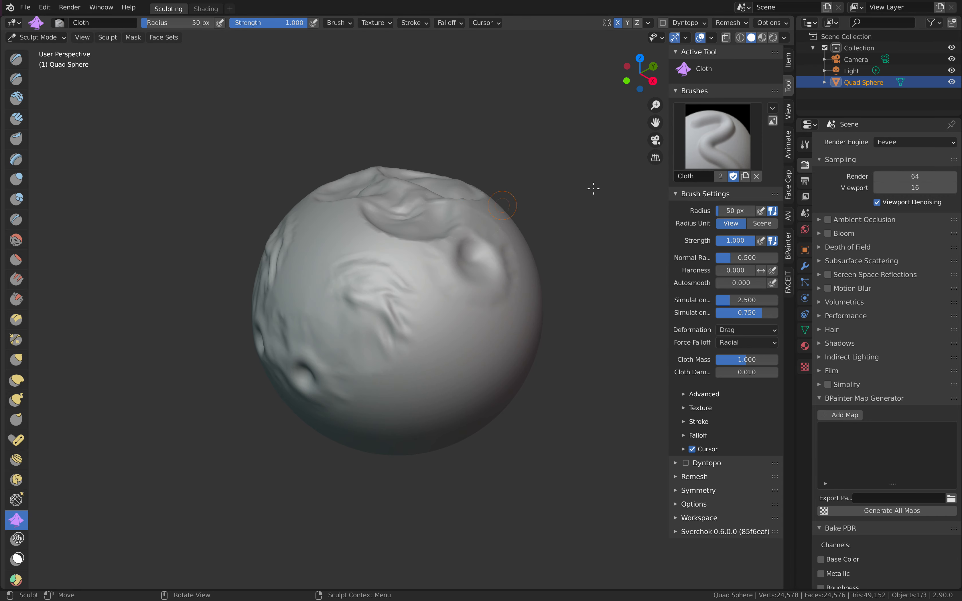
- Set the Cloth brush deformation to Grab
left_click(747, 330)
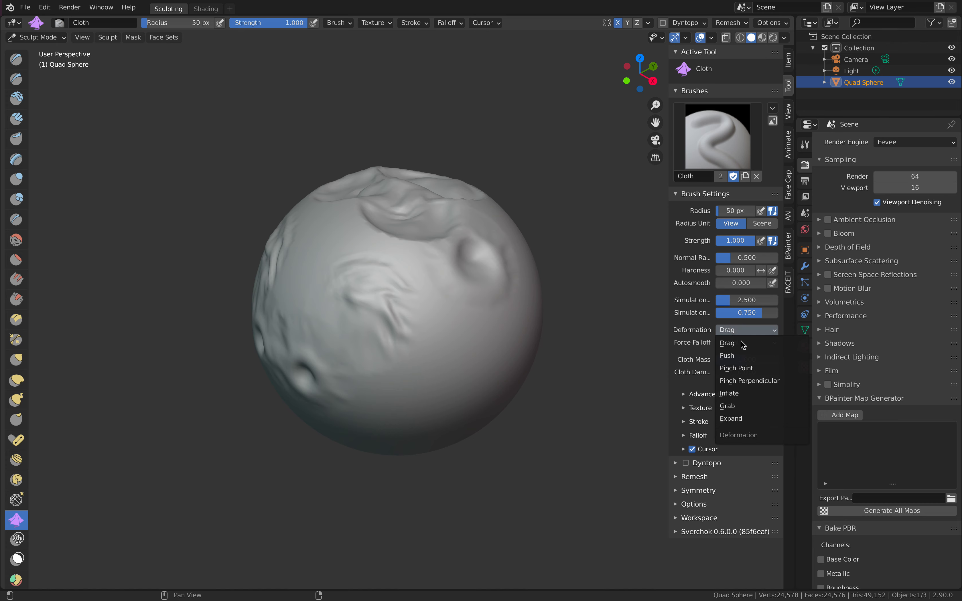
mouse_move(757, 394)
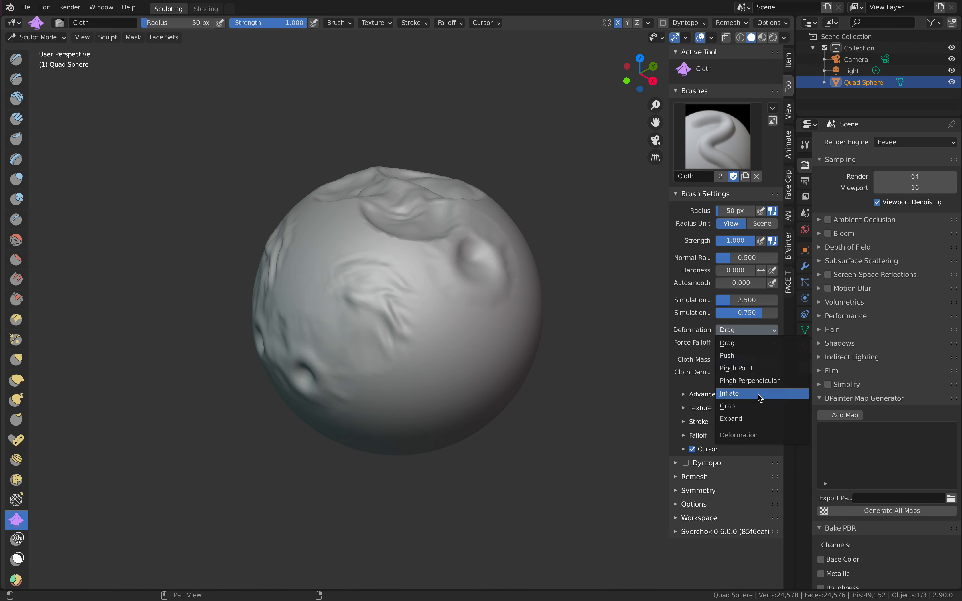
left_click(727, 406)
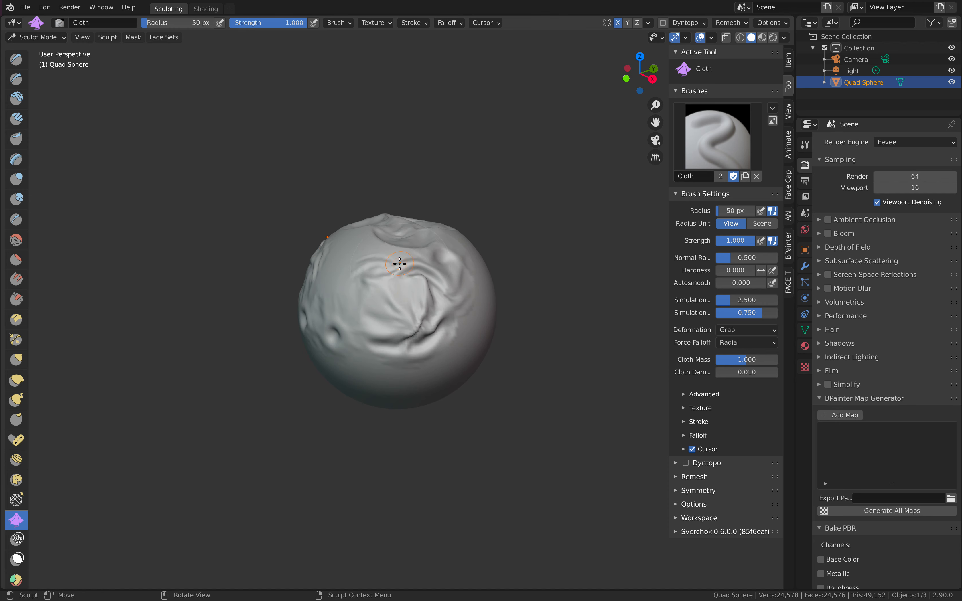
- Drag Grab cloth strokes to pull the sphere into large draped folds and pinches
left_click_drag(398, 264, 399, 307)
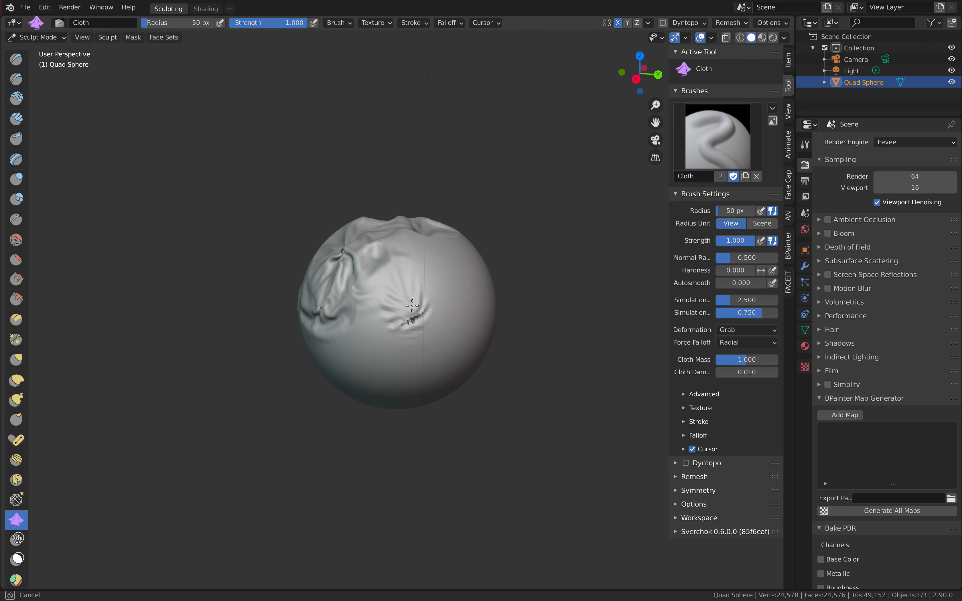
left_click_drag(411, 294, 380, 338)
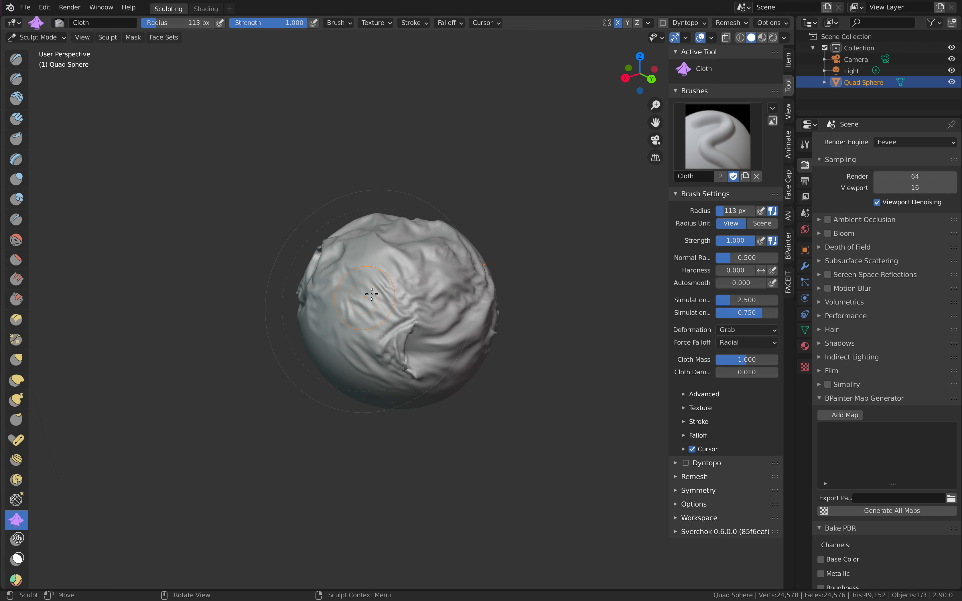
left_click_drag(368, 297, 332, 375)
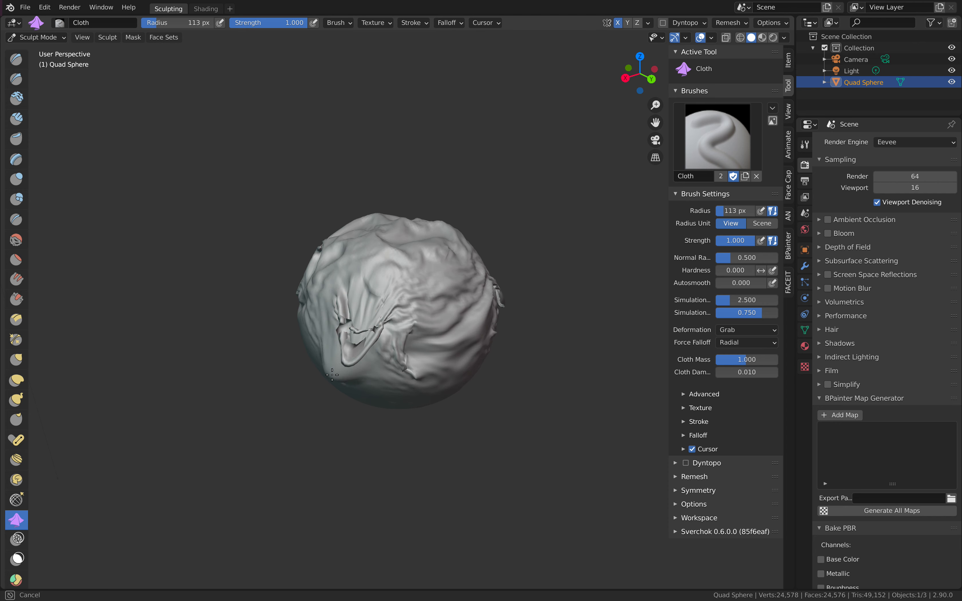
left_click_drag(332, 375, 437, 325)
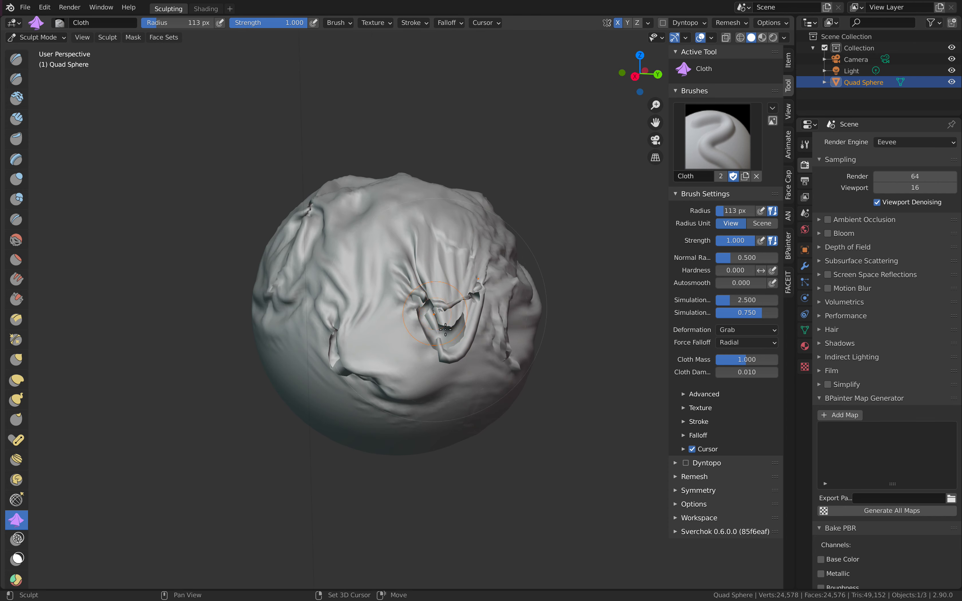
left_click_drag(442, 316, 411, 355)
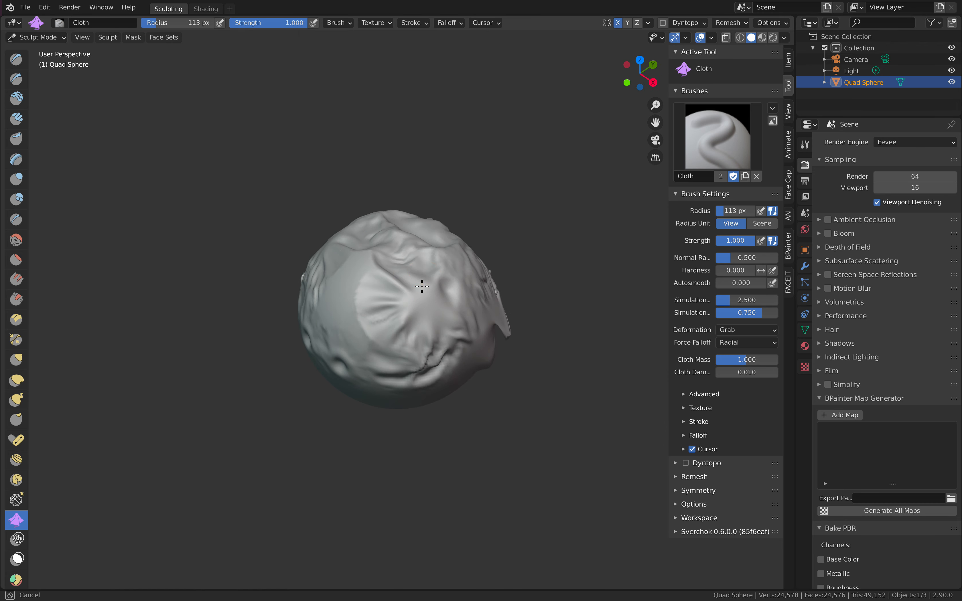
left_click_drag(421, 286, 403, 290)
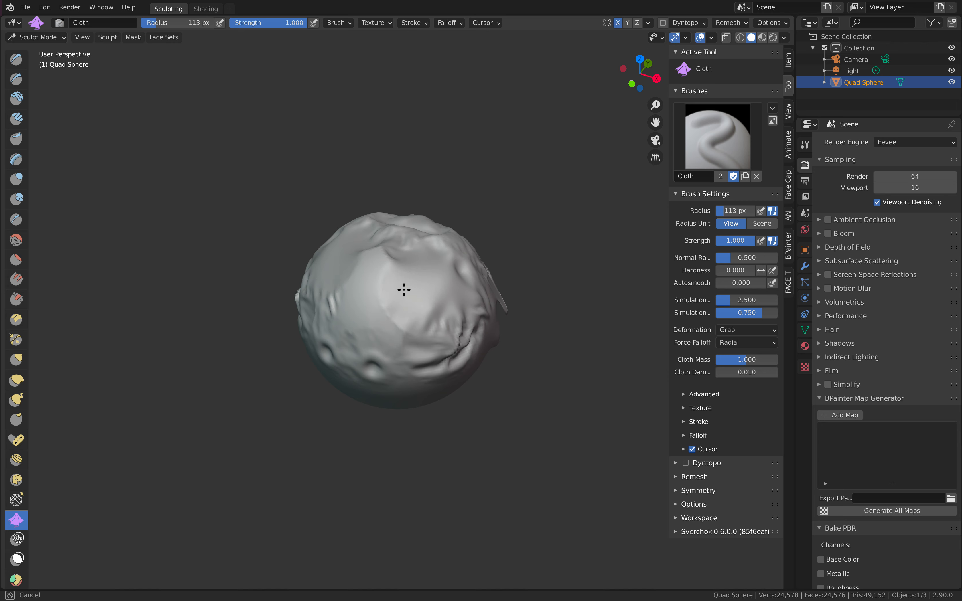
left_click_drag(403, 291, 403, 319)
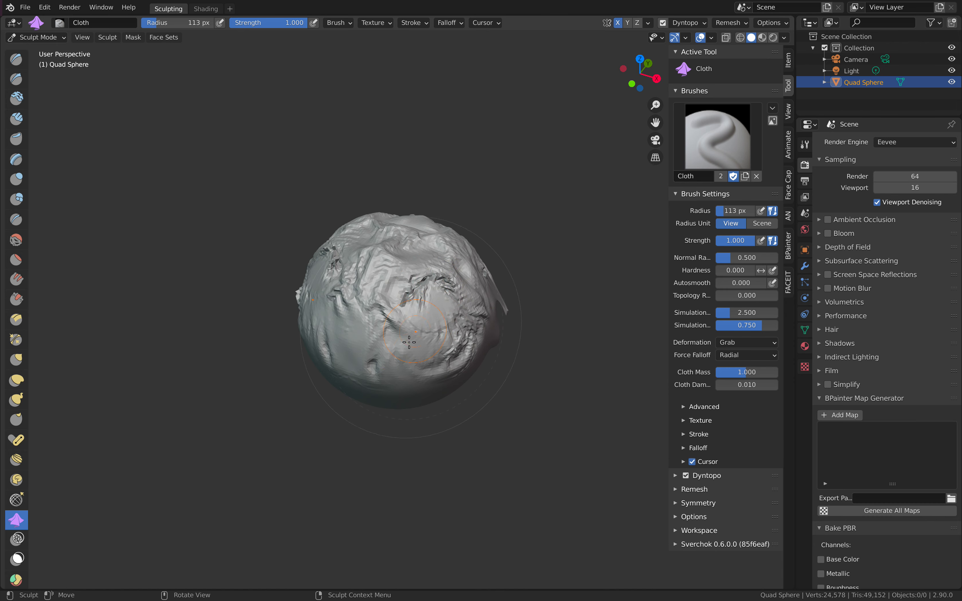
left_click_drag(407, 340, 442, 325)
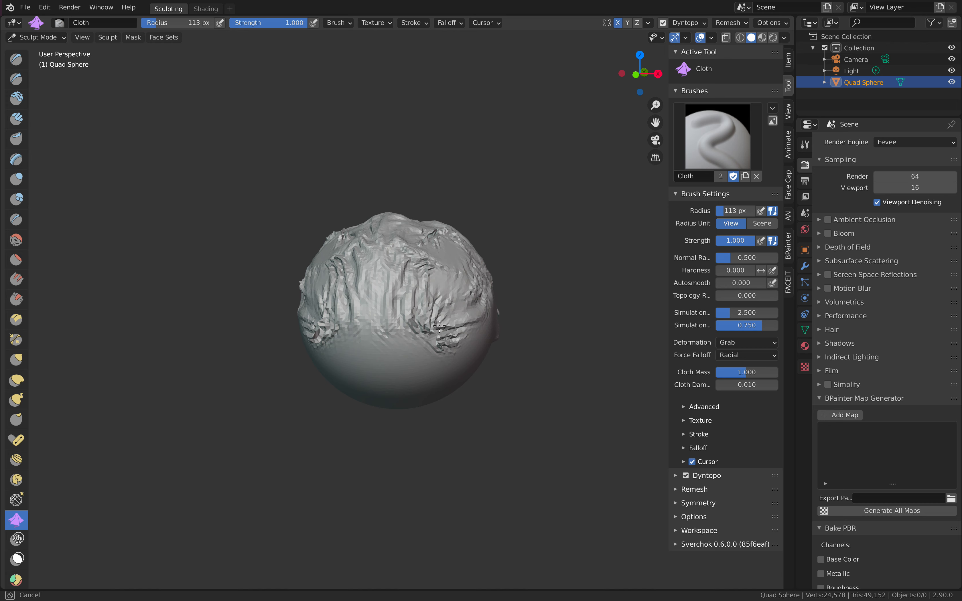
left_click_drag(441, 325, 432, 322)
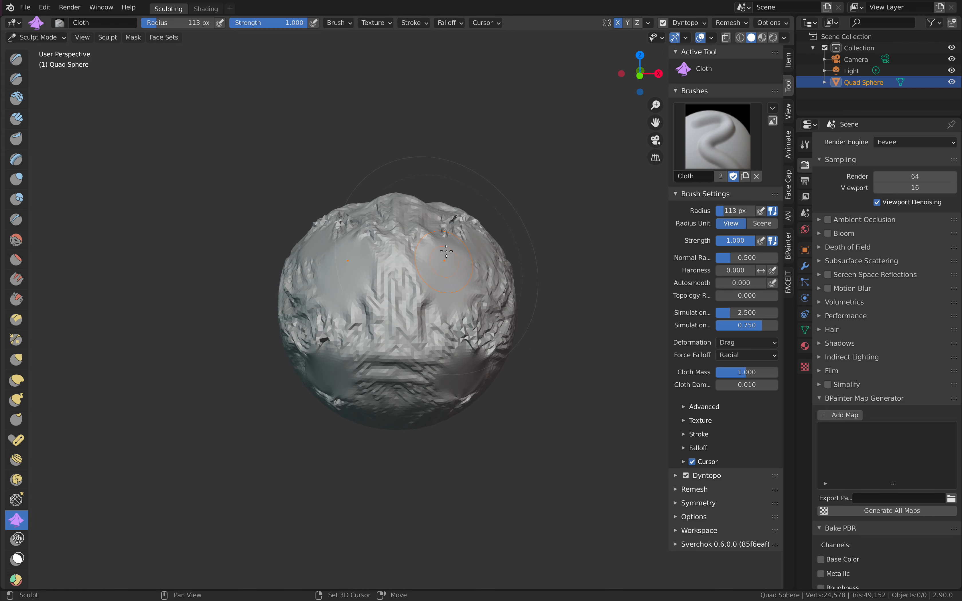
left_click(37, 38)
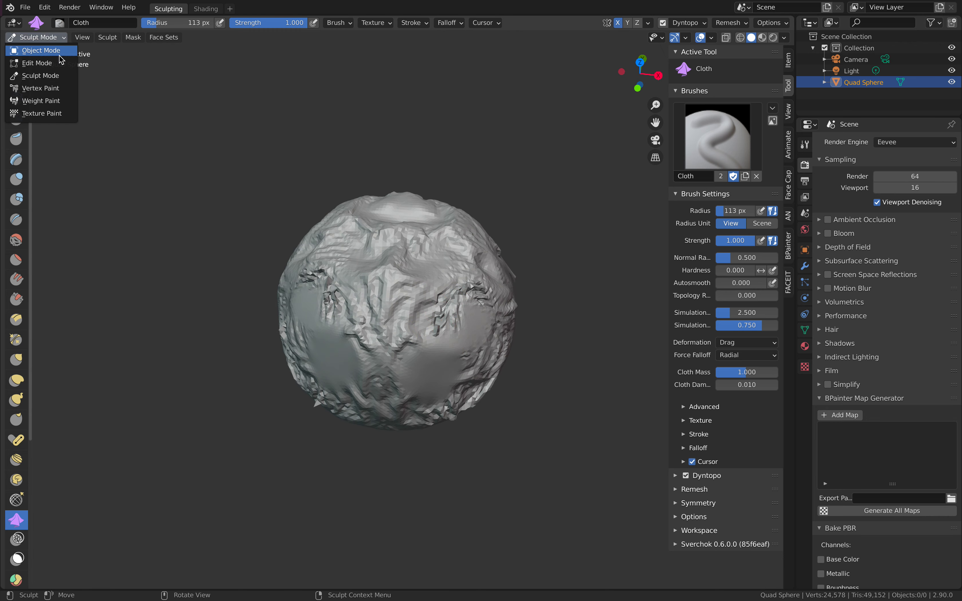
left_click(41, 50)
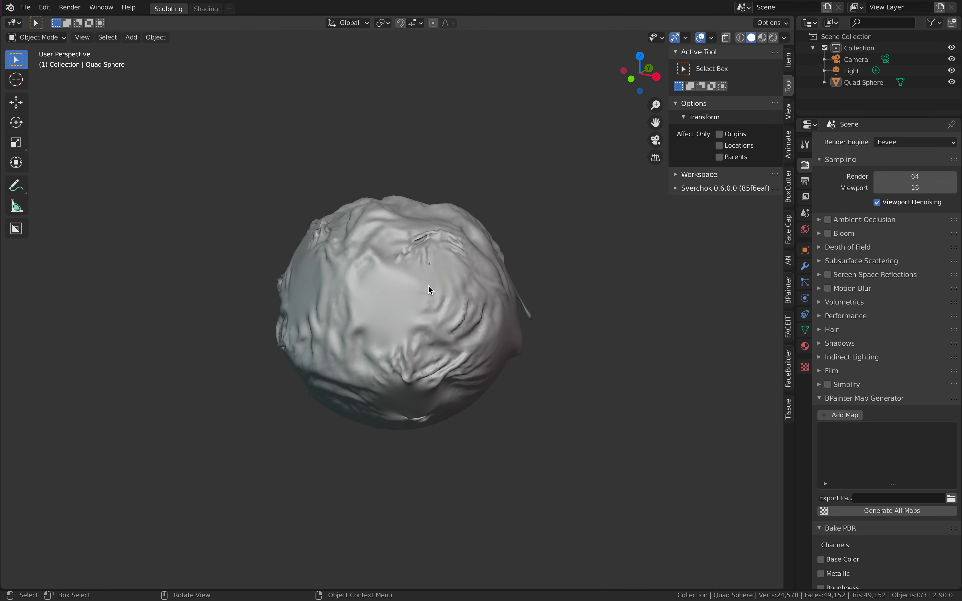
left_click(24, 7)
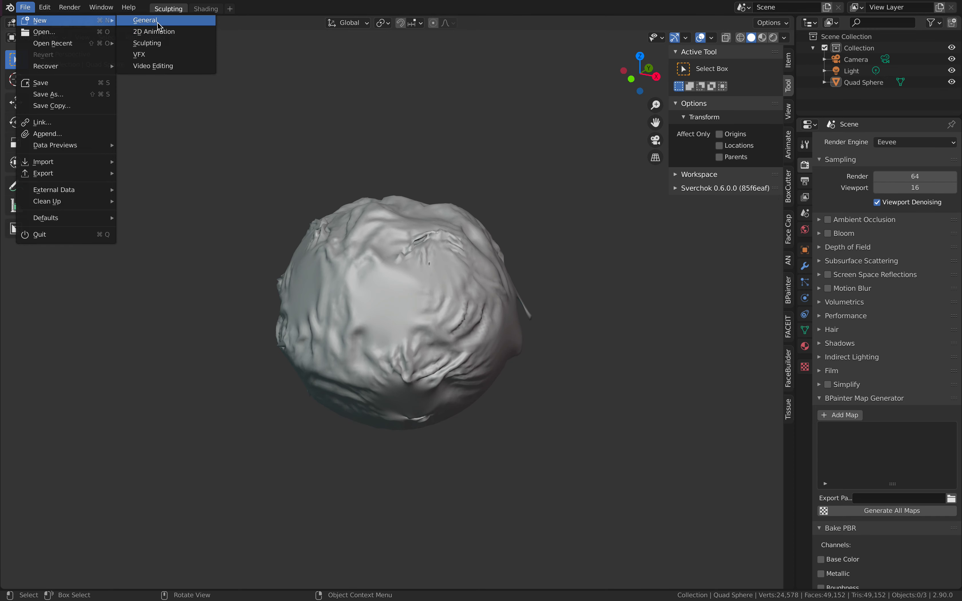
left_click(148, 20)
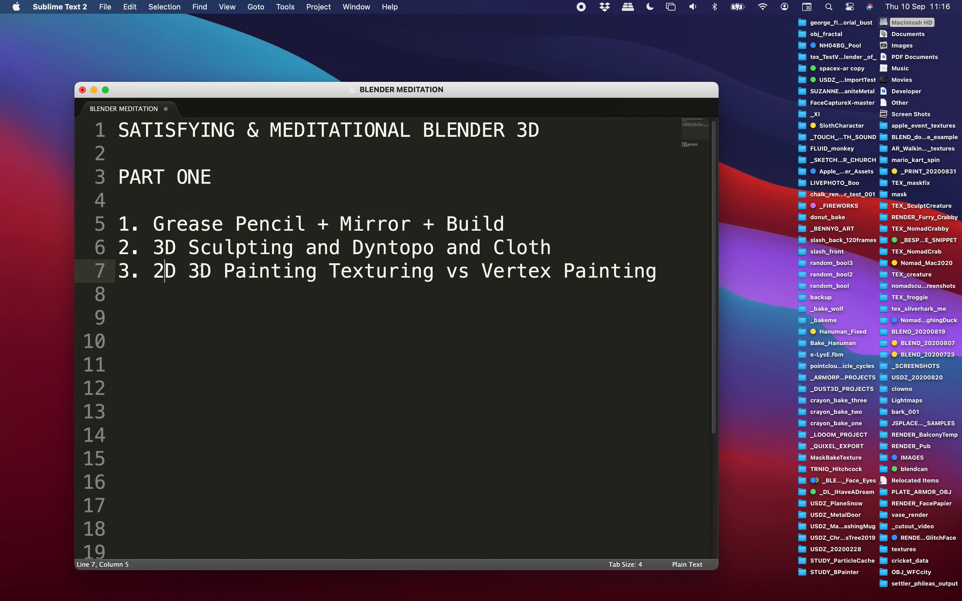
left_click(542, 272)
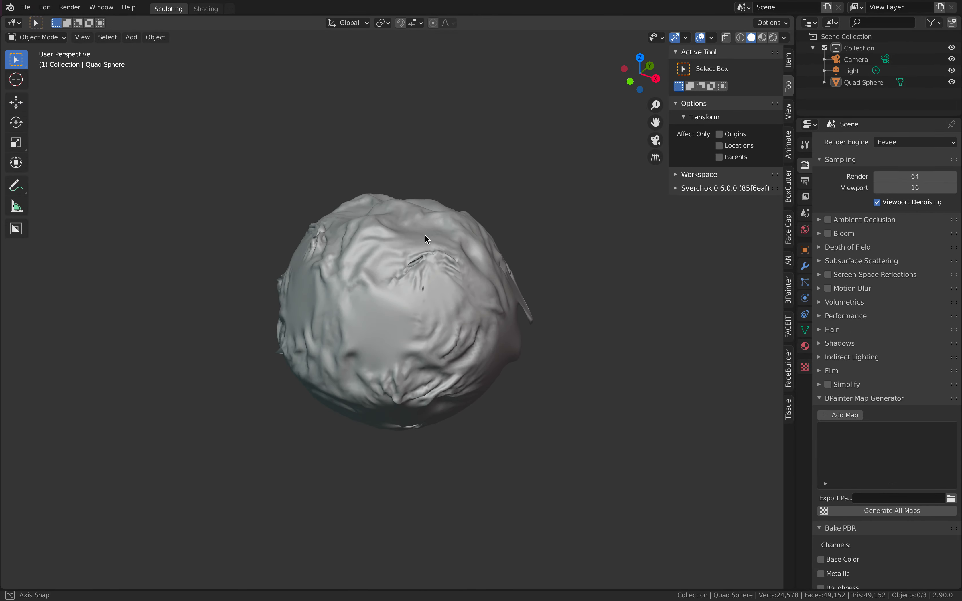
- Start a new General scene, discarding the sculpted sphere without saving
left_click(25, 7)
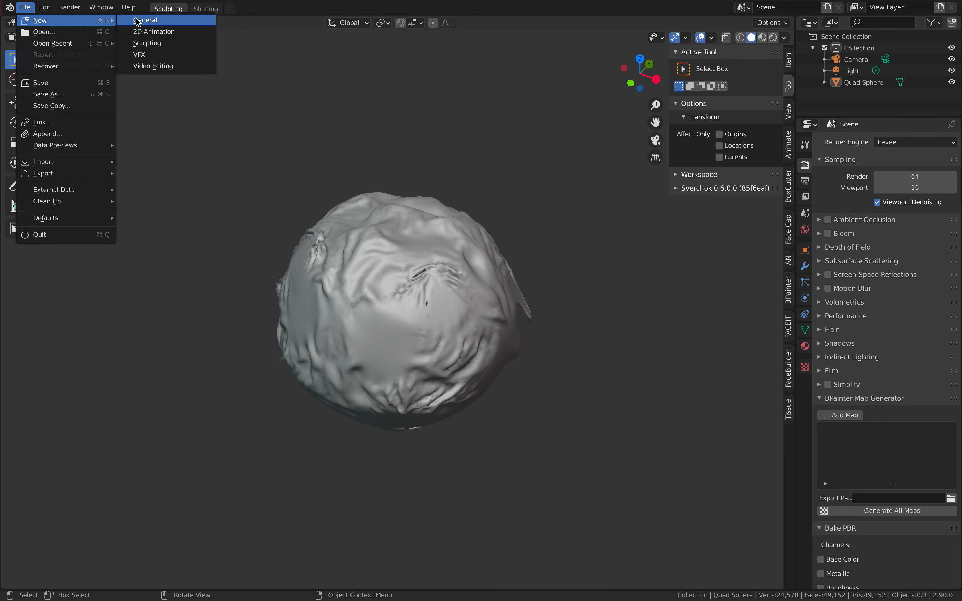
left_click(145, 20)
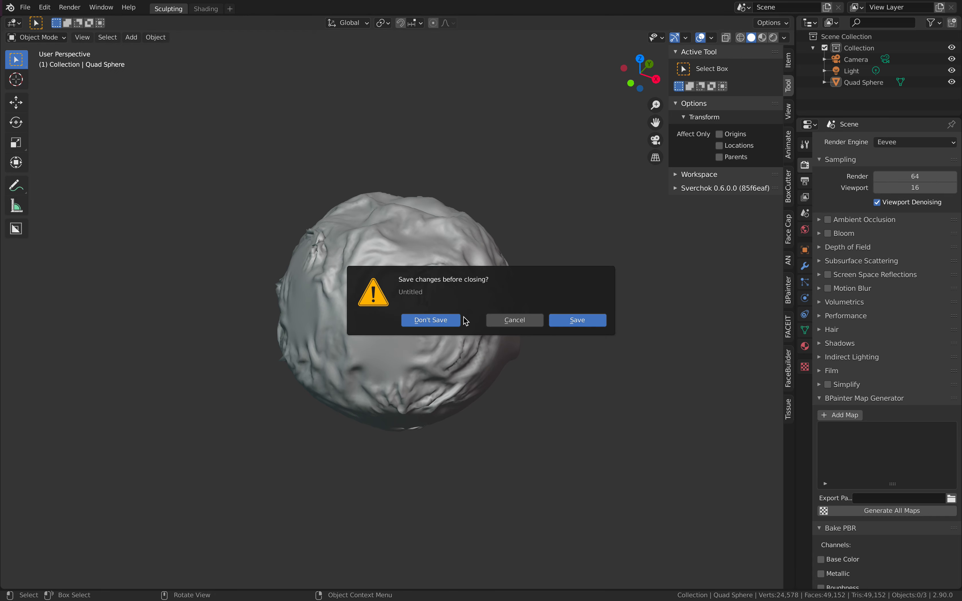
left_click(431, 320)
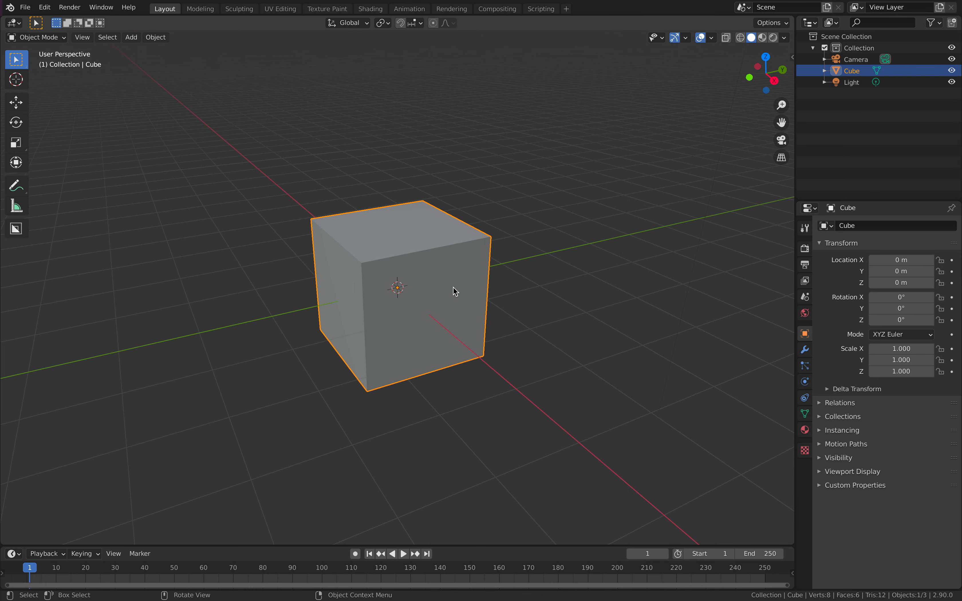
mouse_move(340, 14)
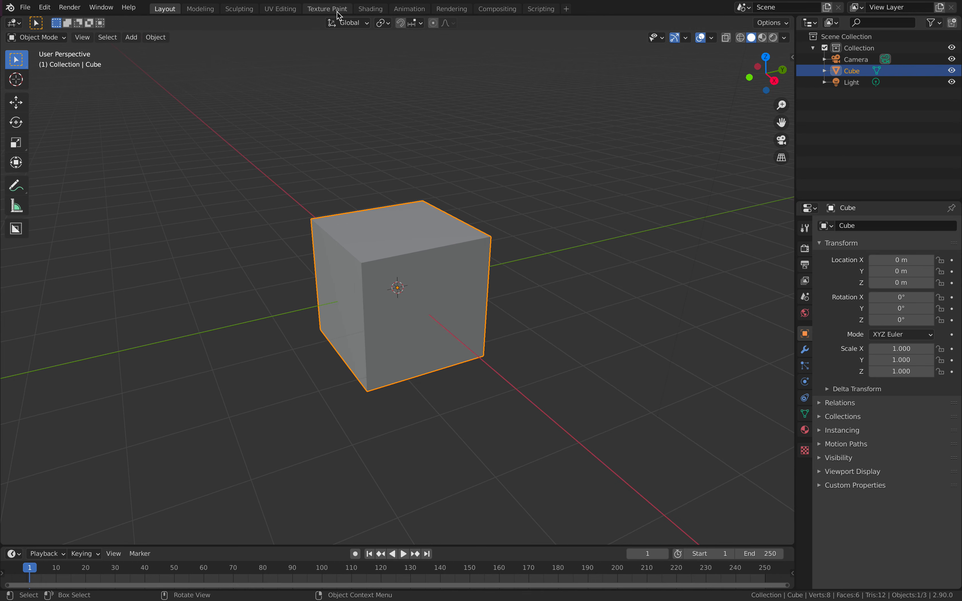
mouse_move(339, 12)
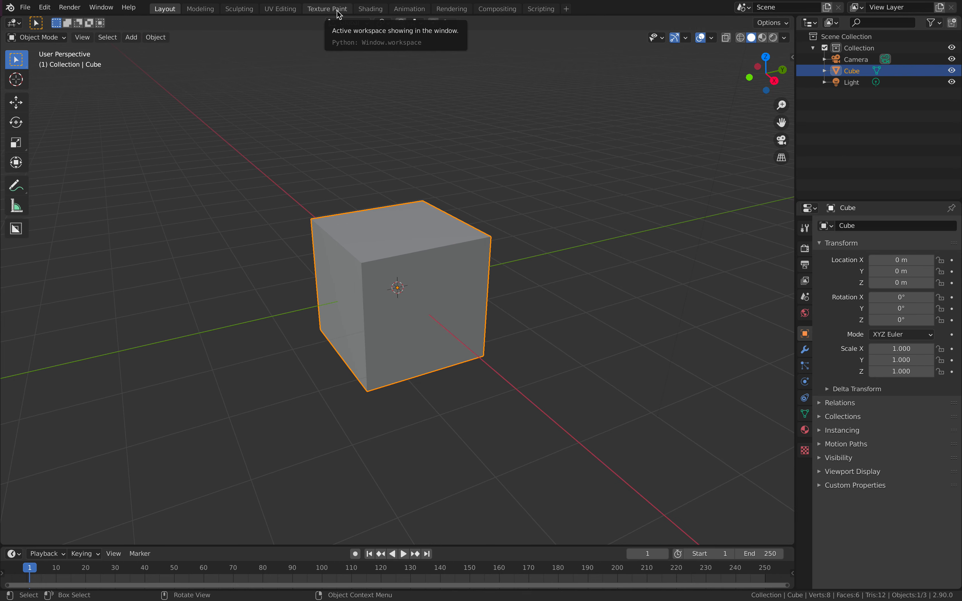
- Enter Texture Paint and add a Material Base Color texture slot to the cube
left_click(327, 9)
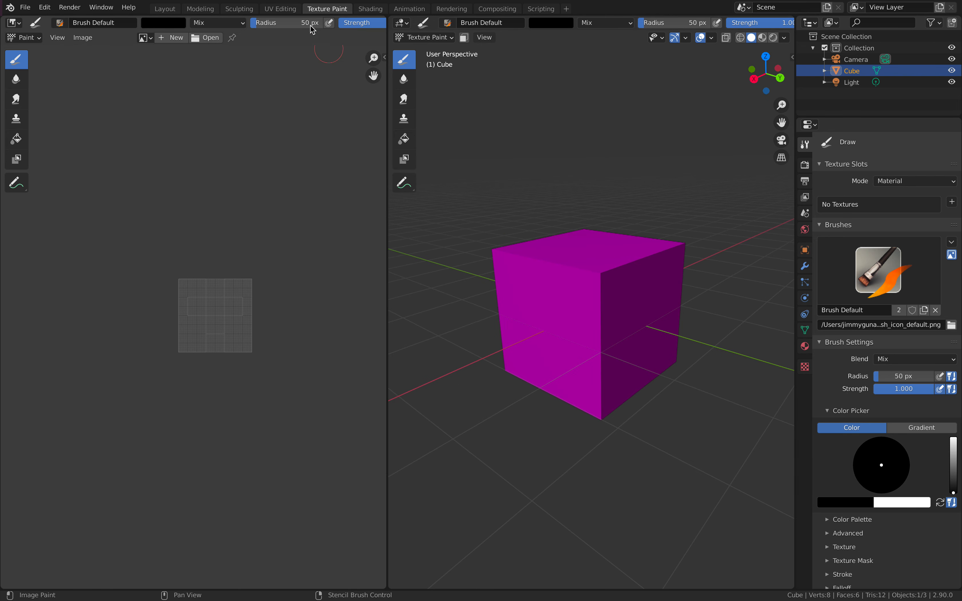
mouse_move(342, 175)
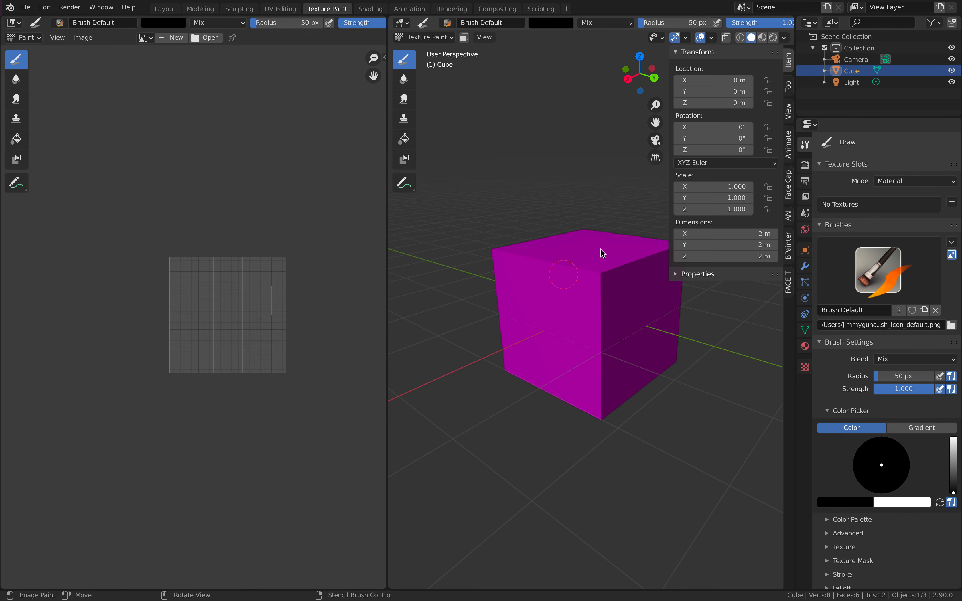
left_click(788, 85)
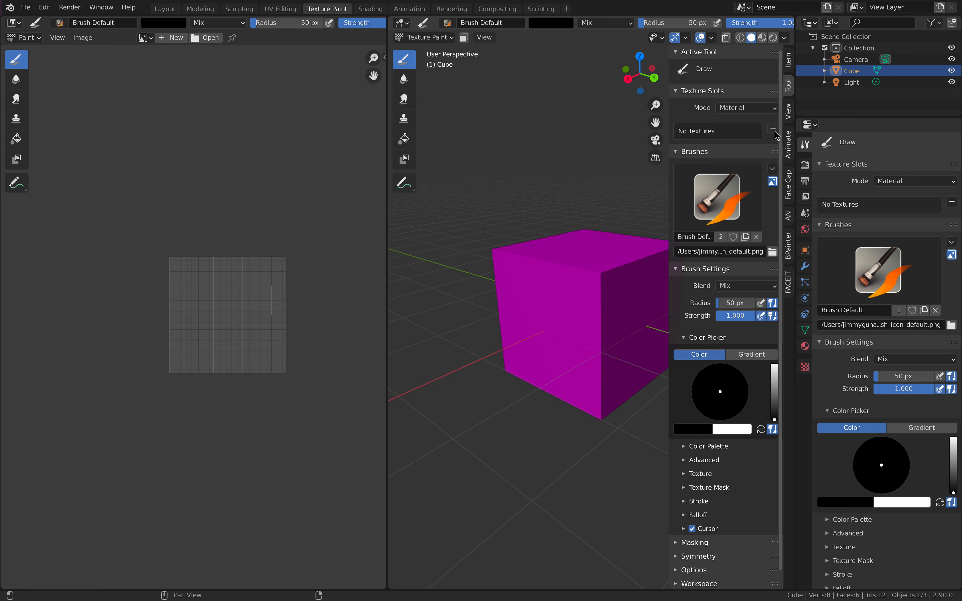
left_click(773, 128)
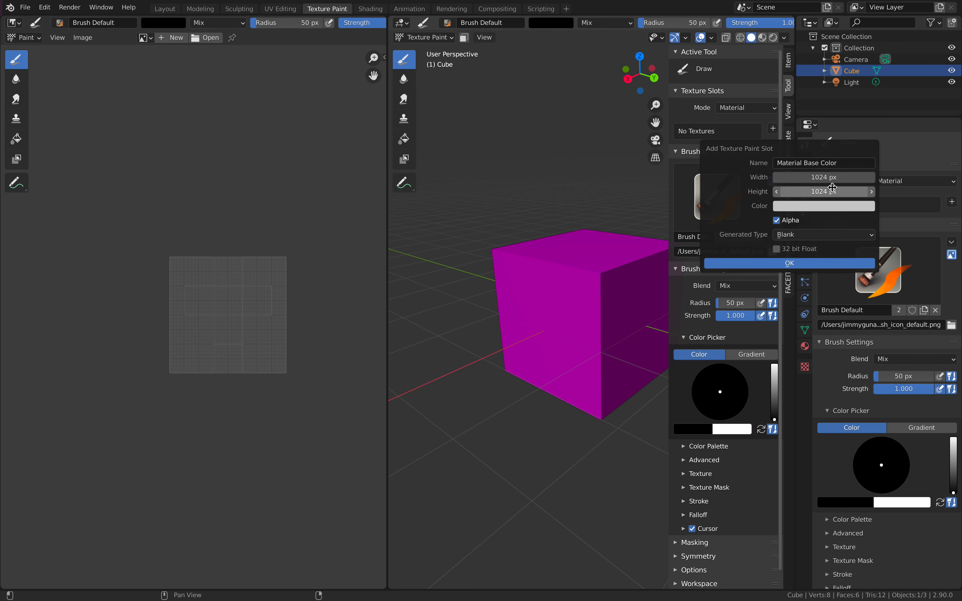
left_click(789, 263)
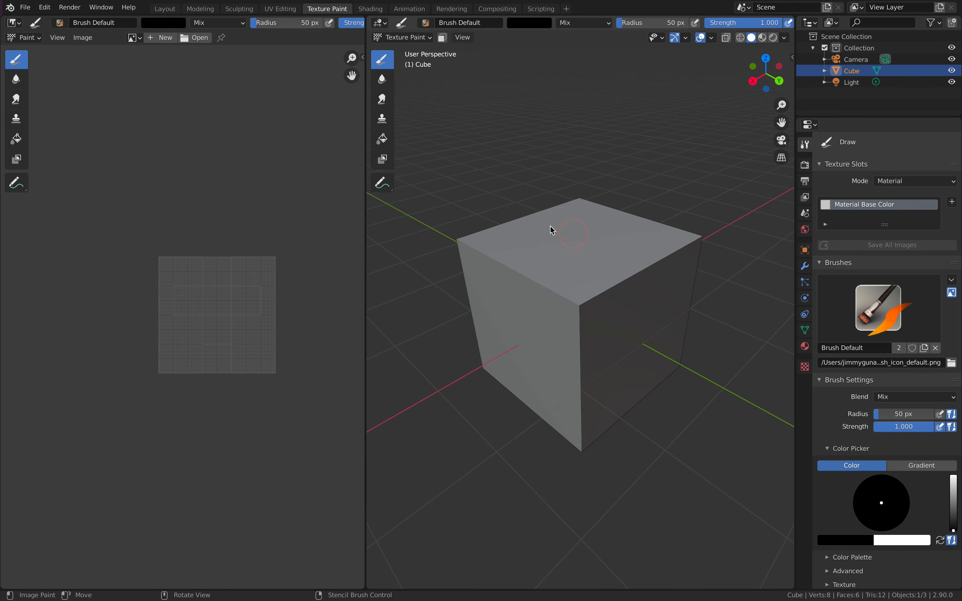
- Show the Material Base Color image in the image editor and paint black blobs on the cube
left_click(132, 38)
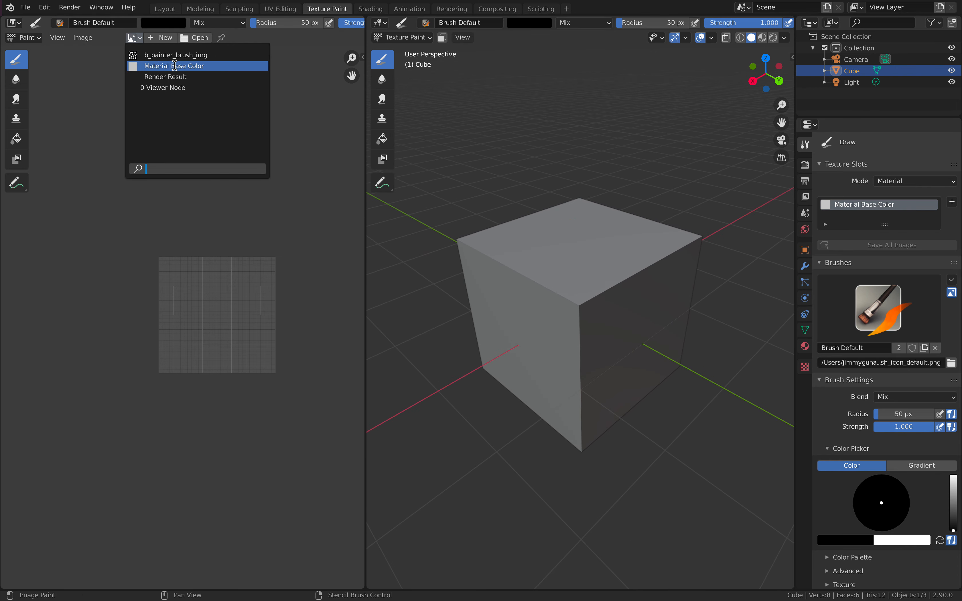
left_click(174, 65)
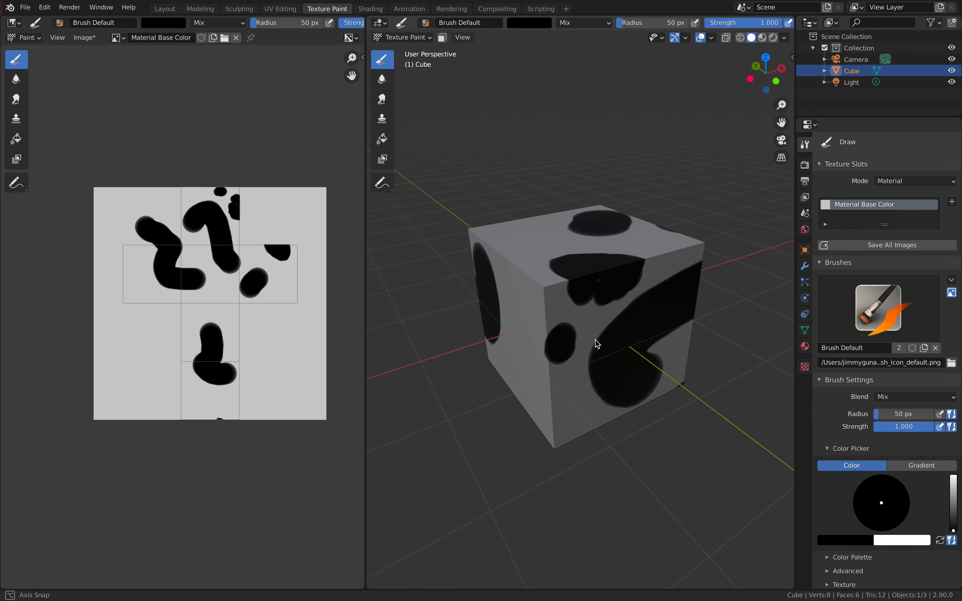
left_click_drag(595, 343, 515, 257)
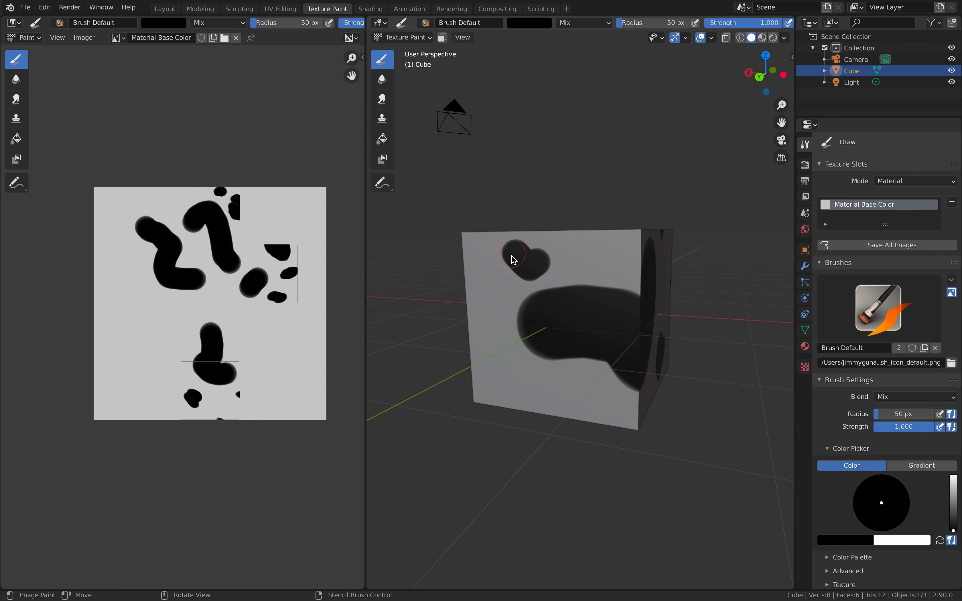
left_click(529, 23)
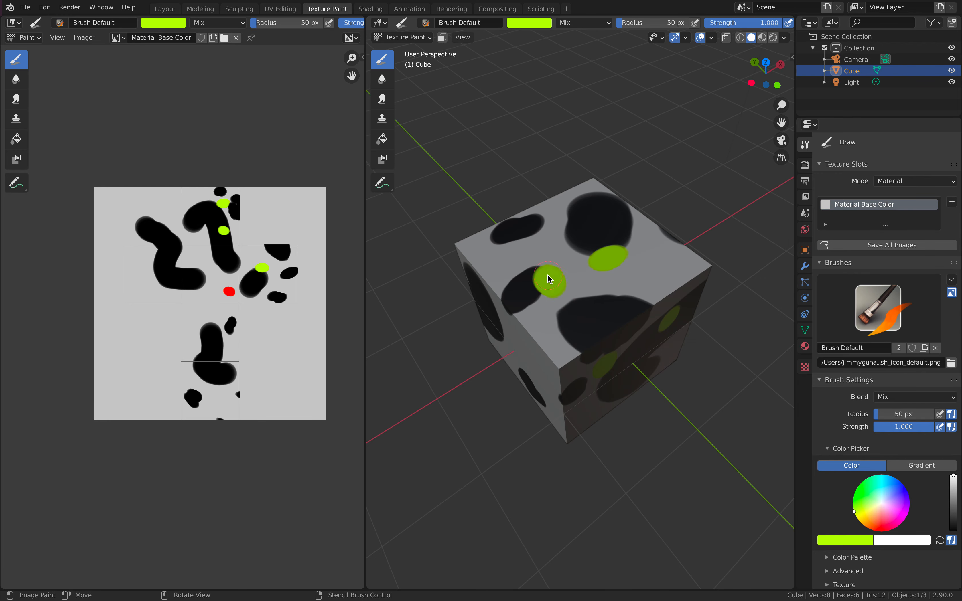
- Paint green spots and broad coral strokes across the cube's front face
left_click_drag(549, 280, 579, 312)
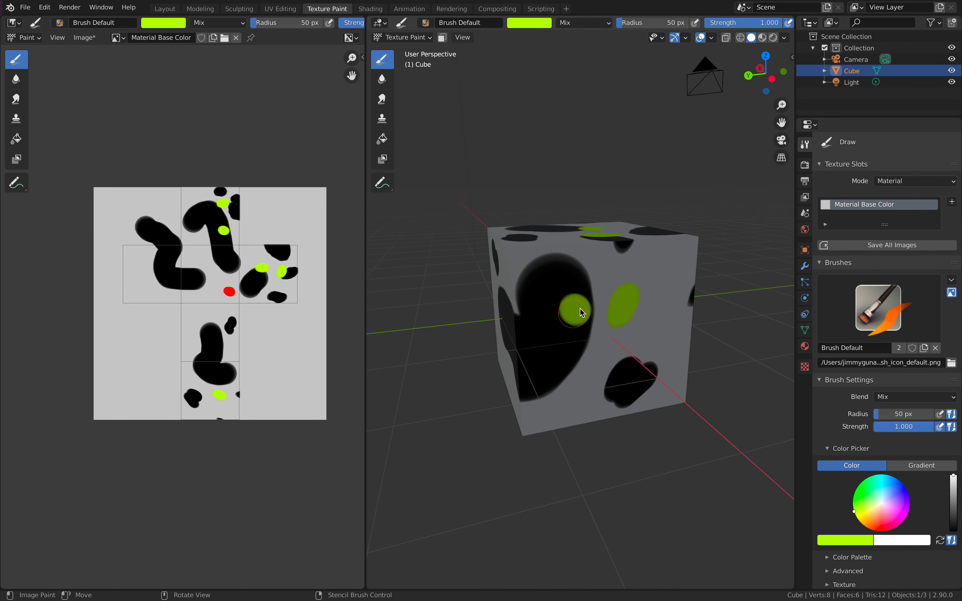
left_click_drag(579, 313, 656, 371)
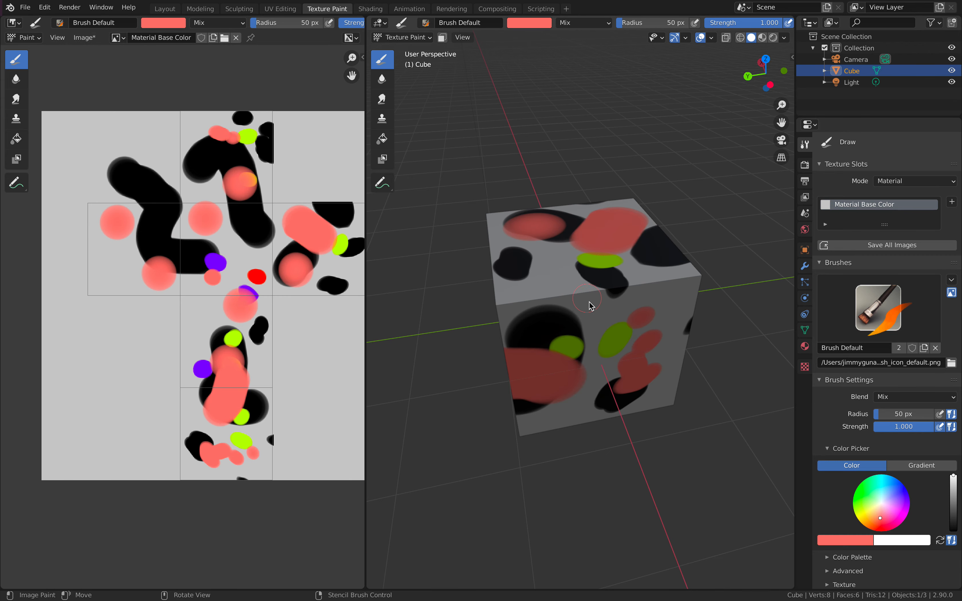
left_click_drag(589, 306, 589, 366)
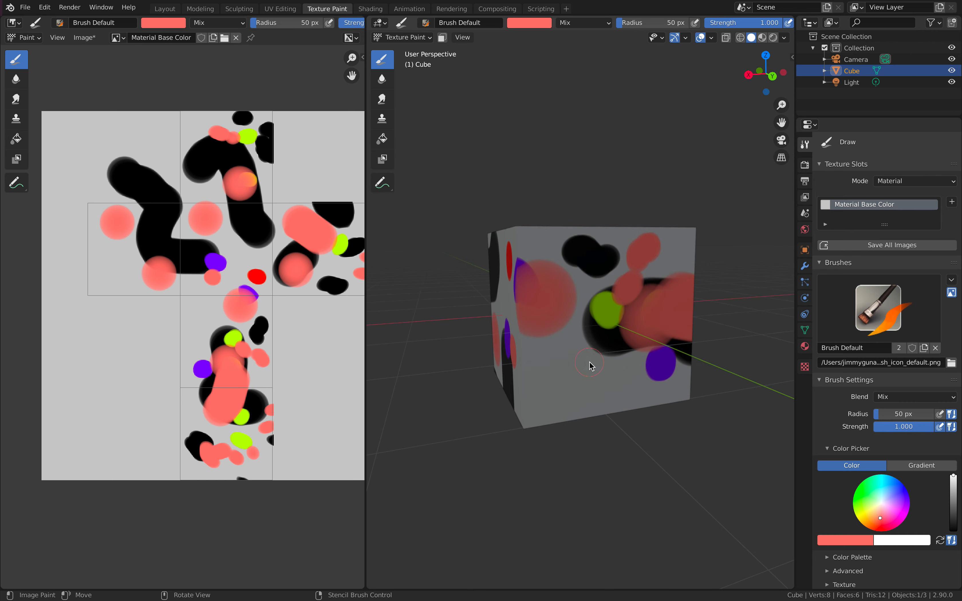
left_click_drag(589, 366, 580, 308)
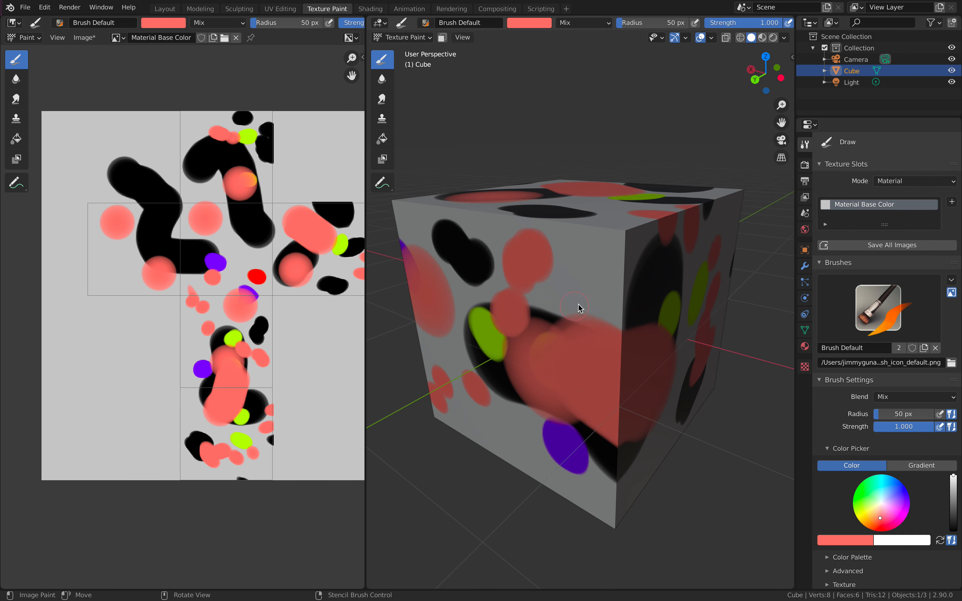
left_click(85, 37)
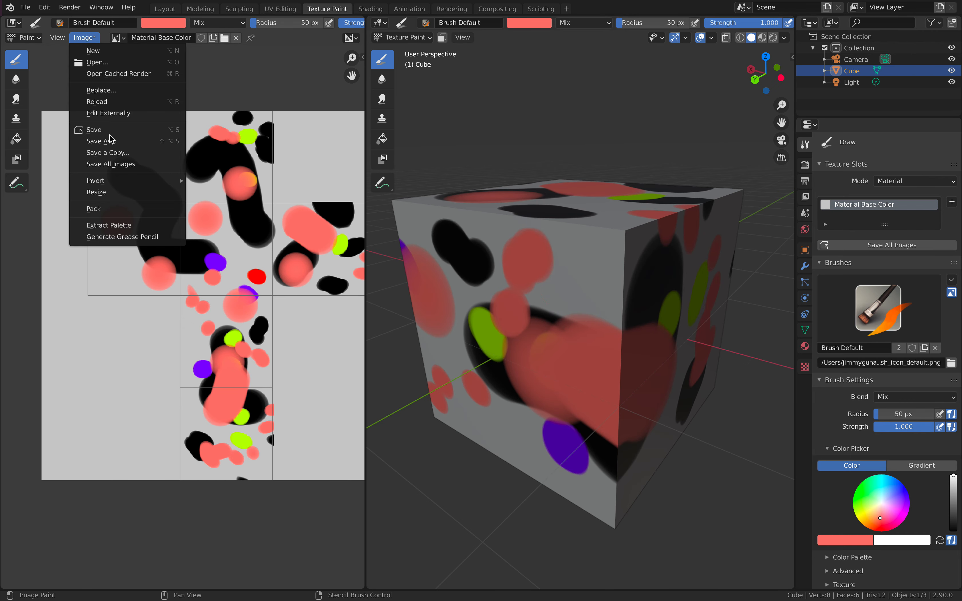
mouse_move(115, 145)
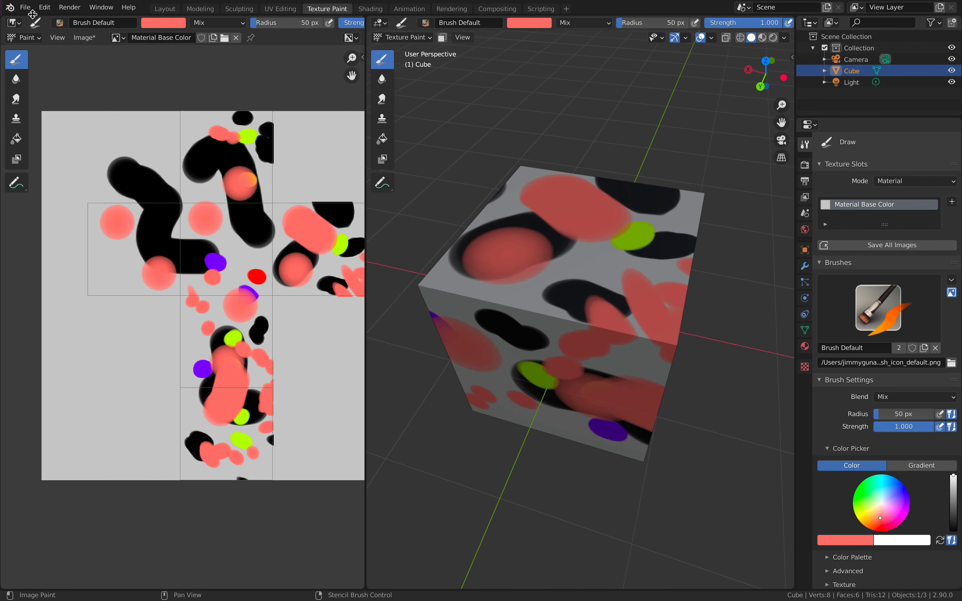
- Start a new General scene, discarding the painted cube, and remove the default objects
left_click(25, 8)
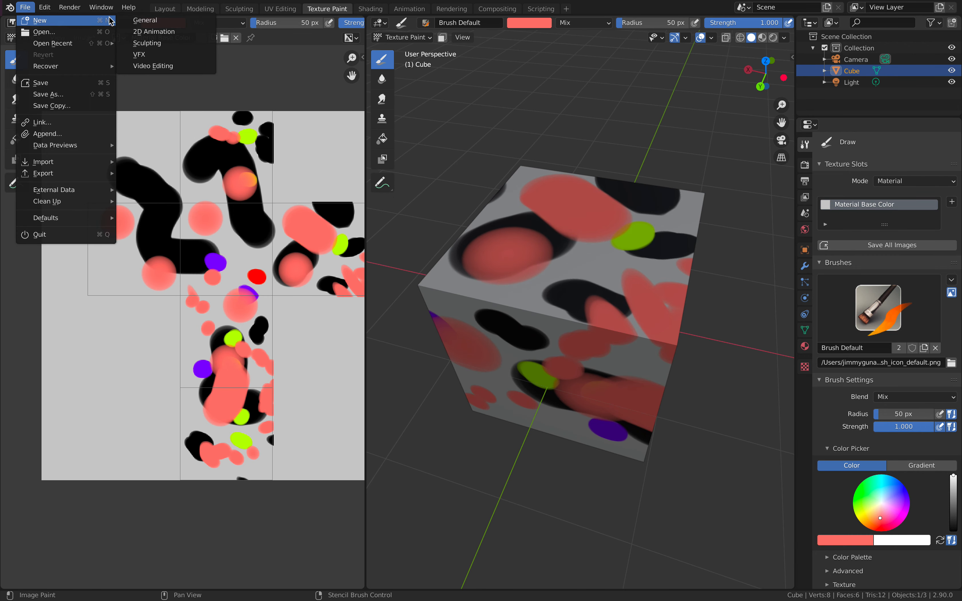
left_click(236, 247)
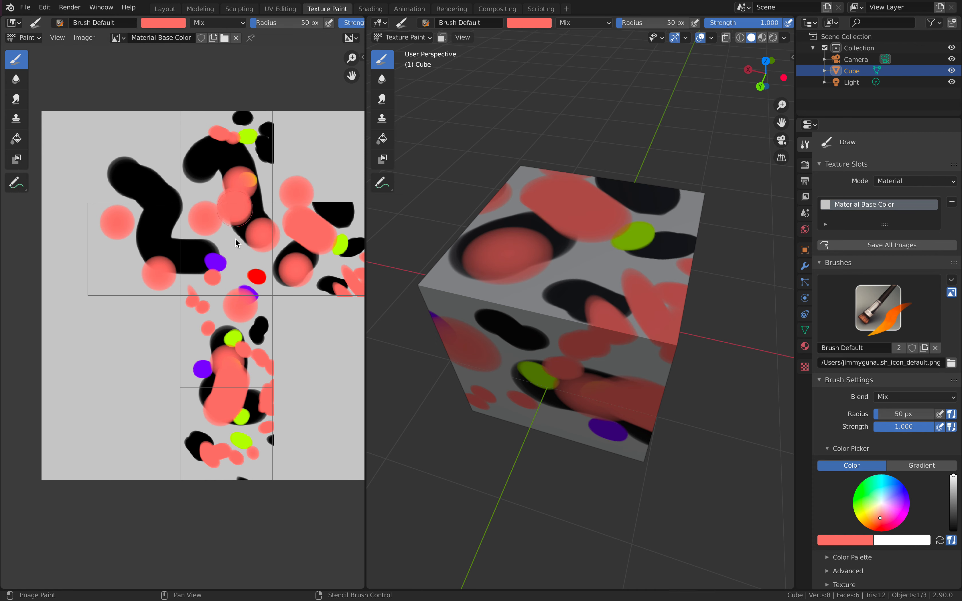
left_click(24, 8)
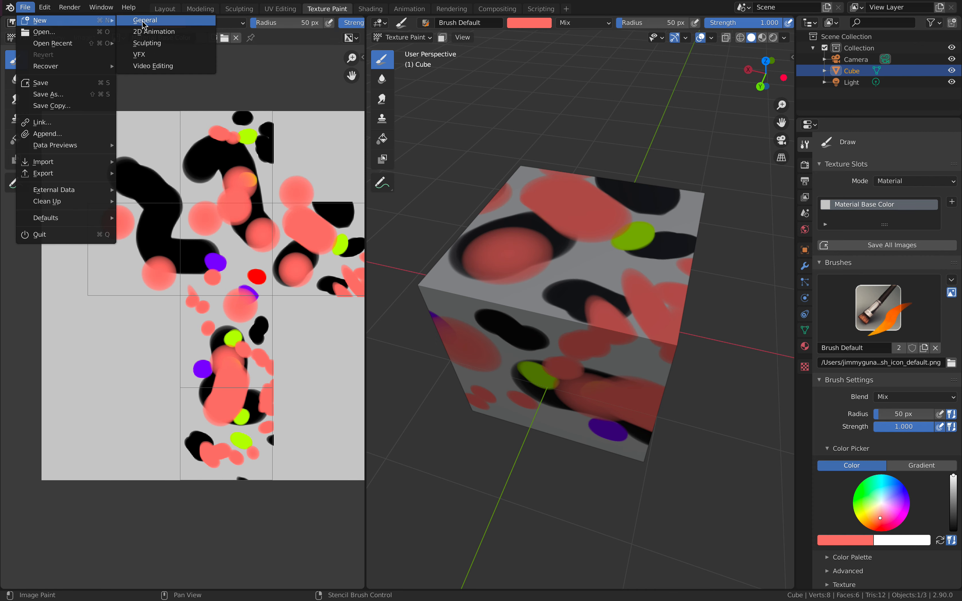
left_click(144, 21)
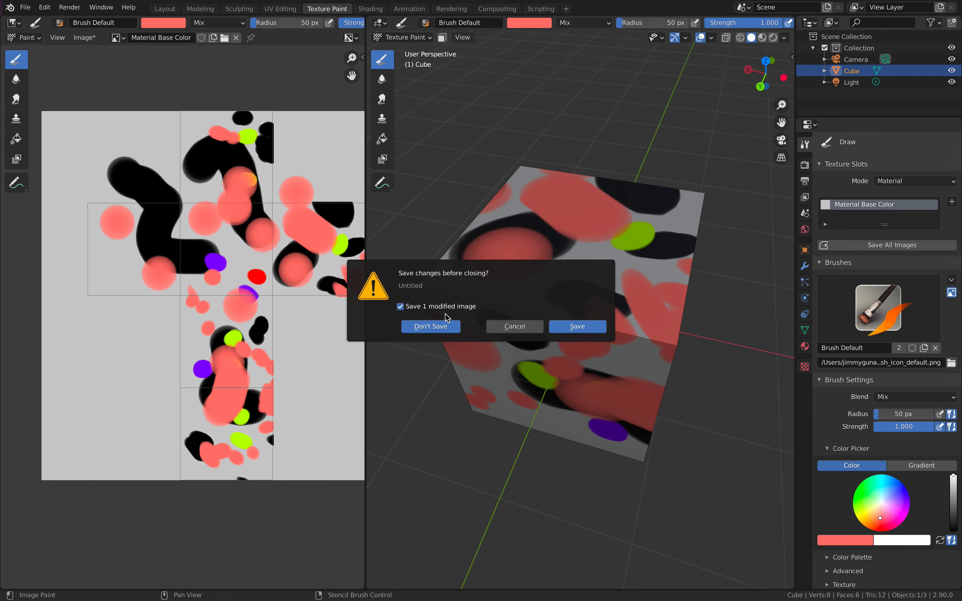
left_click(431, 327)
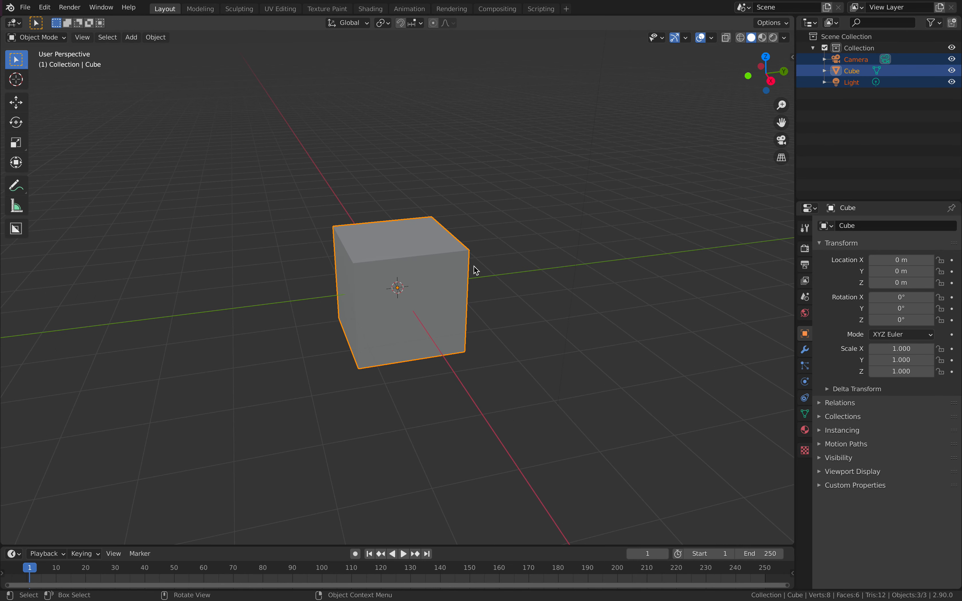
left_click(25, 7)
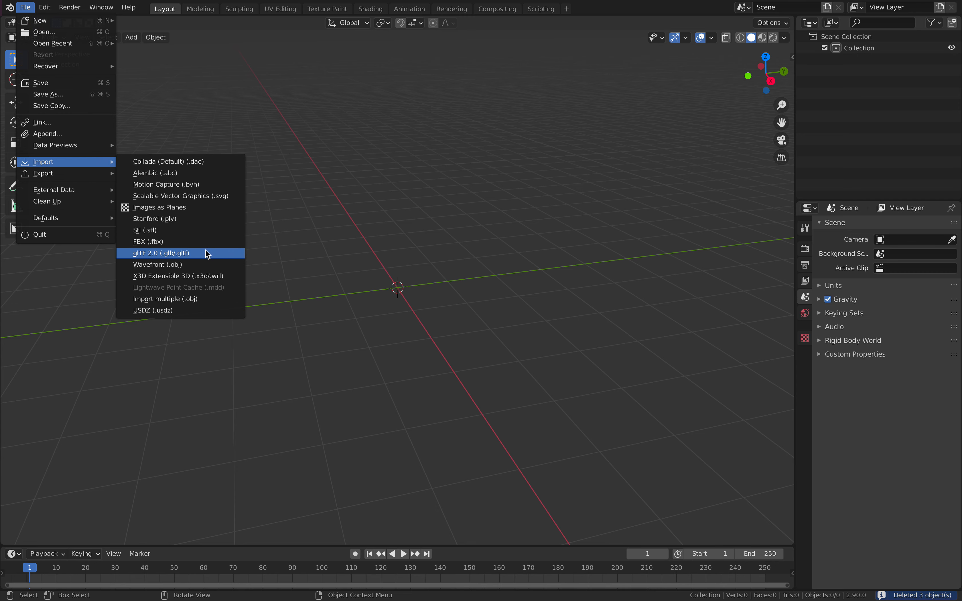
- Import scene.gltf from the clapping_in_3d folder as glTF 2.0
left_click(161, 253)
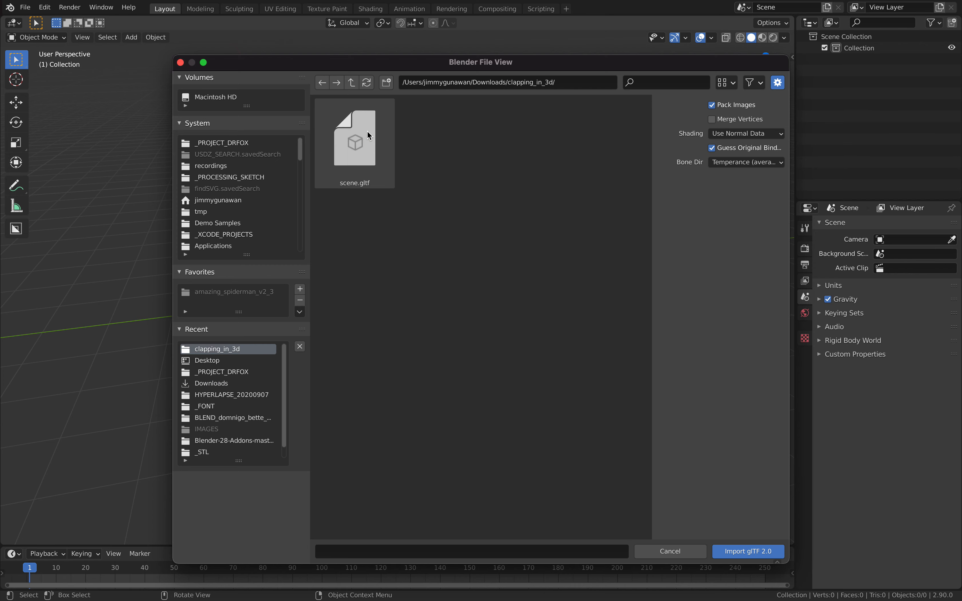
left_click(355, 142)
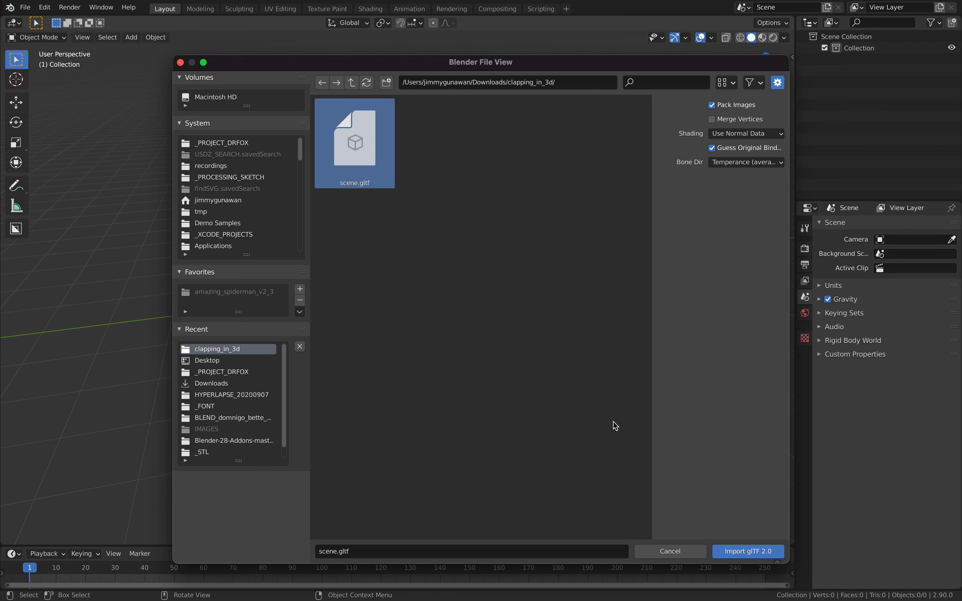
left_click(748, 552)
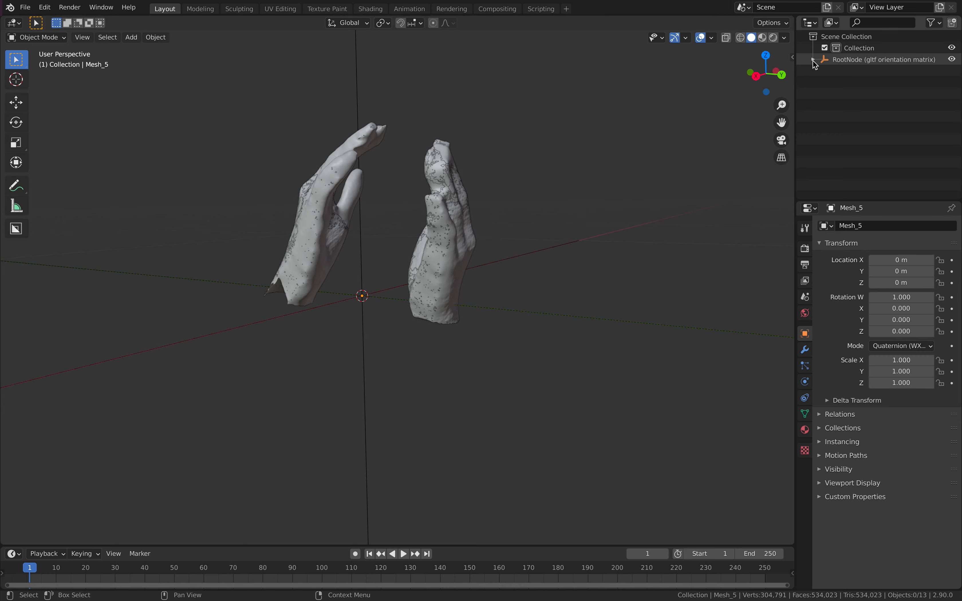
- Expand the RootNode/Node_3 hierarchy, select Mesh_3–Mesh_5, join them into Mesh_3 and enter Edit Mode
left_click(812, 59)
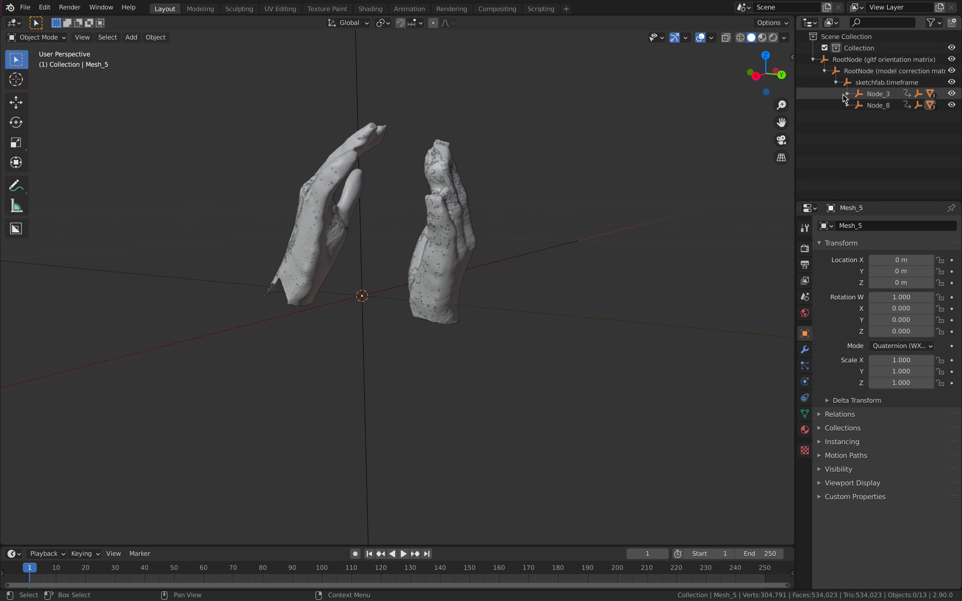
left_click(846, 94)
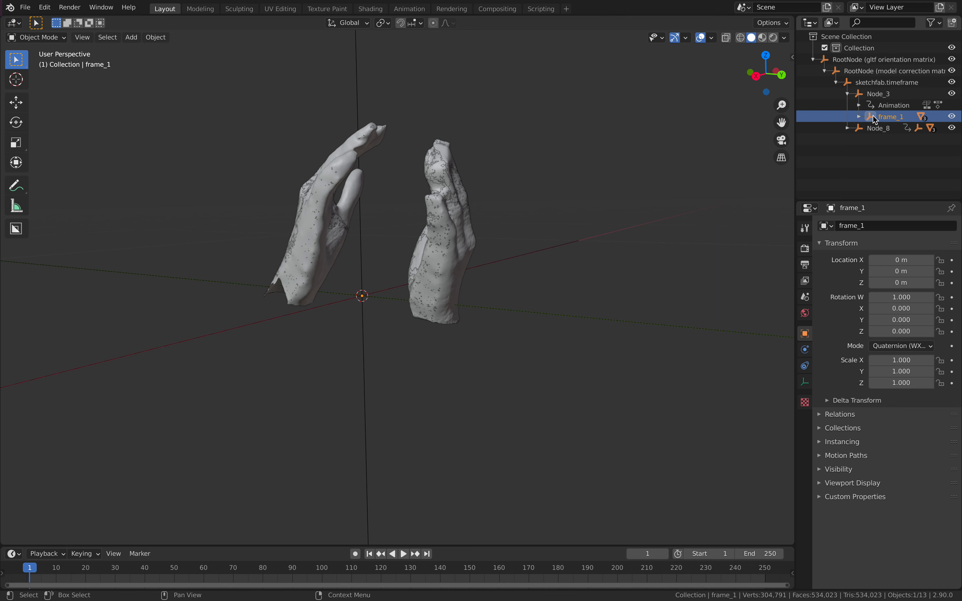
left_click(859, 117)
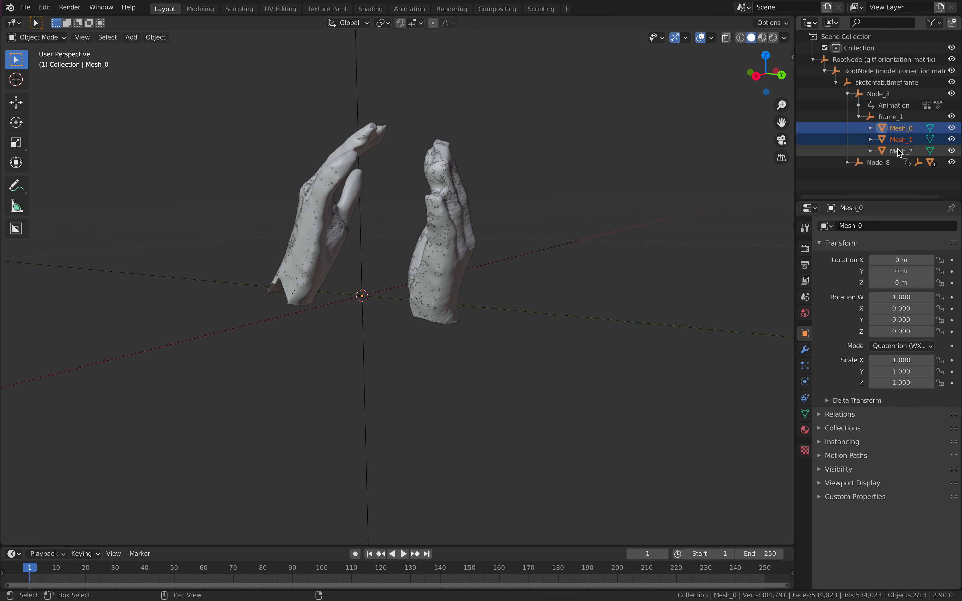
left_click(848, 163)
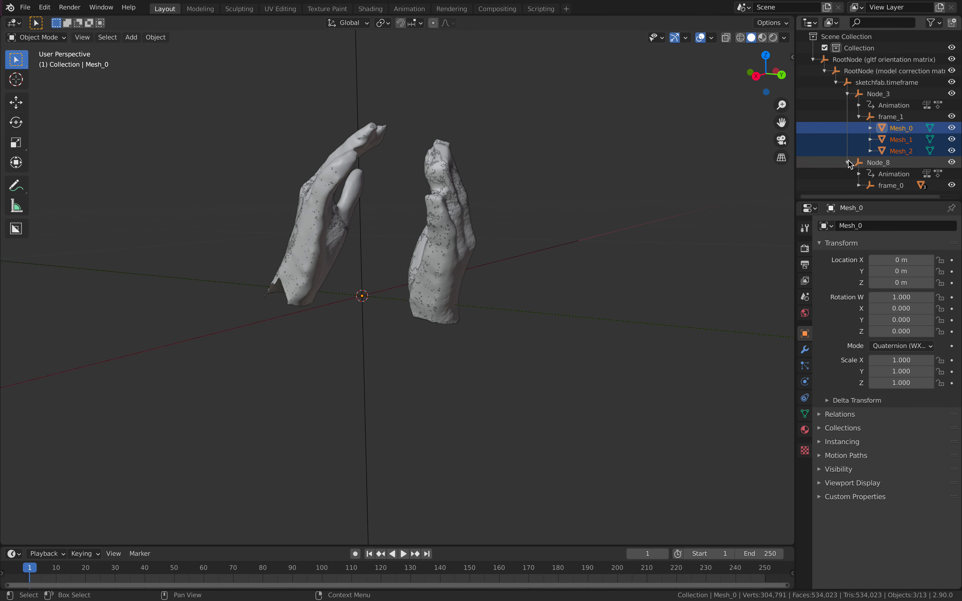
left_click(901, 166)
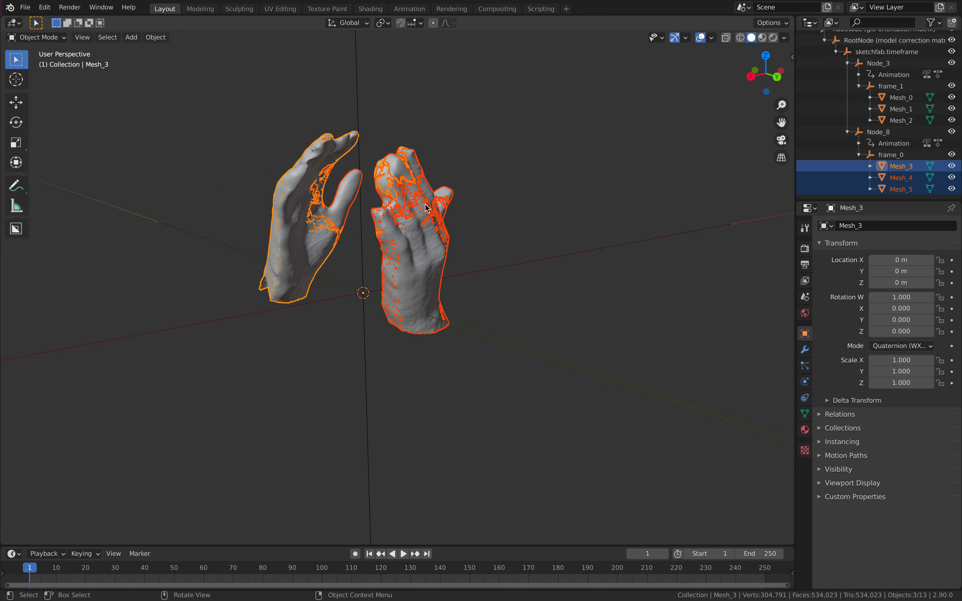
mouse_move(452, 203)
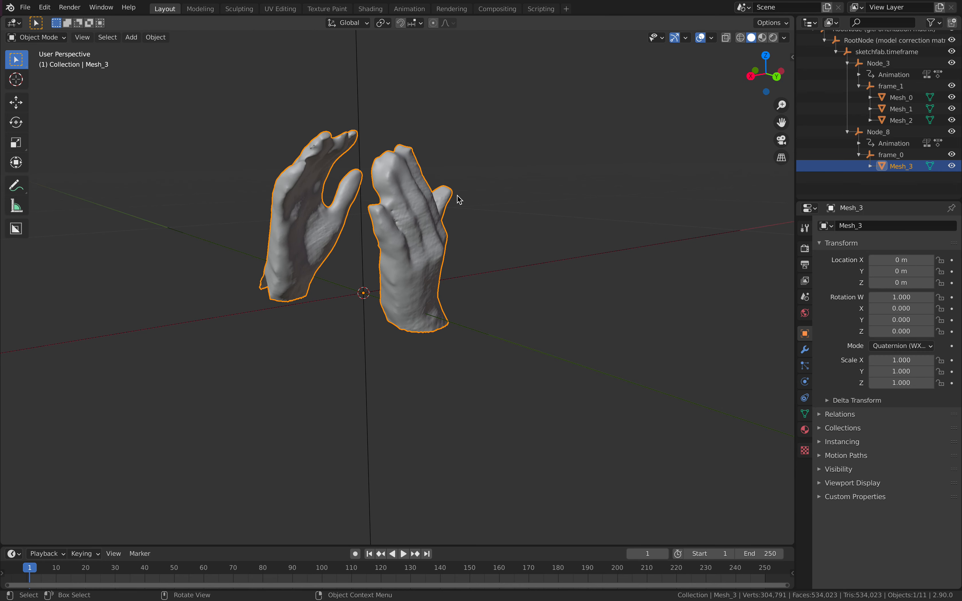
key("Tab")
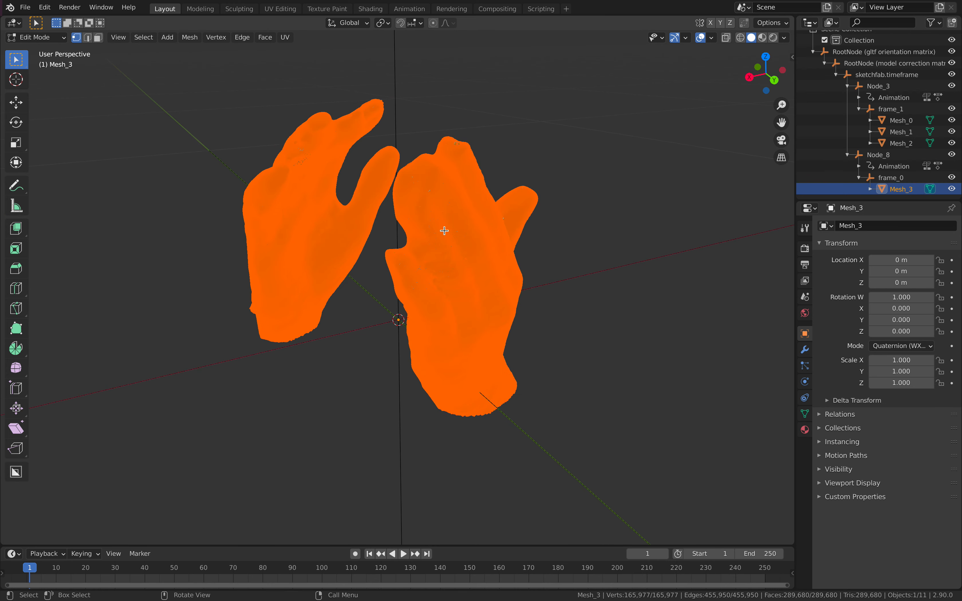
- Merge Mesh_3's overlapping vertices by distance, then switch the hands into Vertex Paint mode
right_click(445, 232)
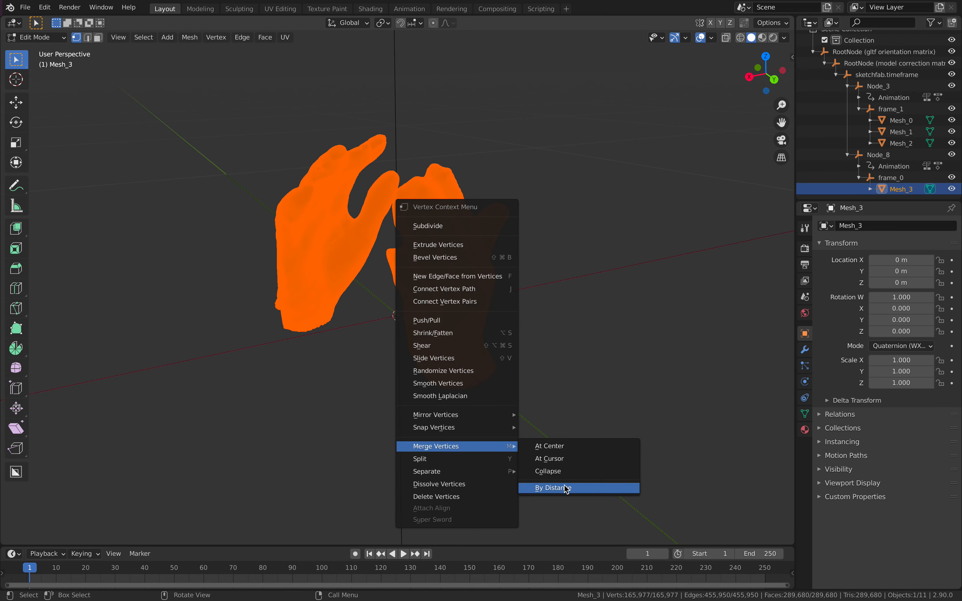
mouse_move(465, 203)
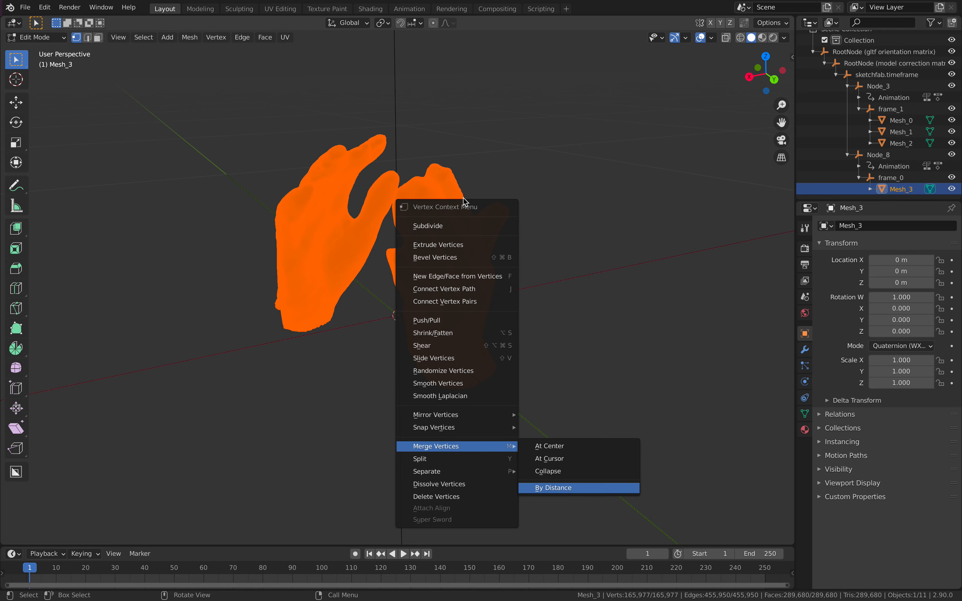
left_click(553, 488)
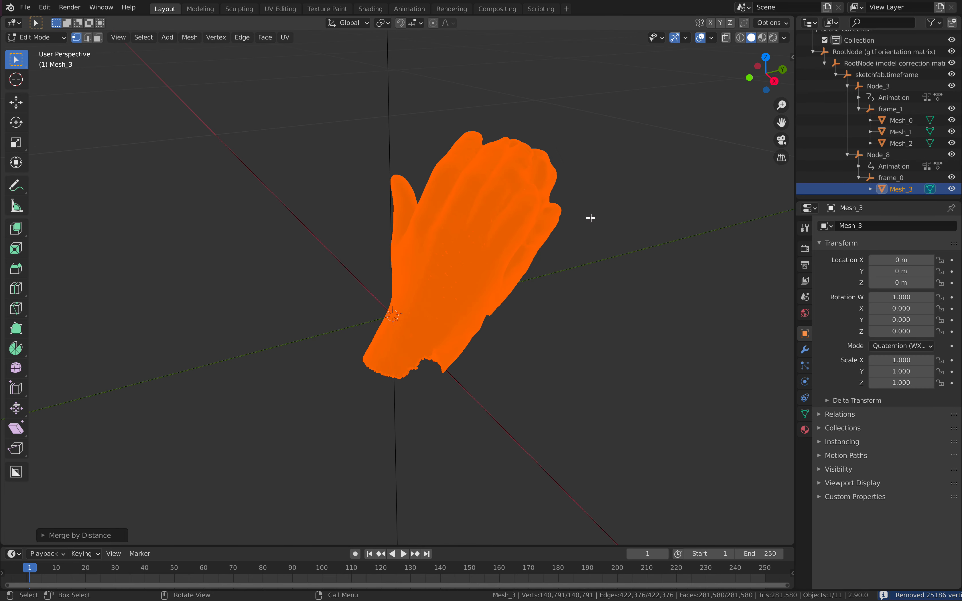
key("Tab")
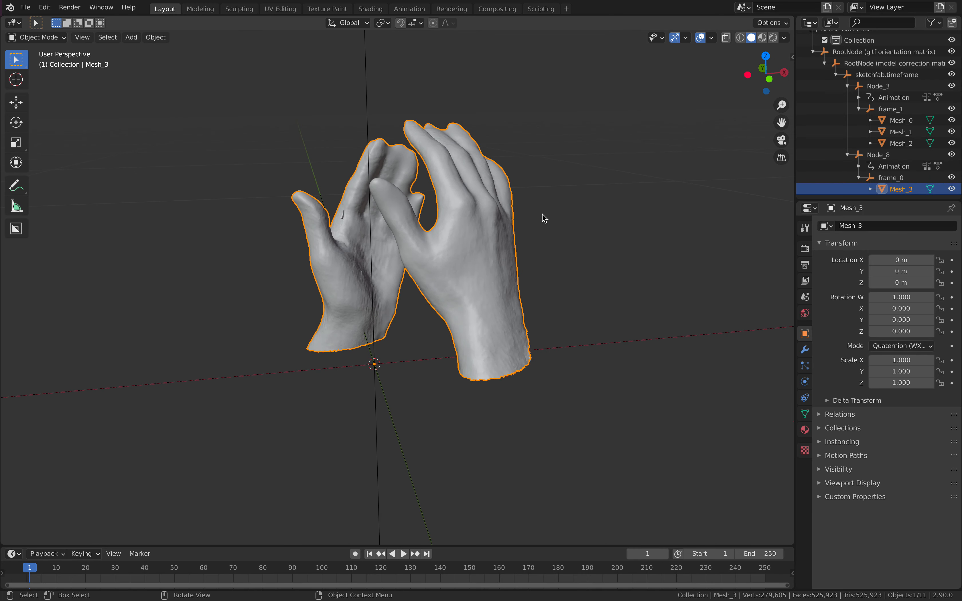
left_click(37, 37)
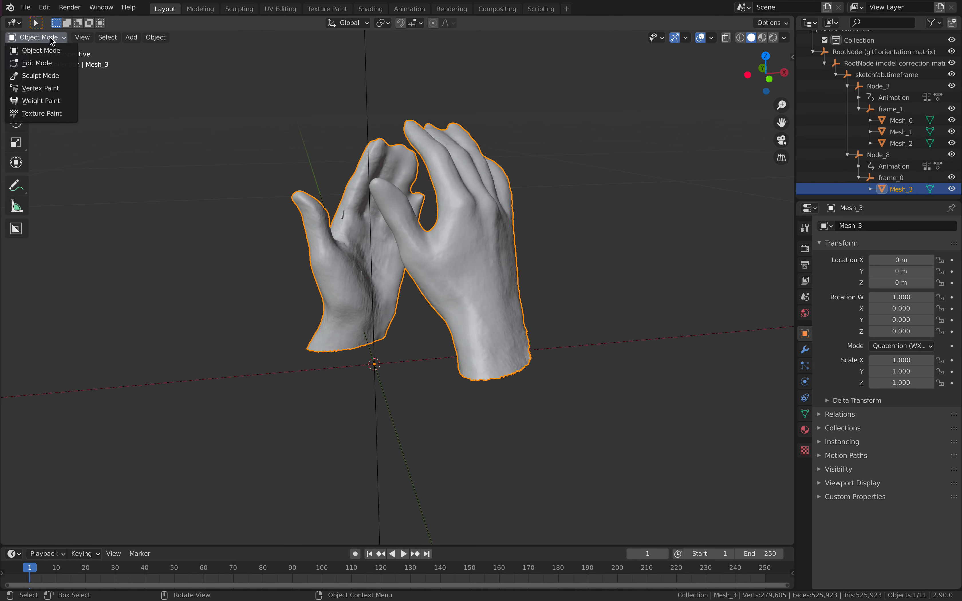
left_click(40, 88)
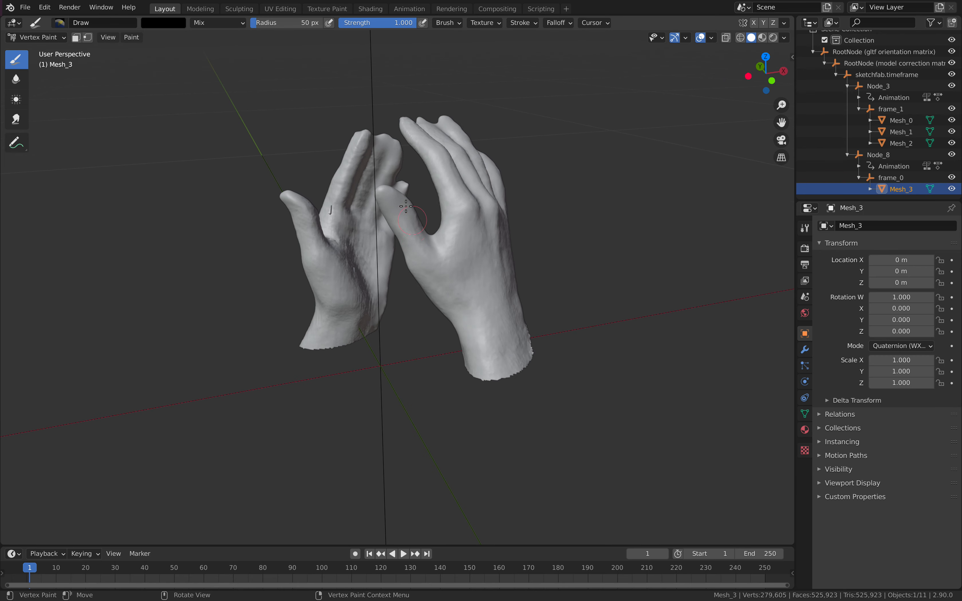
- Paint black, red and green Draw-brush strokes along fingers of both scanned hands
left_click_drag(408, 205, 398, 246)
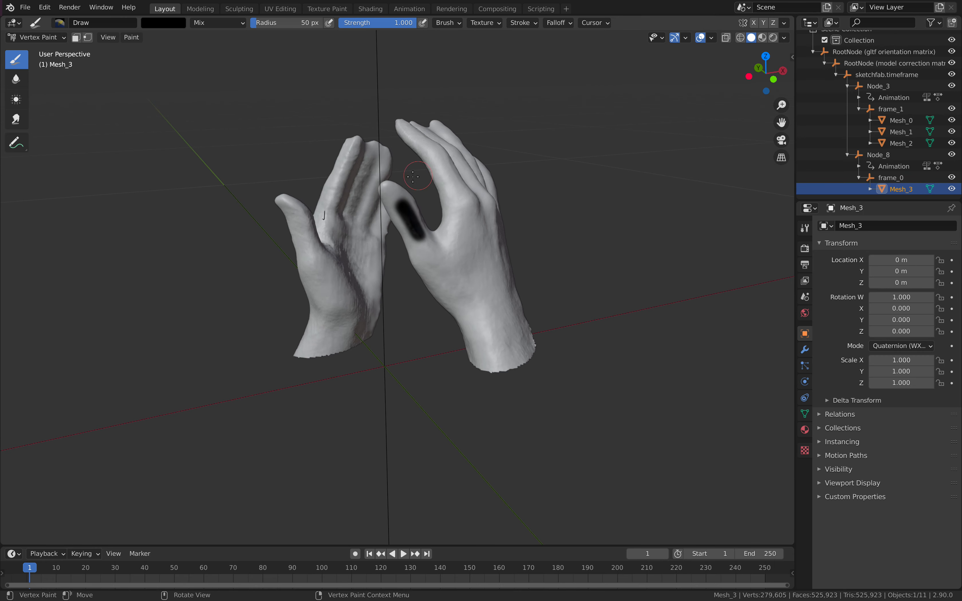
left_click(163, 23)
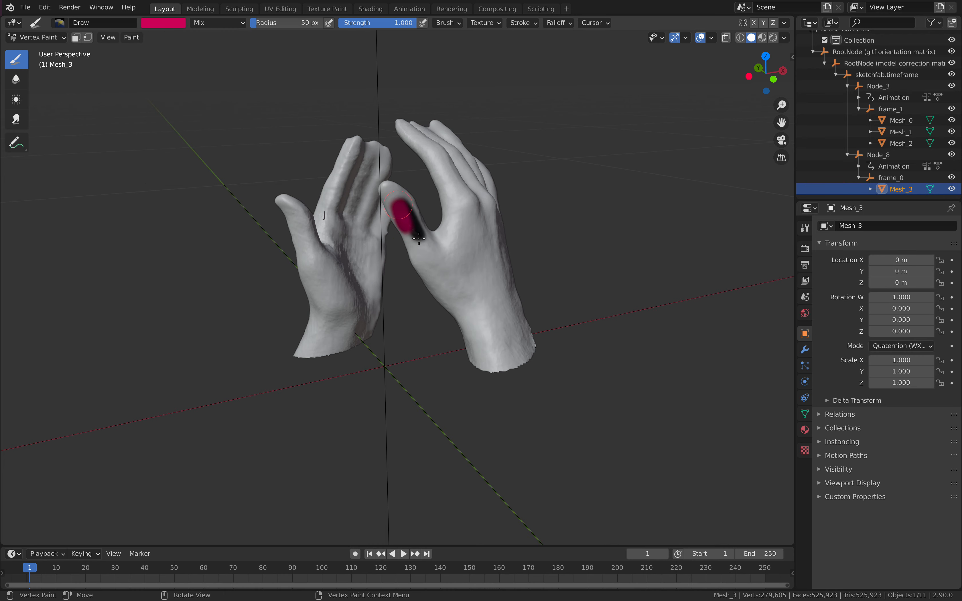
left_click_drag(420, 227, 421, 221)
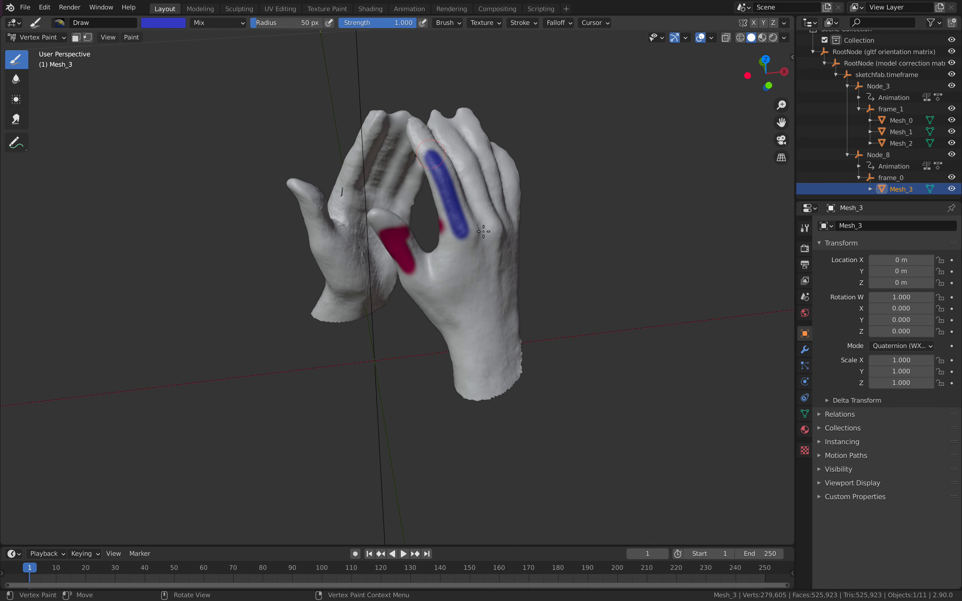
left_click(163, 23)
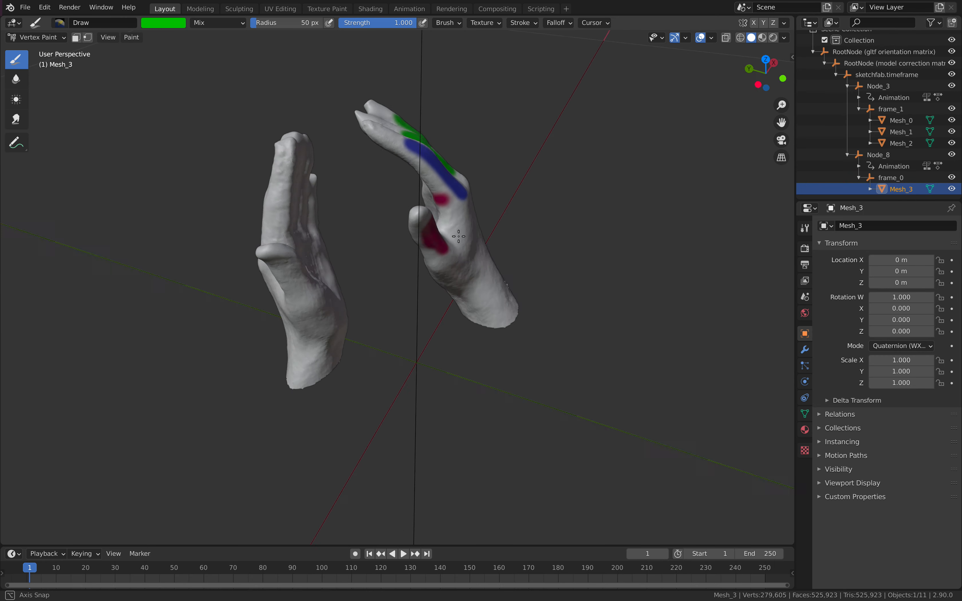
left_click_drag(460, 246, 337, 276)
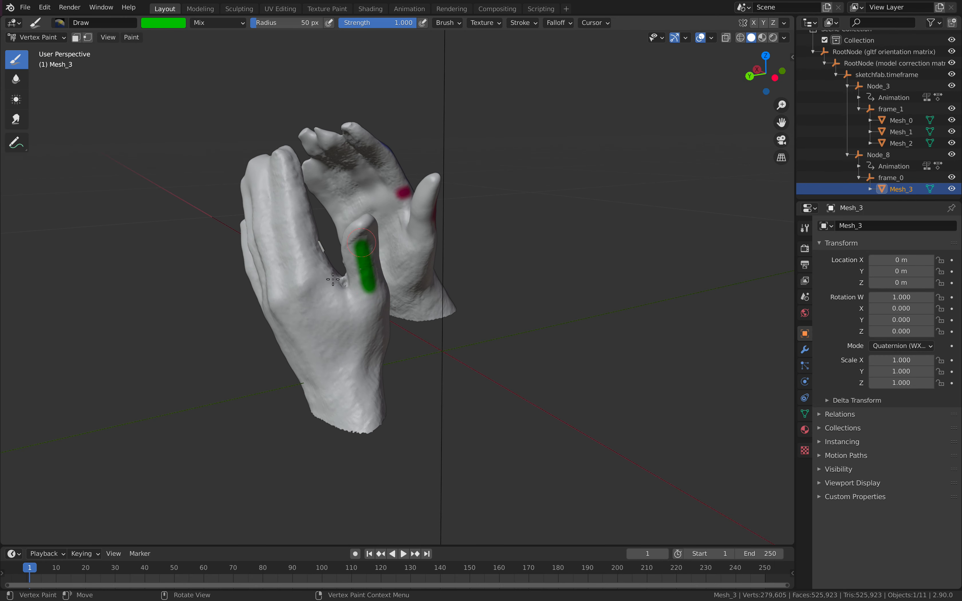
left_click_drag(366, 288, 286, 172)
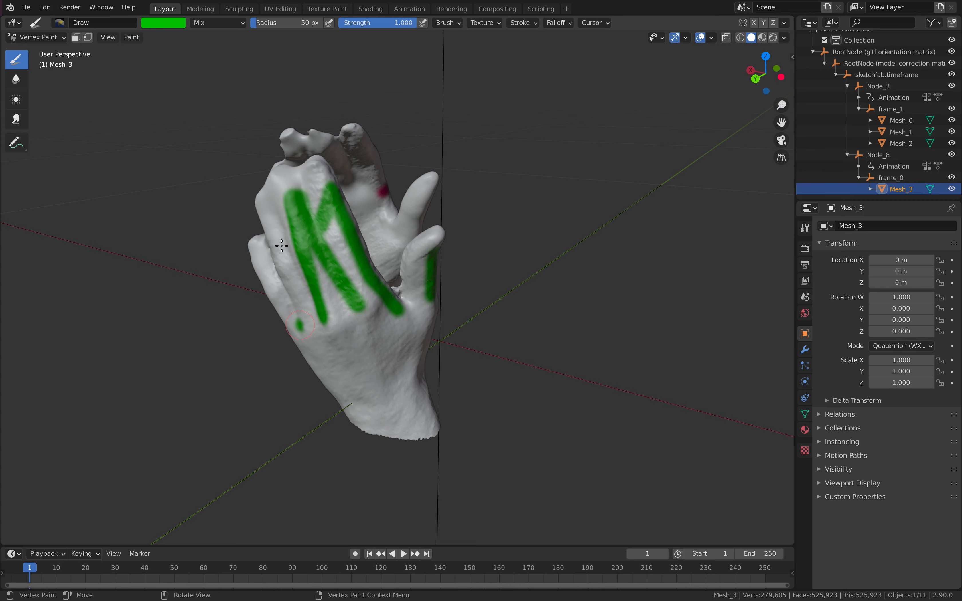
- Paint yellow strokes across the fingers and a magenta 6 on the back of the hand
left_click(163, 23)
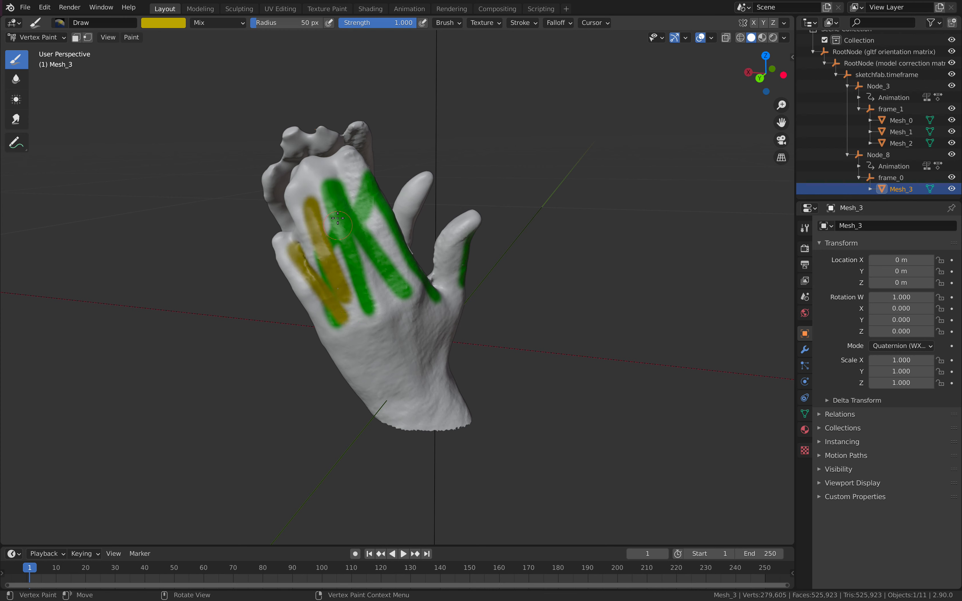
left_click_drag(338, 219, 392, 282)
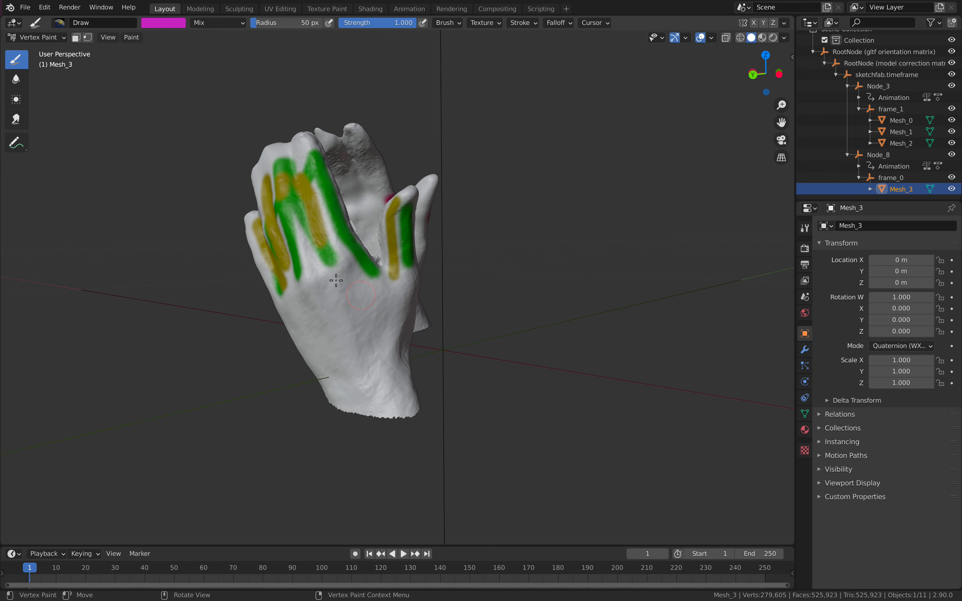
left_click_drag(332, 288, 350, 313)
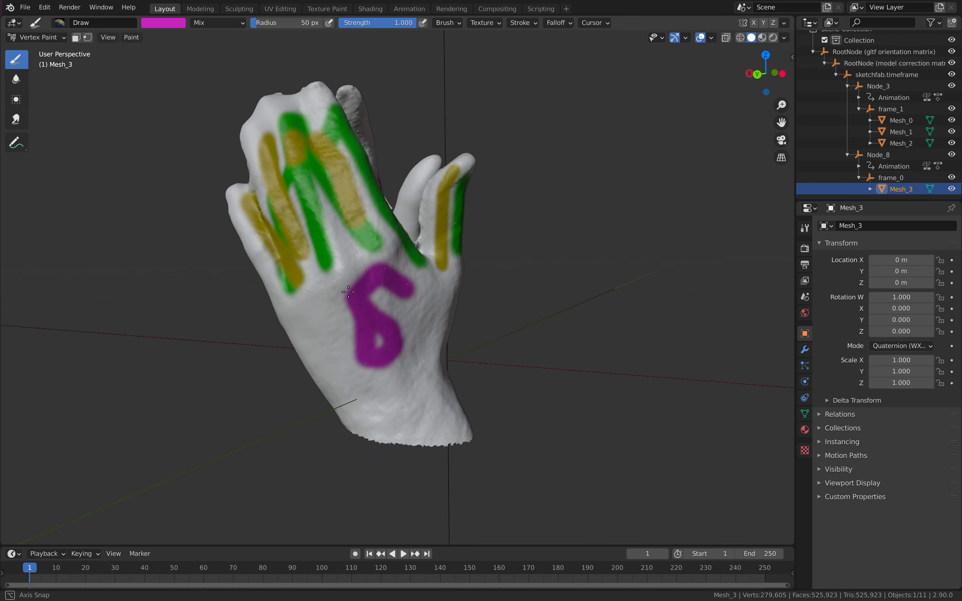
left_click_drag(350, 291, 332, 233)
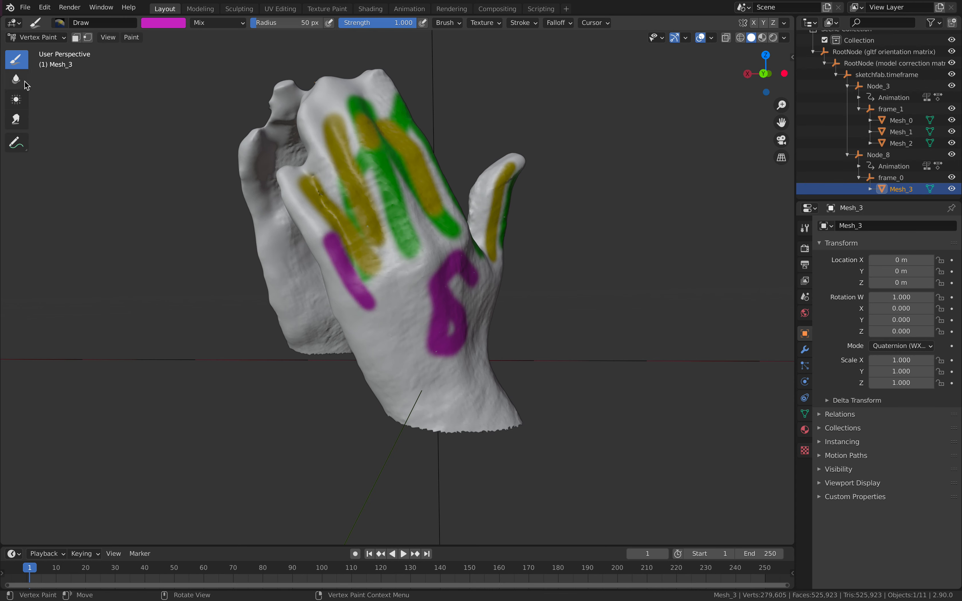
mouse_move(22, 72)
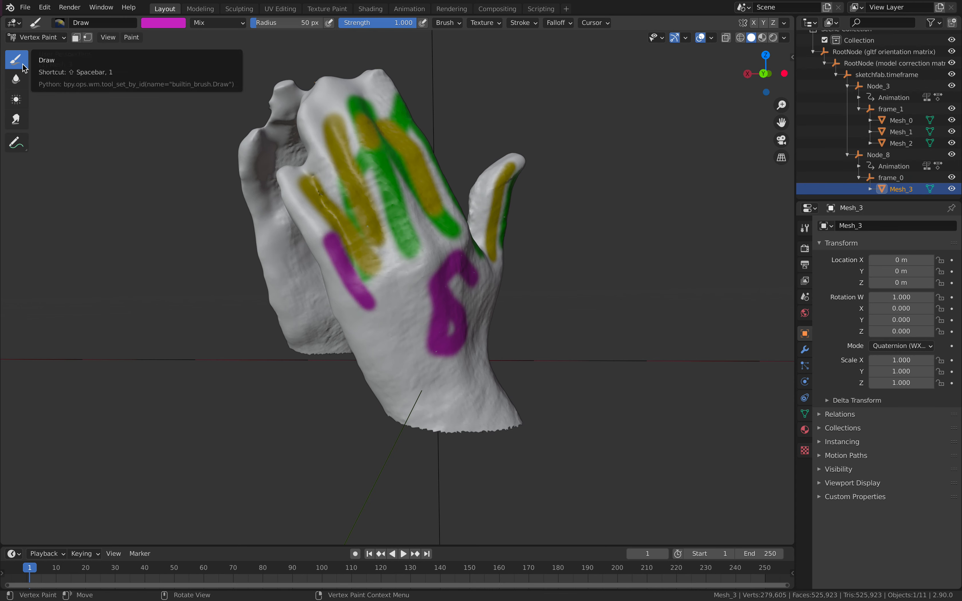
- Pick the Blur brush, then return Mesh_3 to Object Mode with Modifier Properties showing
left_click(16, 79)
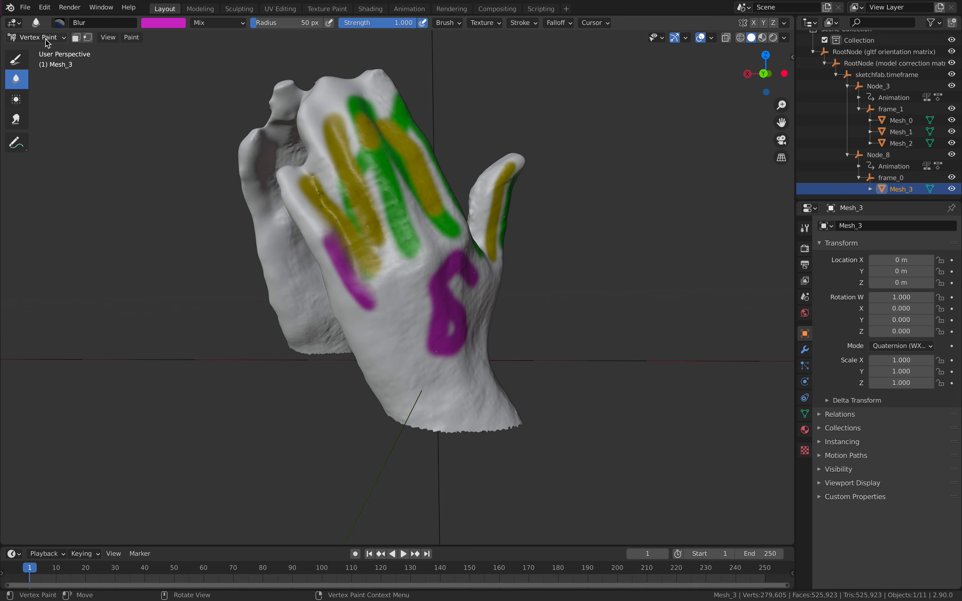
left_click(36, 38)
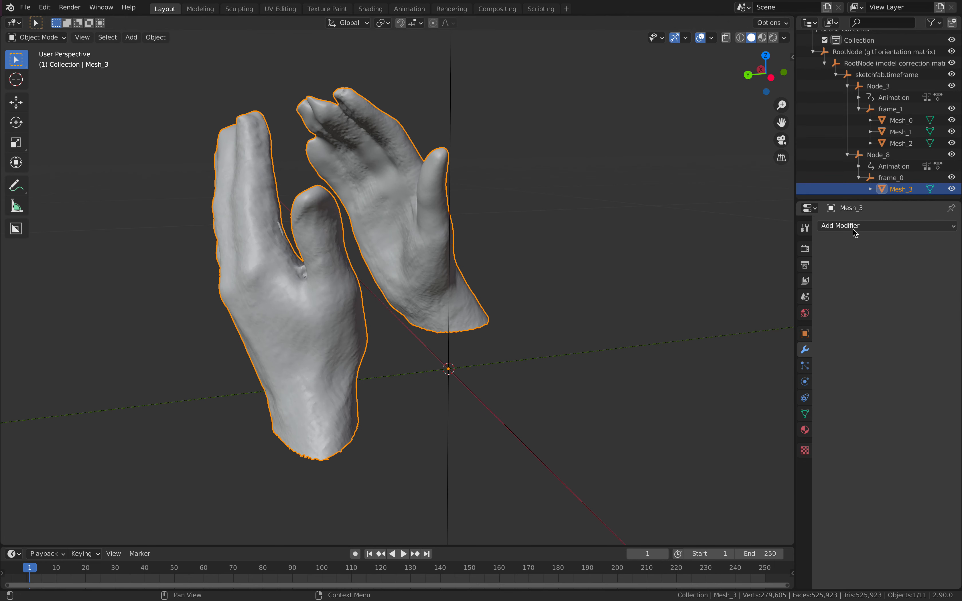
- Add a trial Remesh modifier, try voxel sizes .3 and 1.5, then remove it
left_click(840, 225)
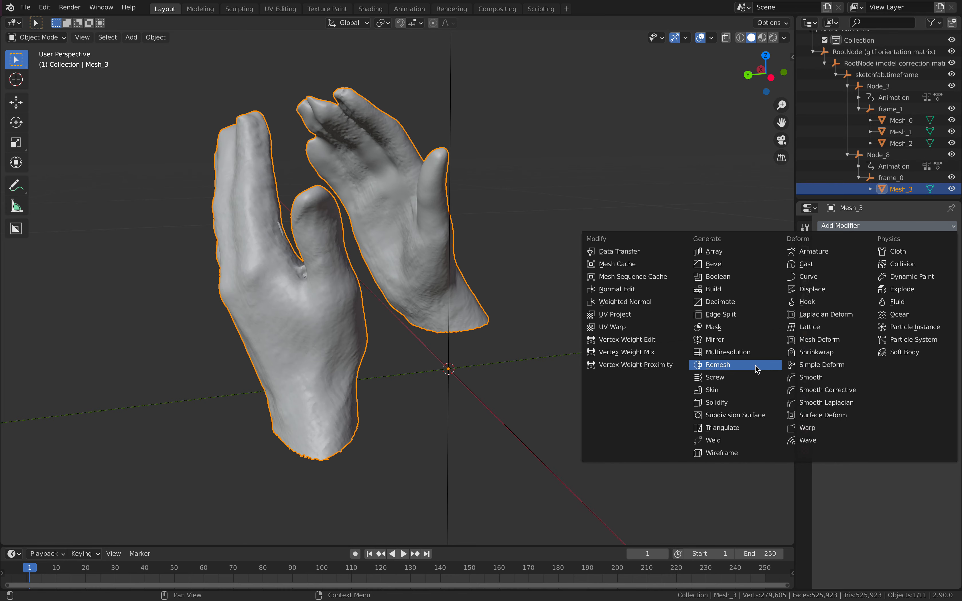
left_click(718, 364)
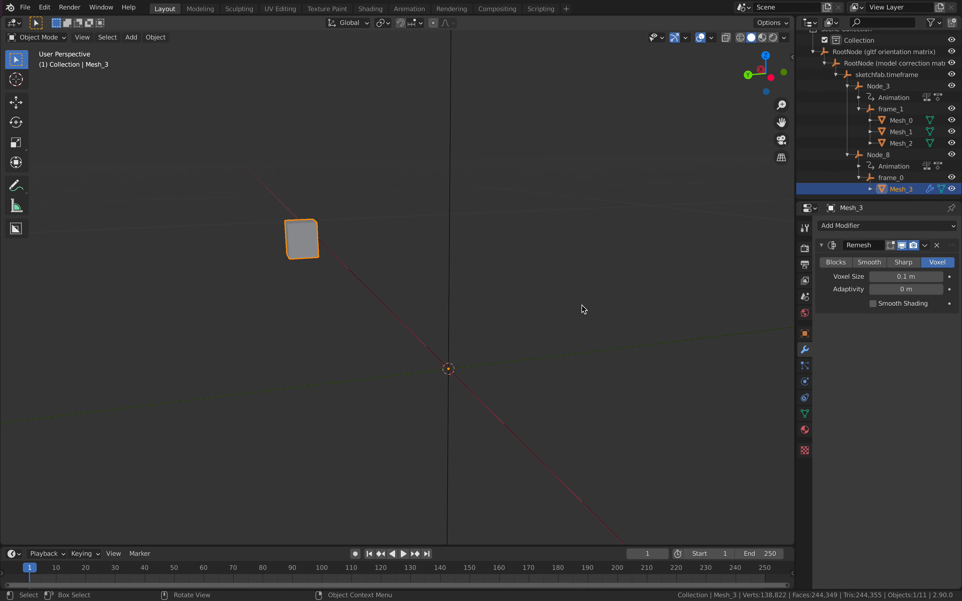
left_click(906, 277)
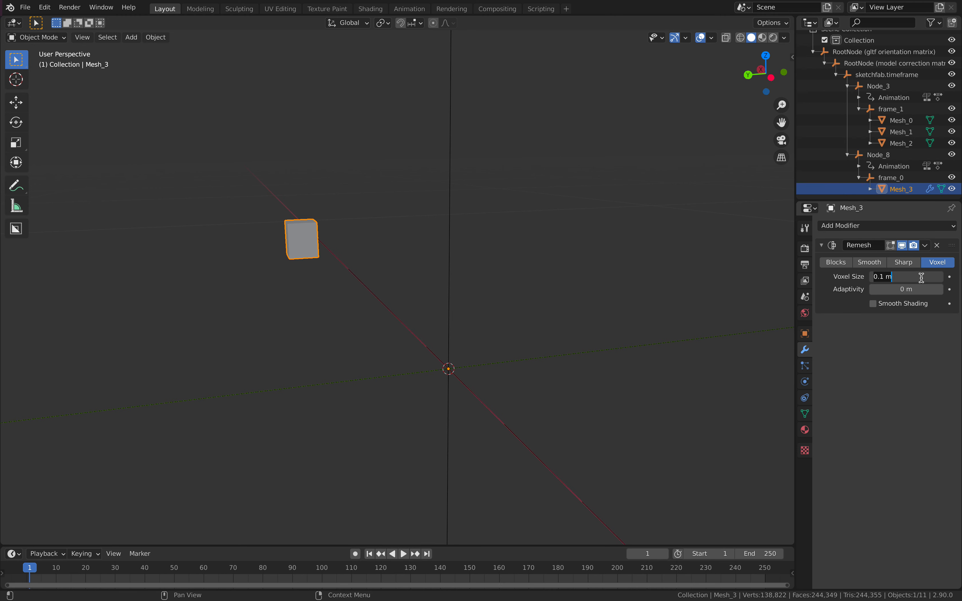
left_click(906, 277)
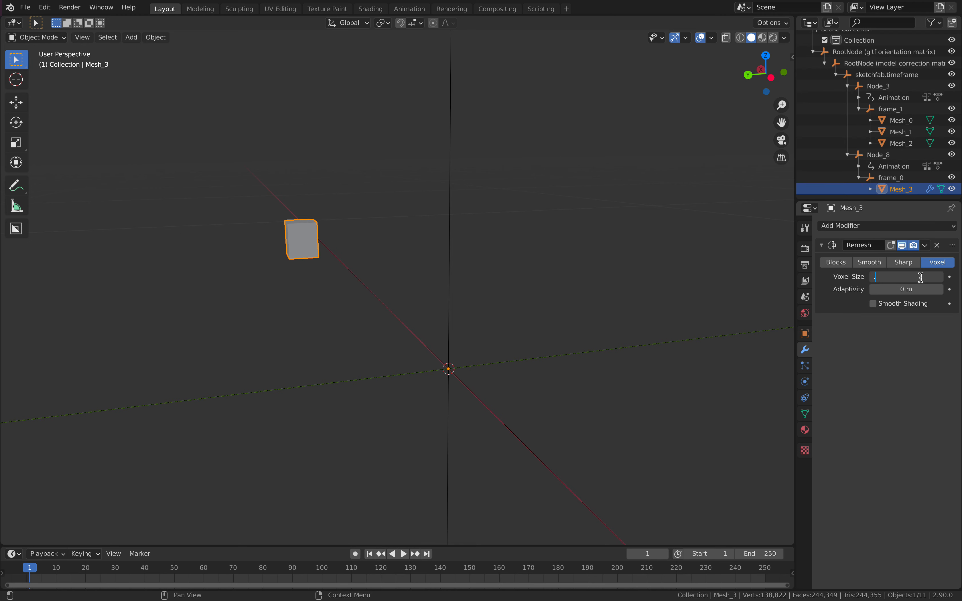
type(".3 m")
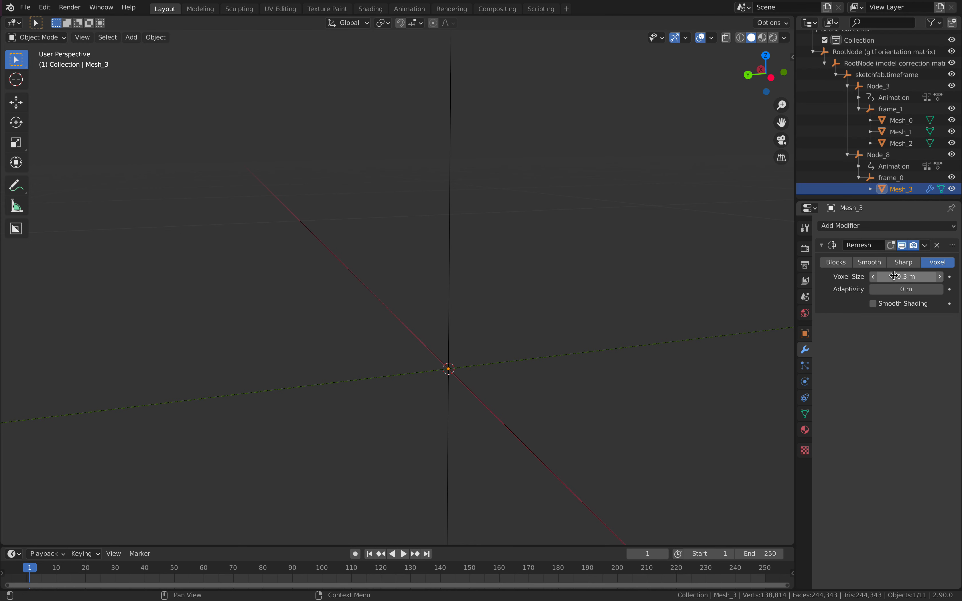
left_click(905, 276)
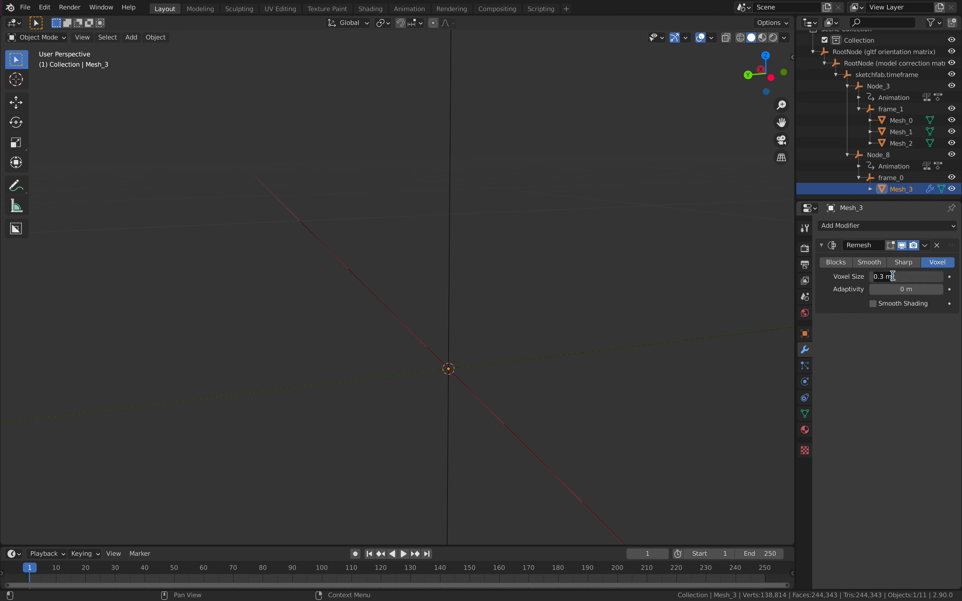
type("1.5")
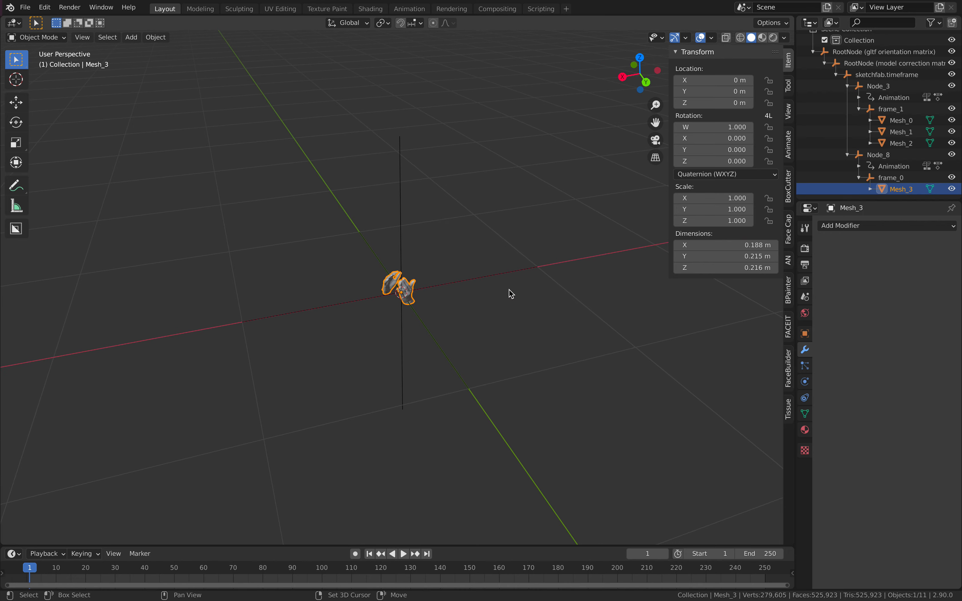
- Clear Mesh_3's parent keeping transformation and apply its object transform
left_click(131, 37)
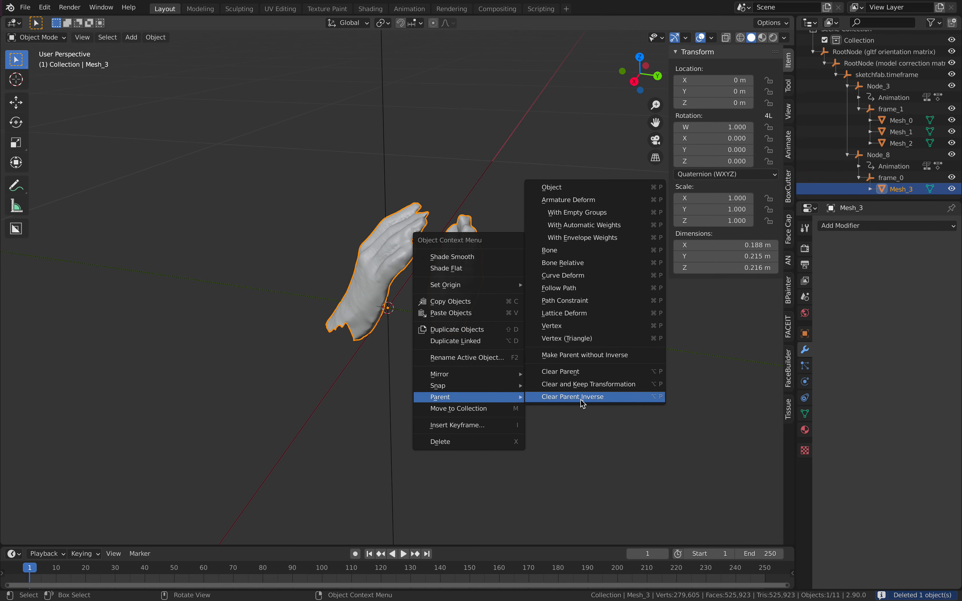
left_click(573, 396)
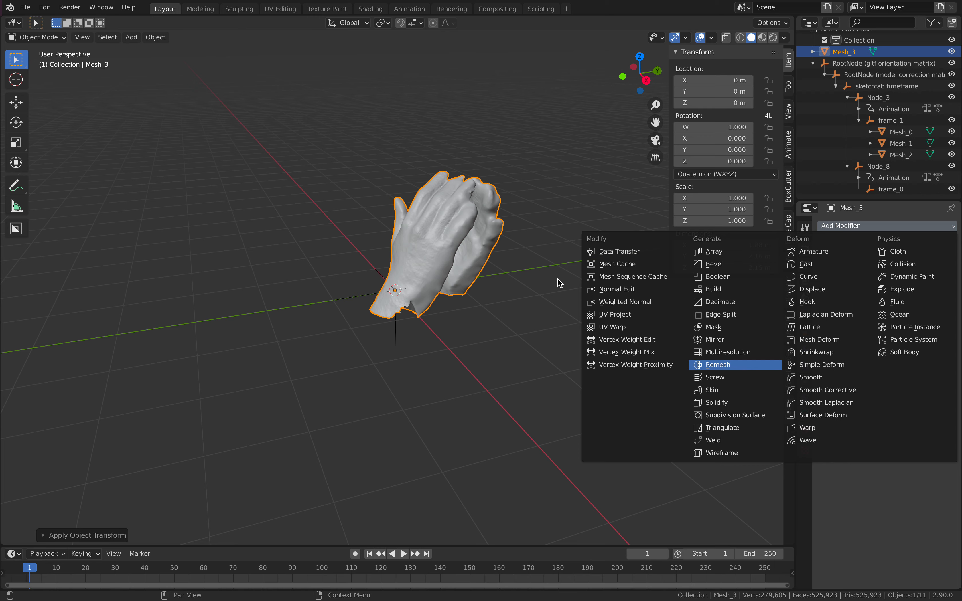
- Add a Remesh modifier at 0.01 m voxel size and apply it permanently to the hands
left_click(717, 365)
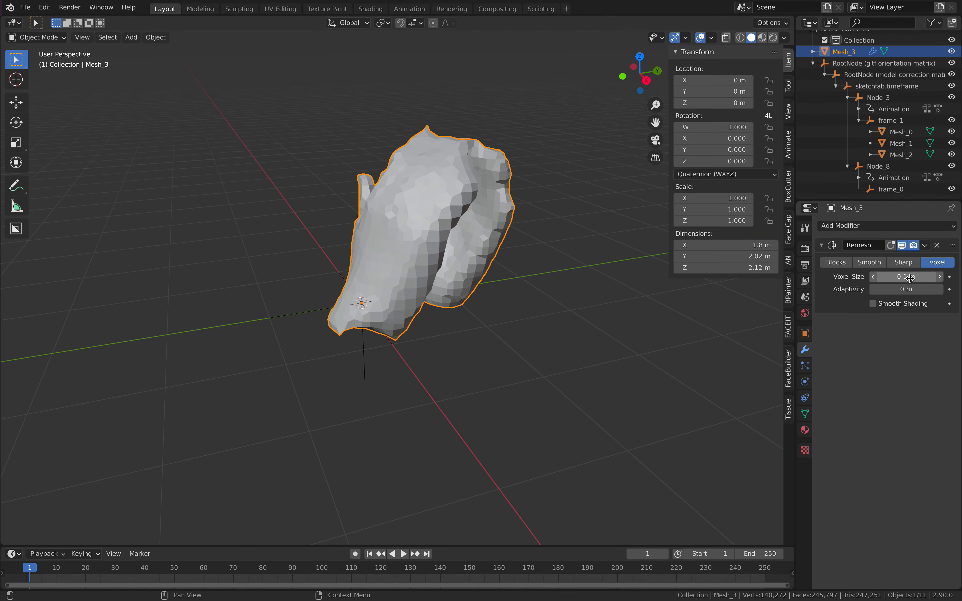
left_click(905, 277)
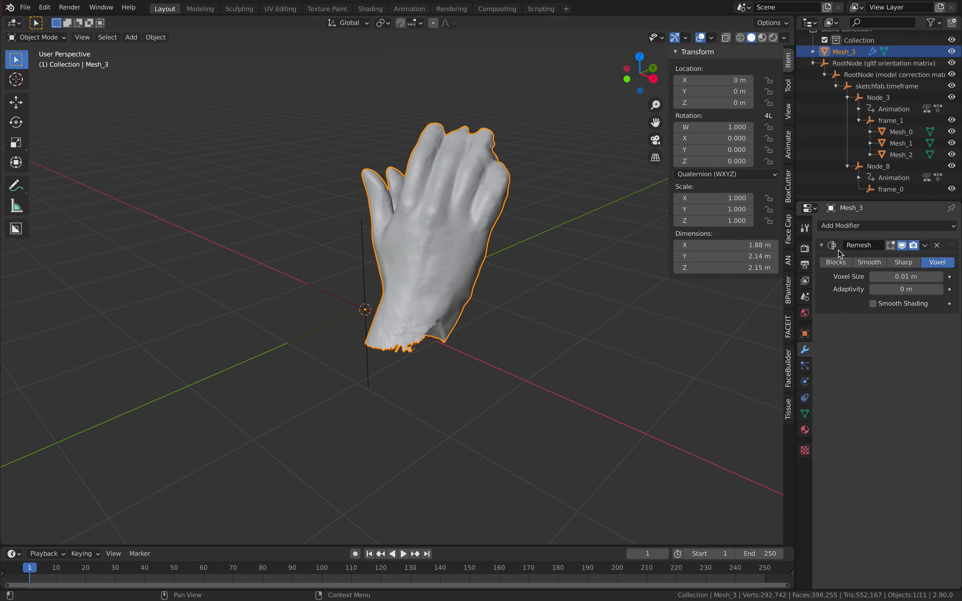
left_click(924, 245)
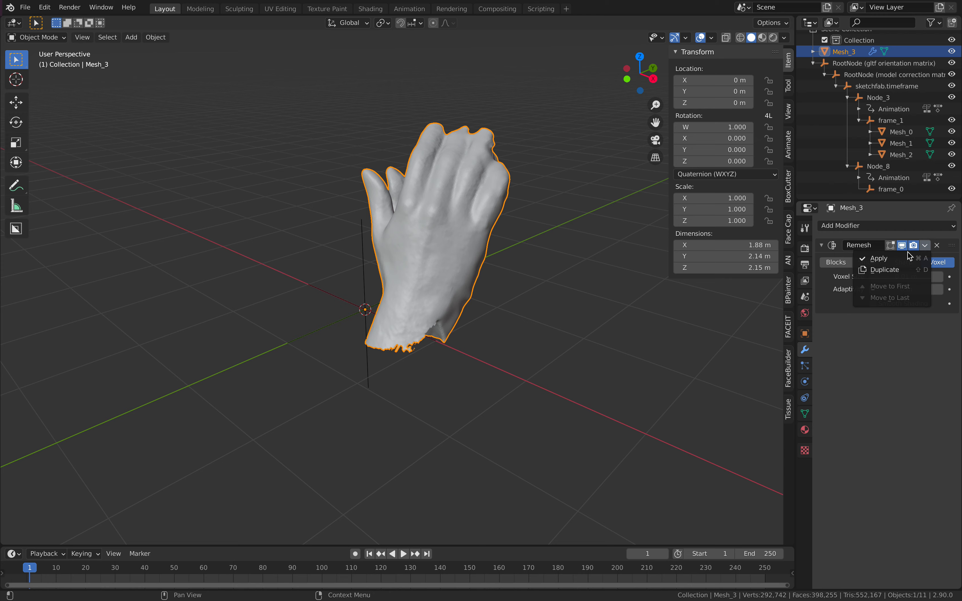
left_click(878, 259)
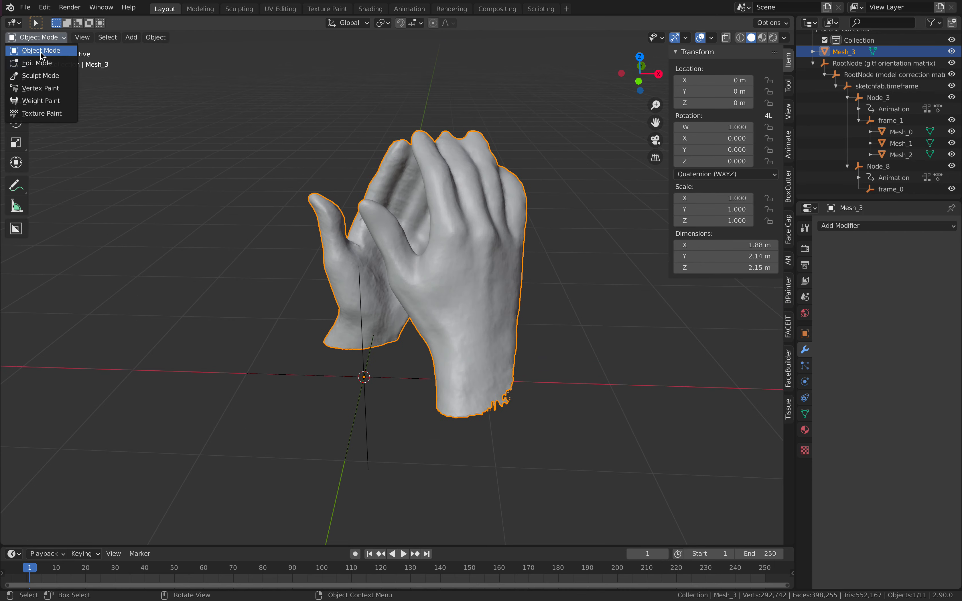
- Enter Vertex Paint mode and paint orange and teal stripes along the remeshed fingers
left_click(40, 88)
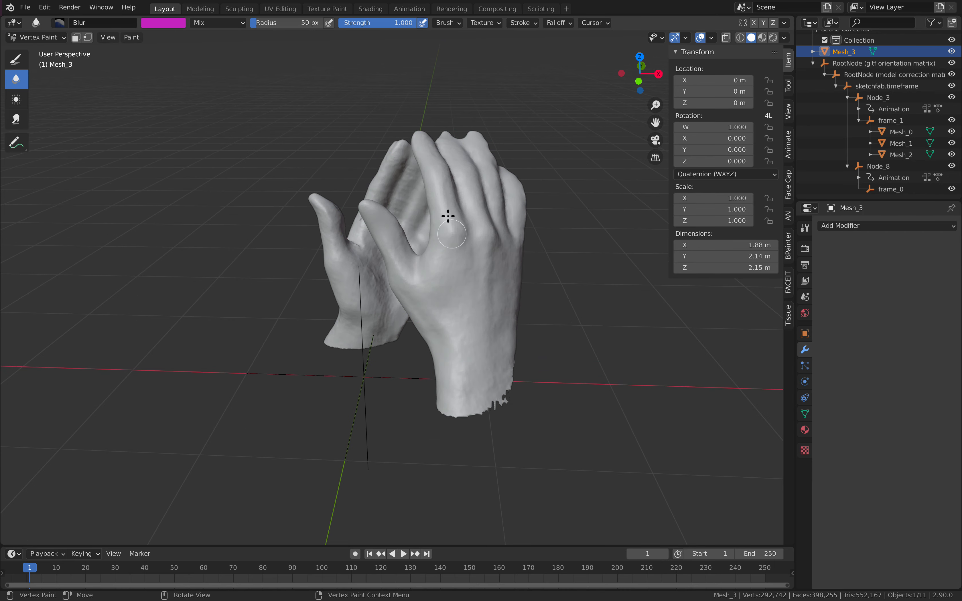
mouse_move(457, 233)
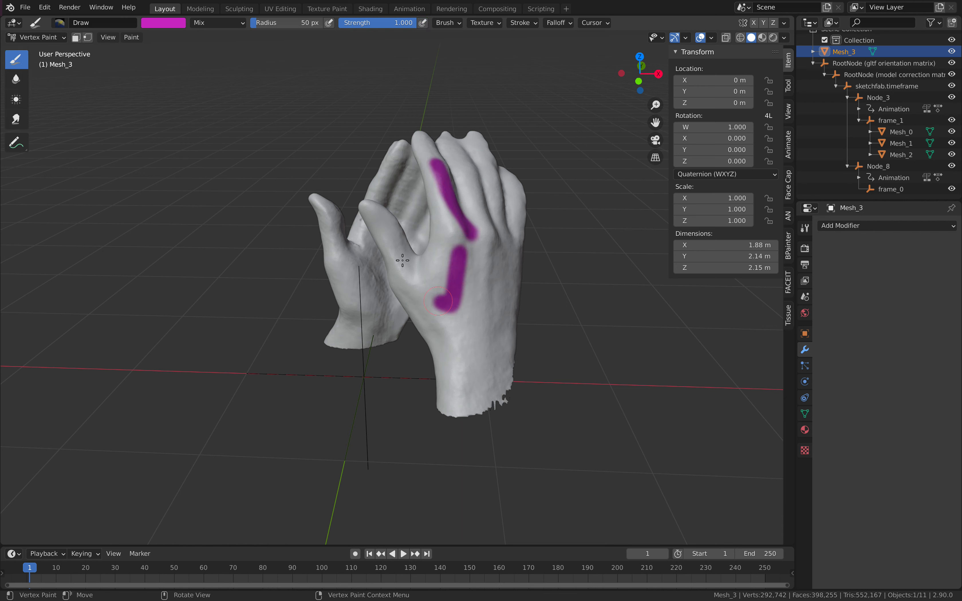
left_click(162, 23)
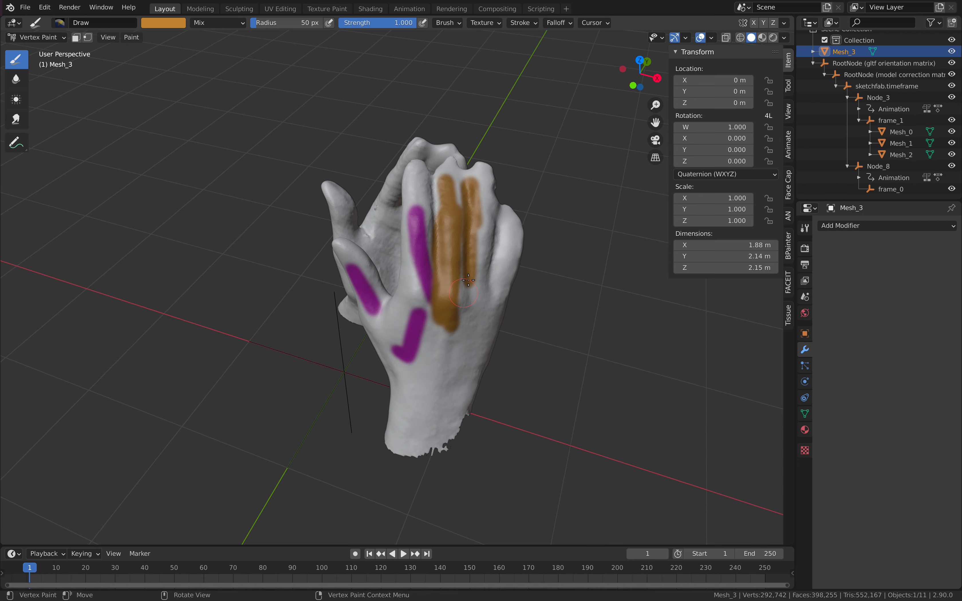
left_click_drag(479, 276, 429, 269)
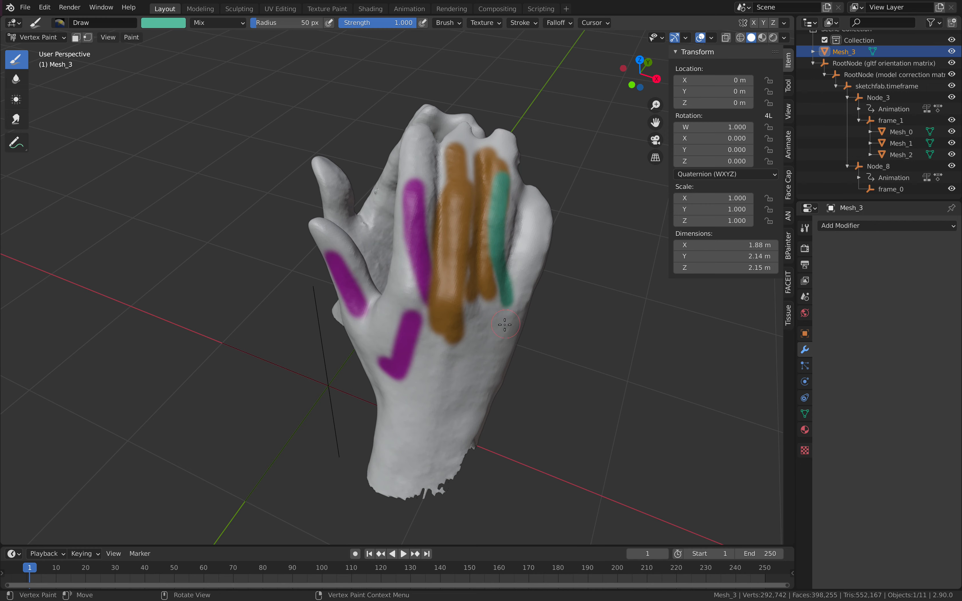
left_click_drag(504, 326, 490, 301)
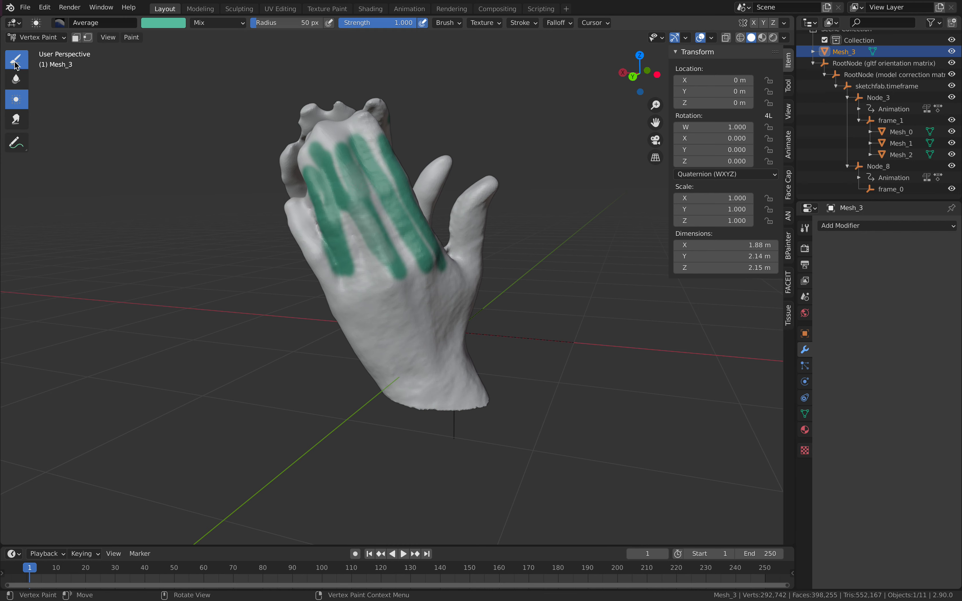
- Draw pink strokes around the teal stripes, then pick the Average tool
left_click(16, 60)
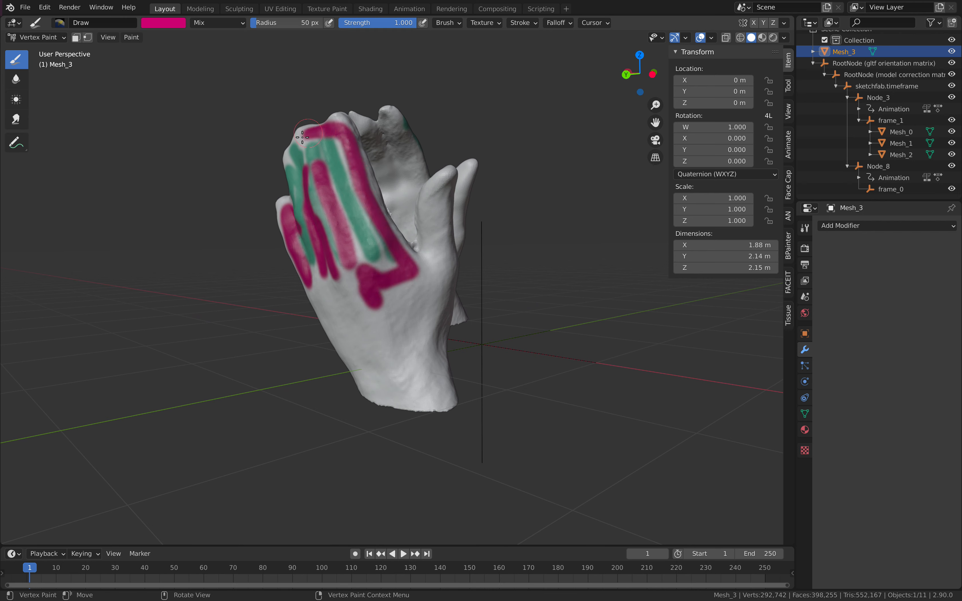
left_click_drag(307, 135, 436, 196)
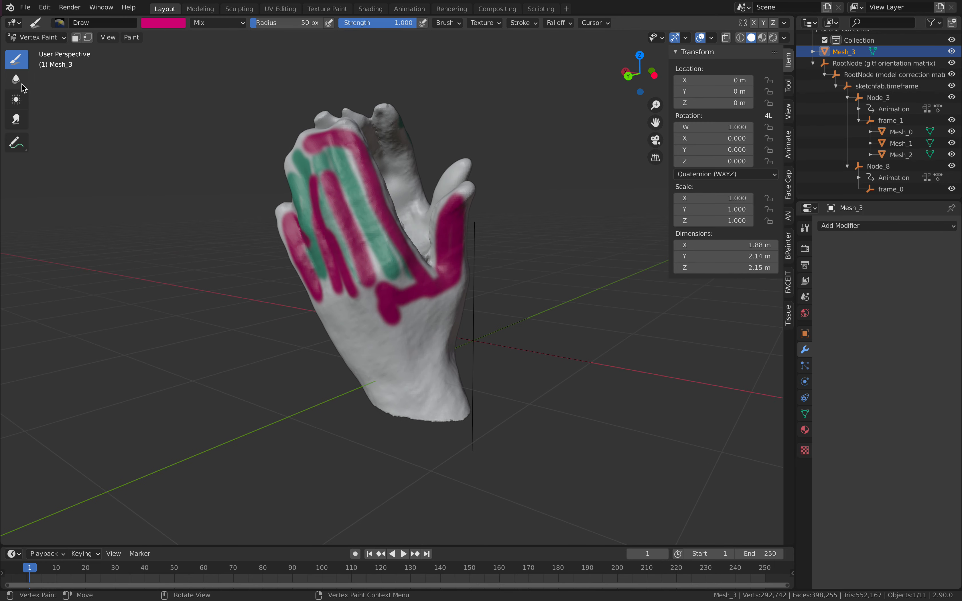
left_click(17, 79)
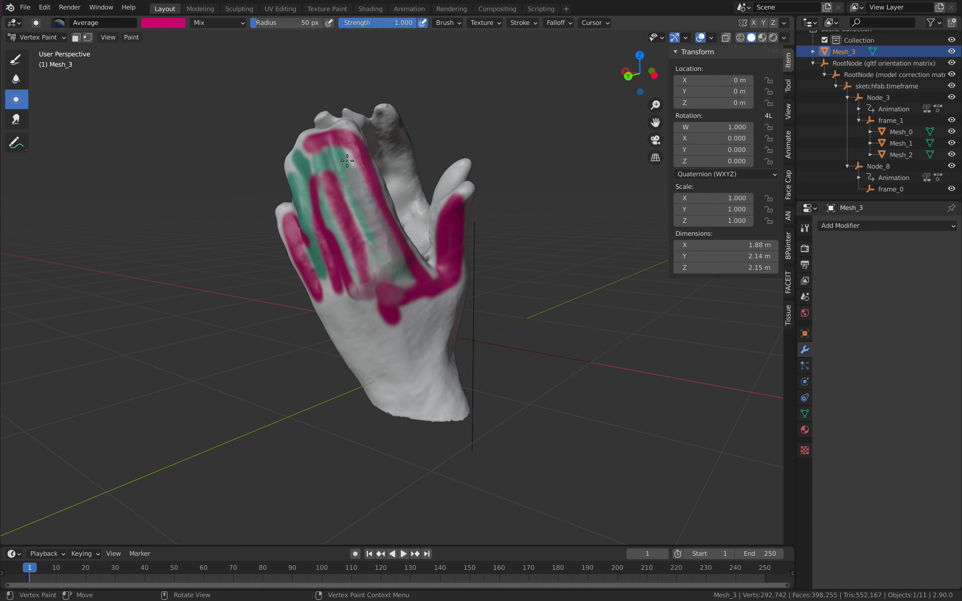
- Smear the pink and teal paint together across the fingers and back of the hand
left_click(16, 119)
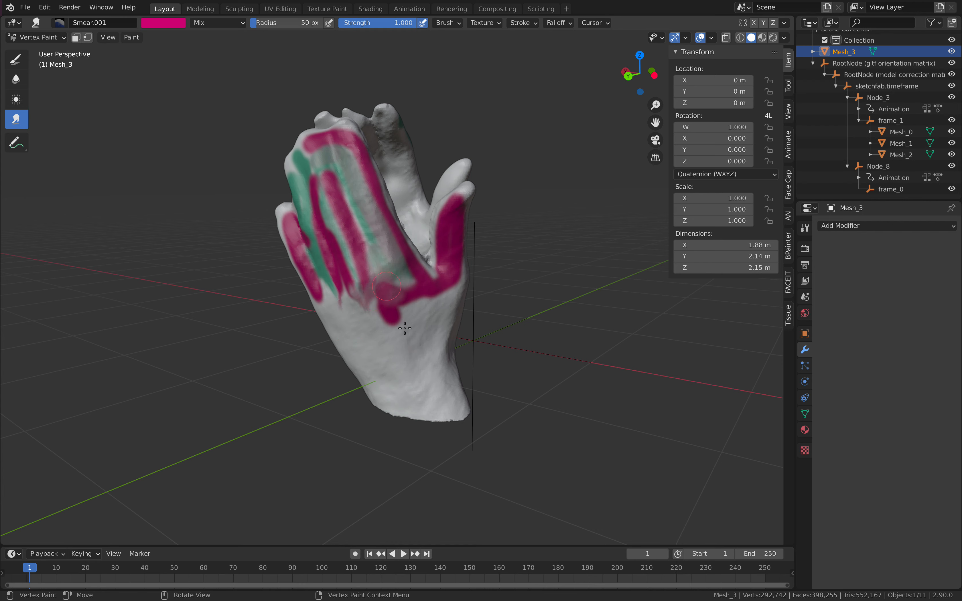
left_click_drag(386, 291, 365, 285)
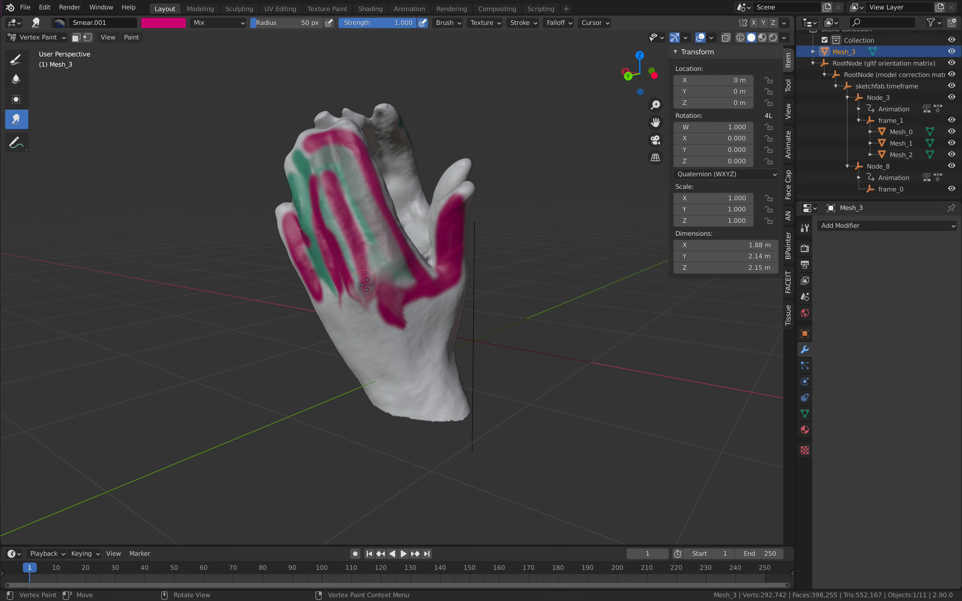
left_click_drag(367, 284, 418, 283)
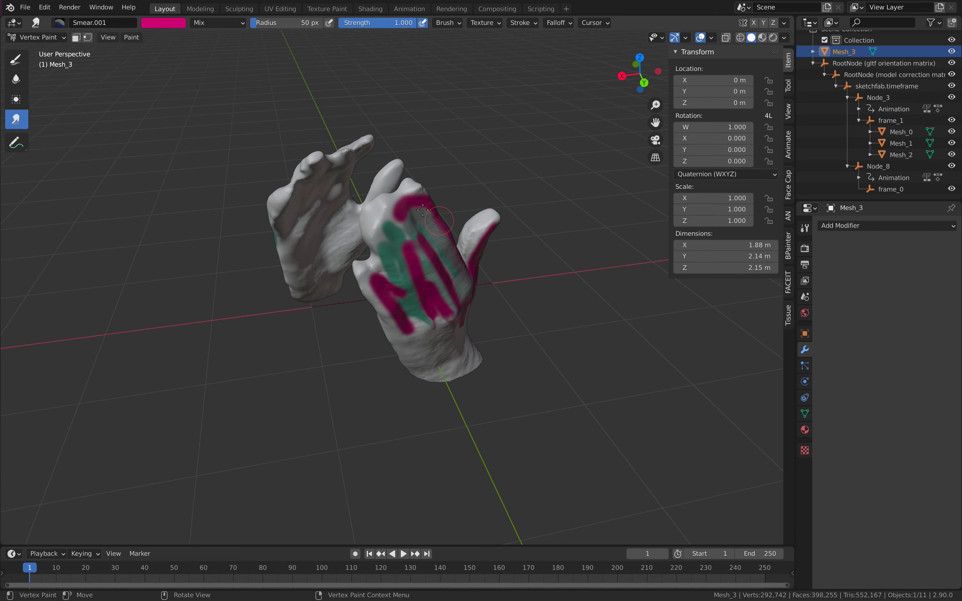
left_click_drag(422, 211, 419, 229)
type("vert")
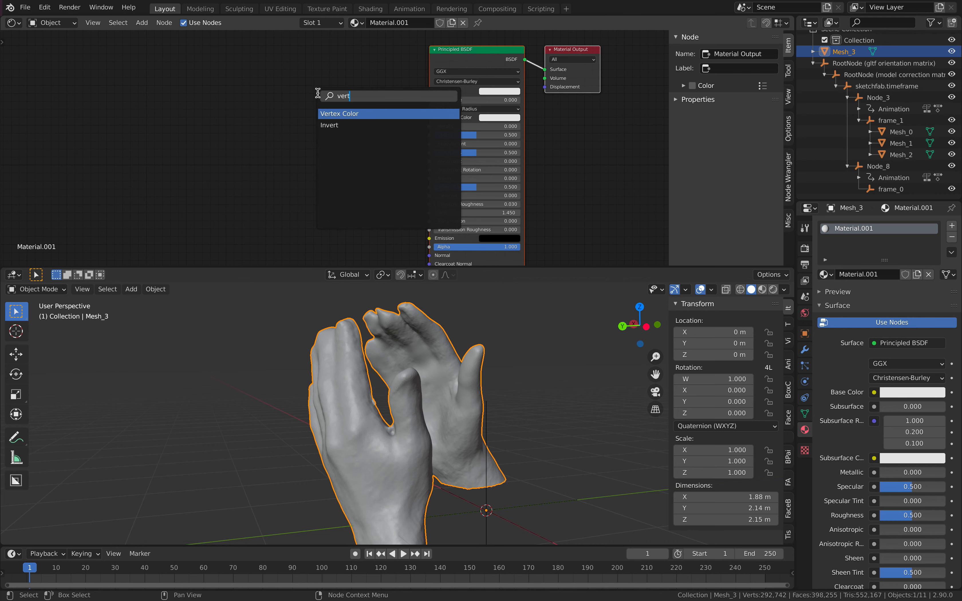
- Add a Vertex Color node and wire its Color output into Principled BSDF Base Color
left_click(339, 114)
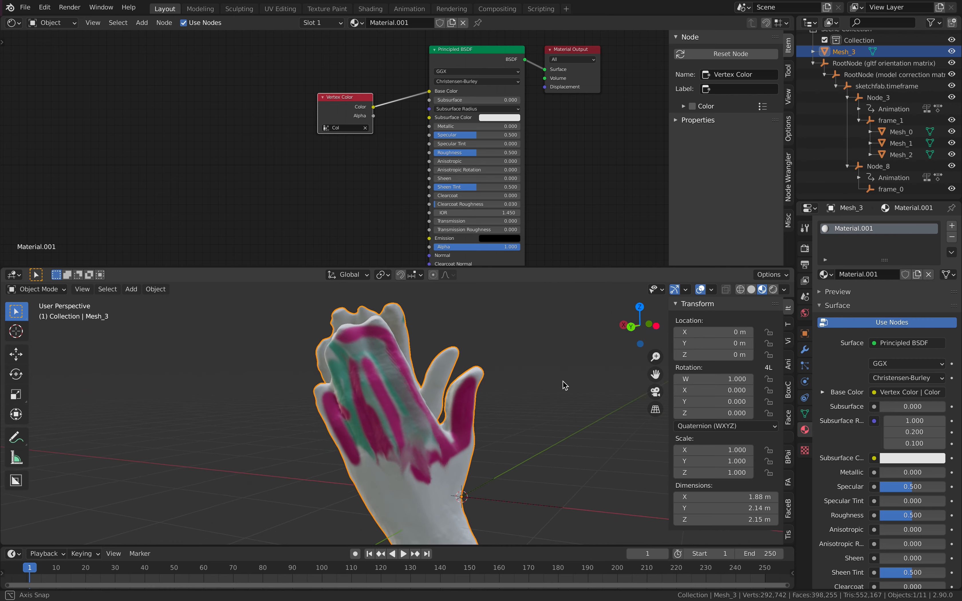
left_click_drag(563, 385, 86, 387)
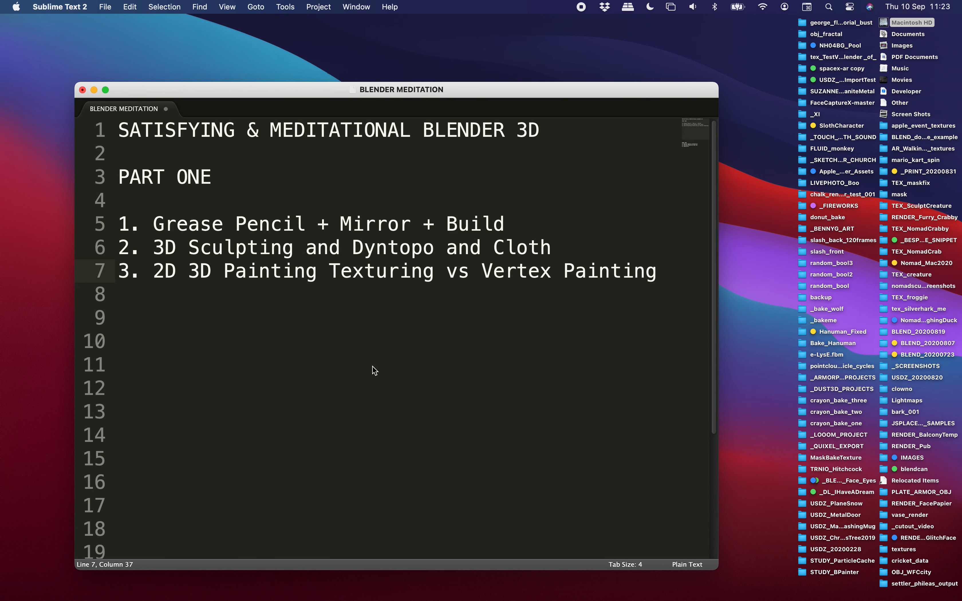
mouse_move(375, 197)
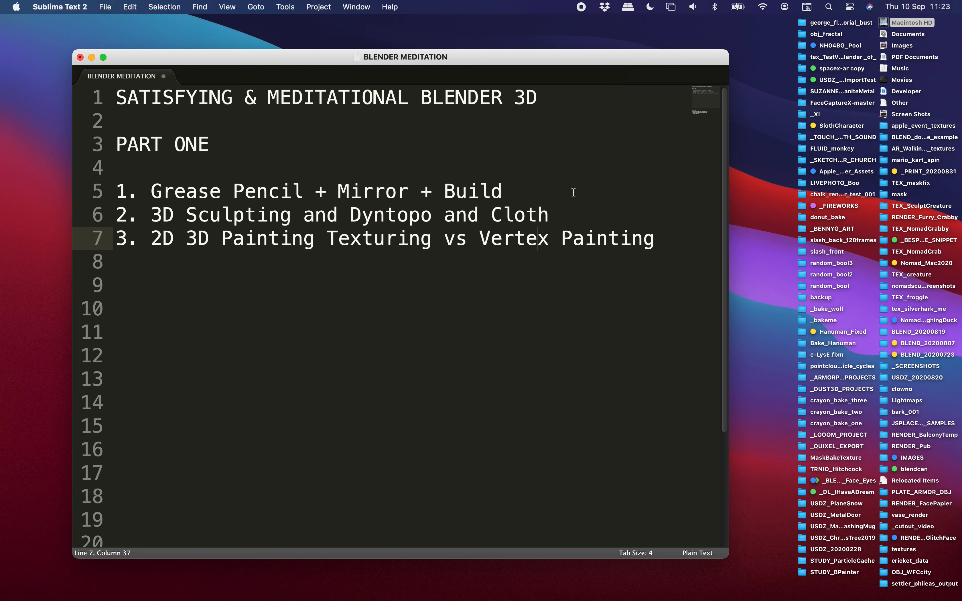
left_click(489, 238)
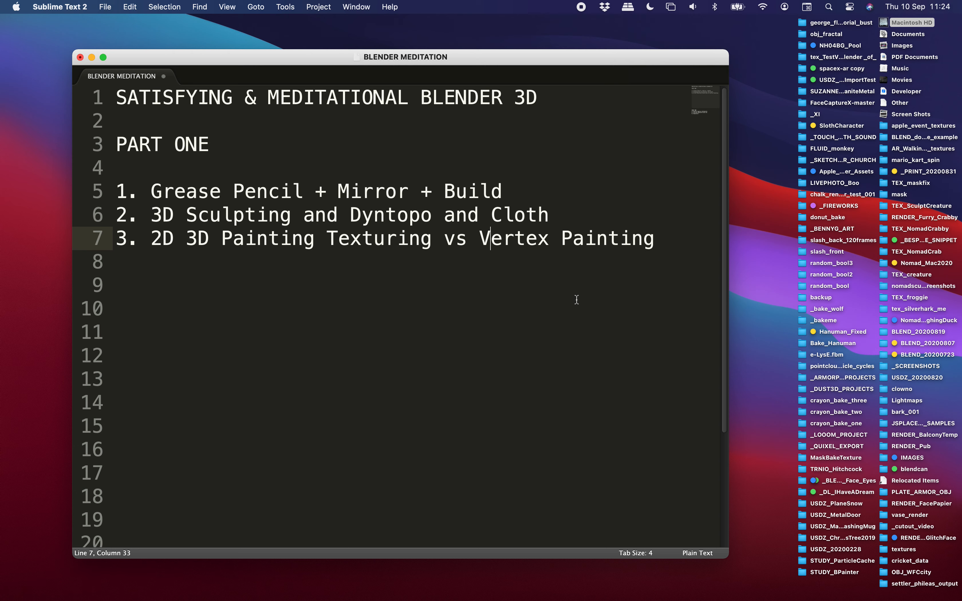
left_click(182, 192)
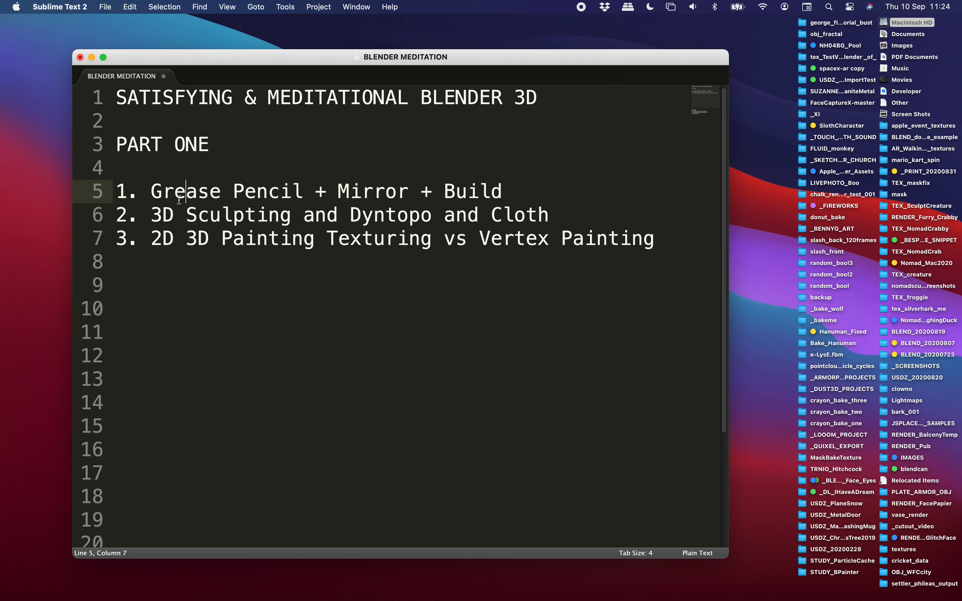